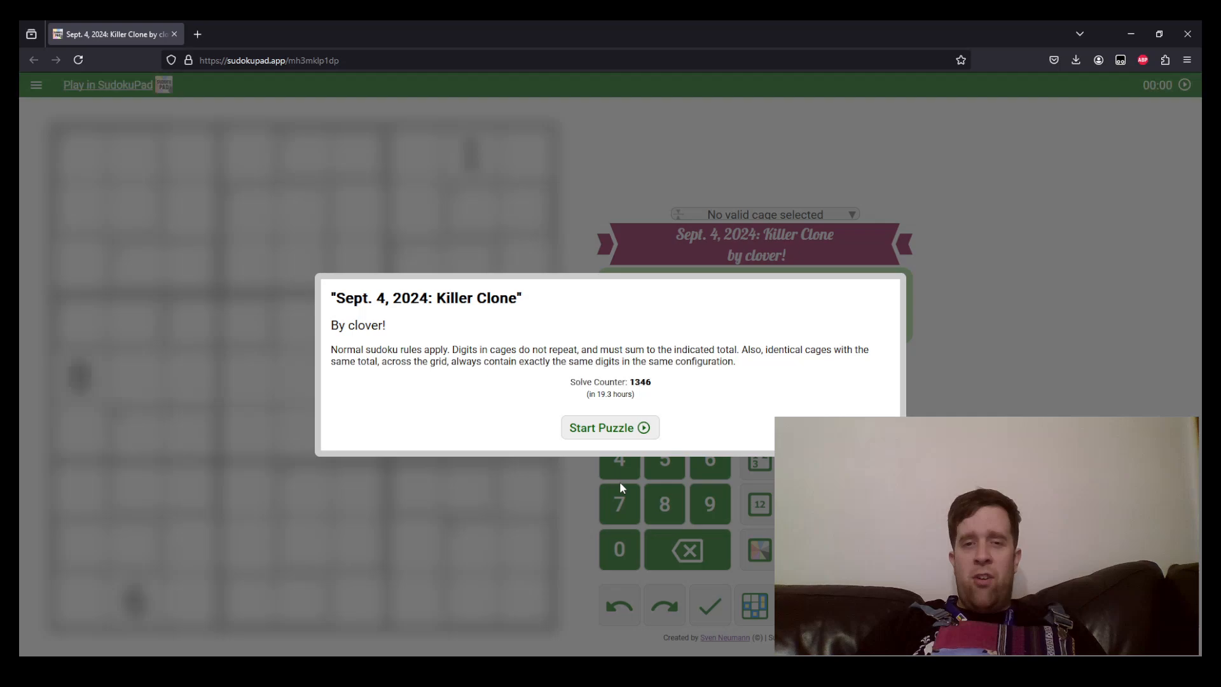
mouse_move(740, 461)
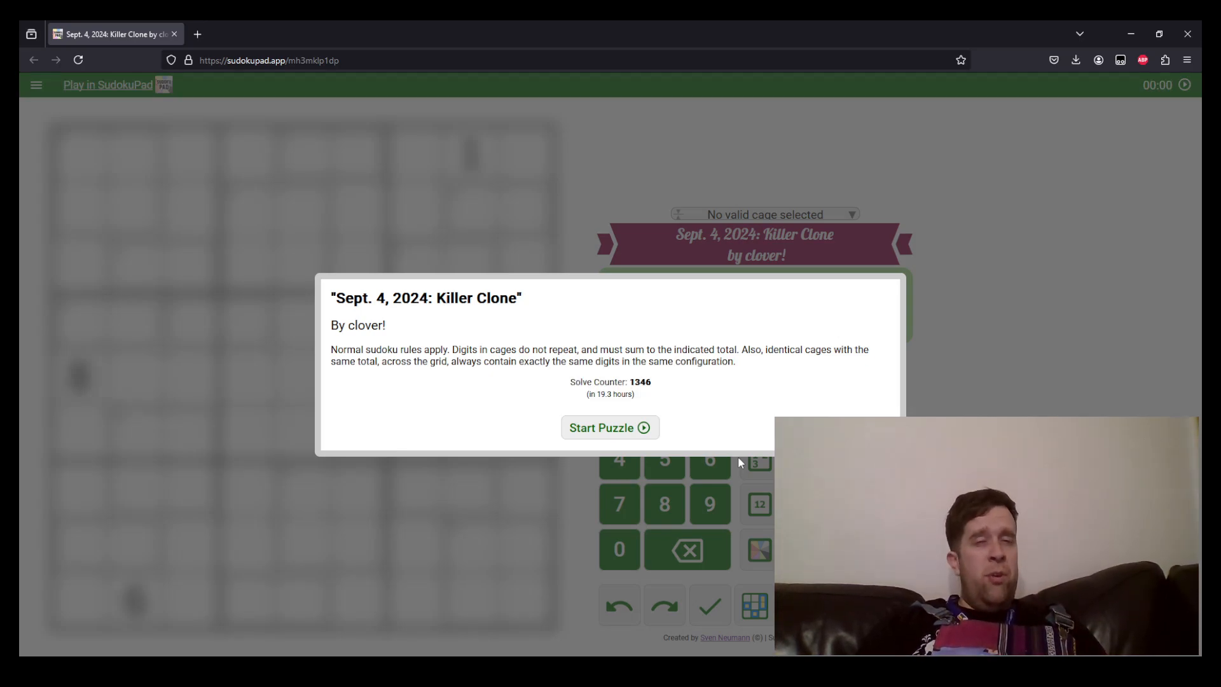
mouse_move(693, 414)
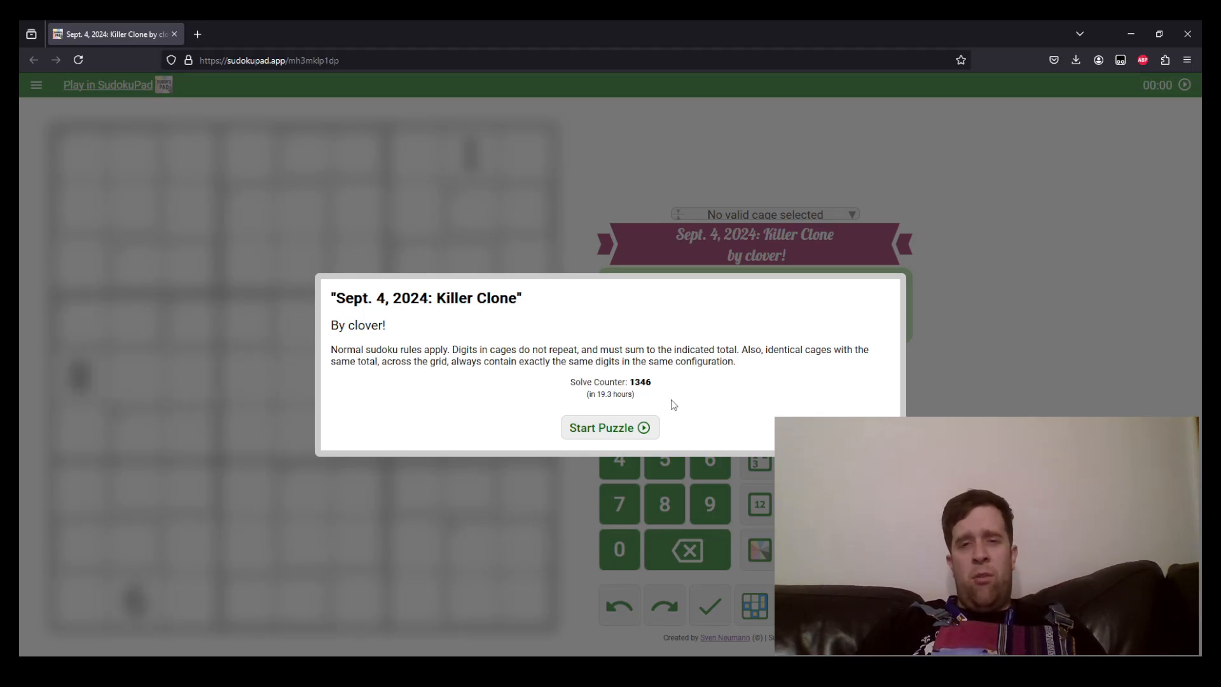
- Start the puzzle and inspect the first column and the two top 10-cages' sums
left_click(609, 427)
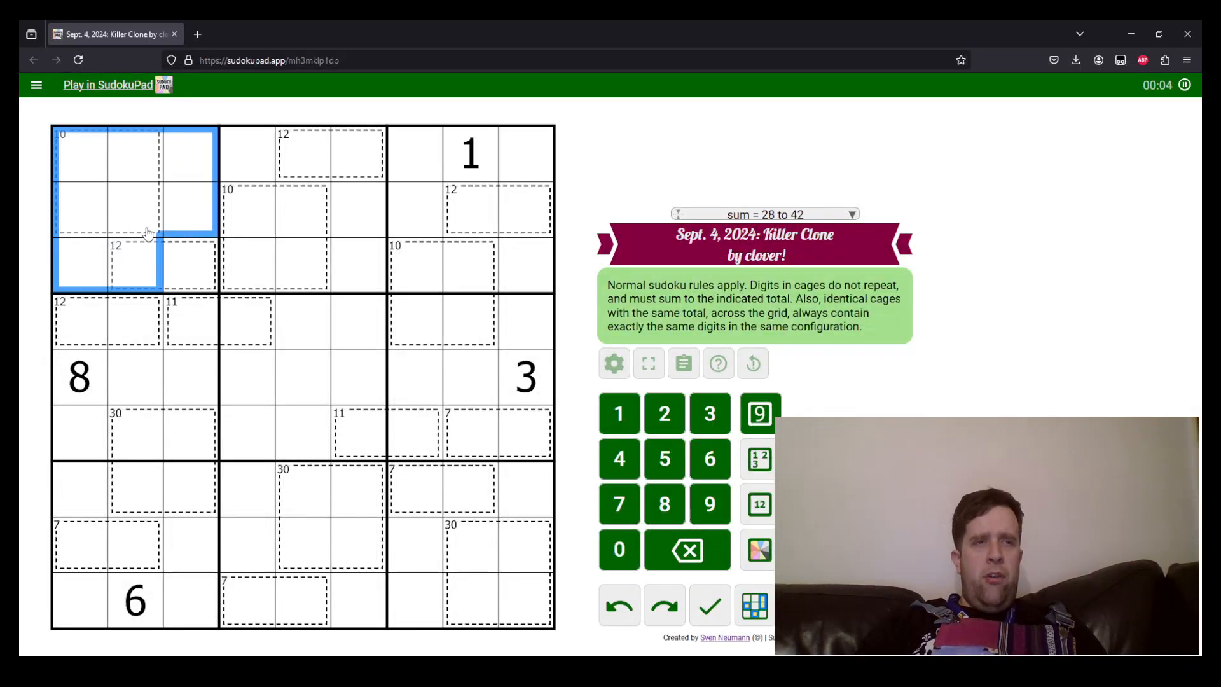
left_click(514, 154)
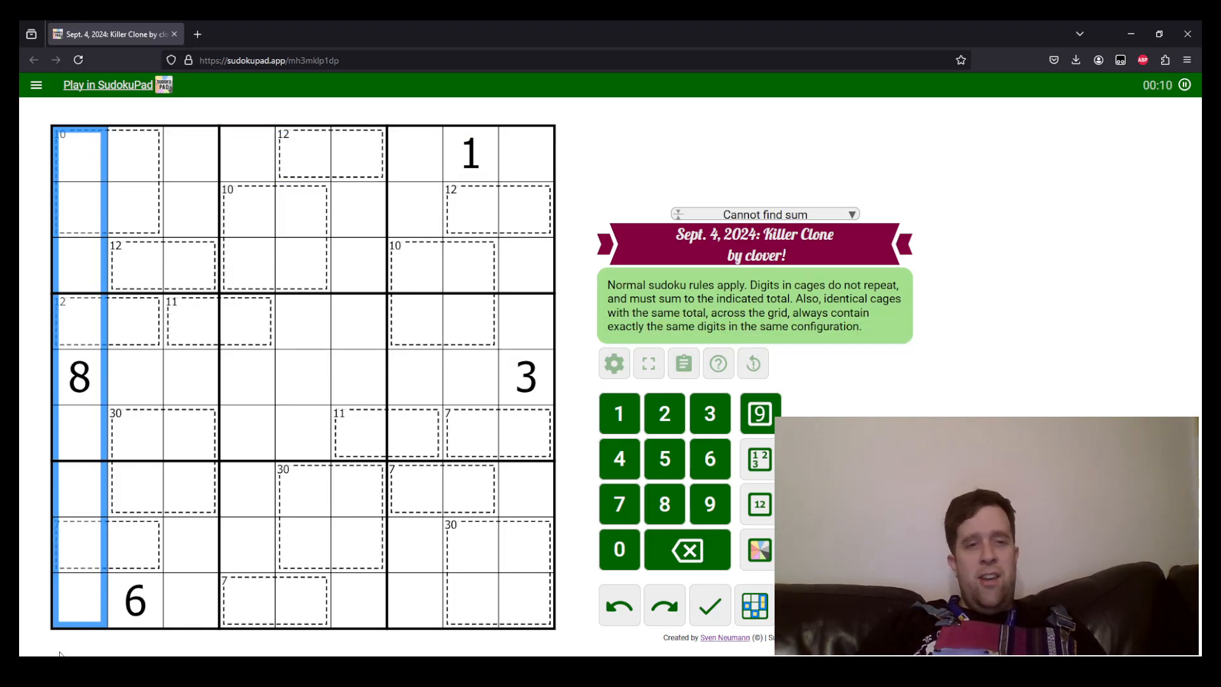
mouse_move(80, 194)
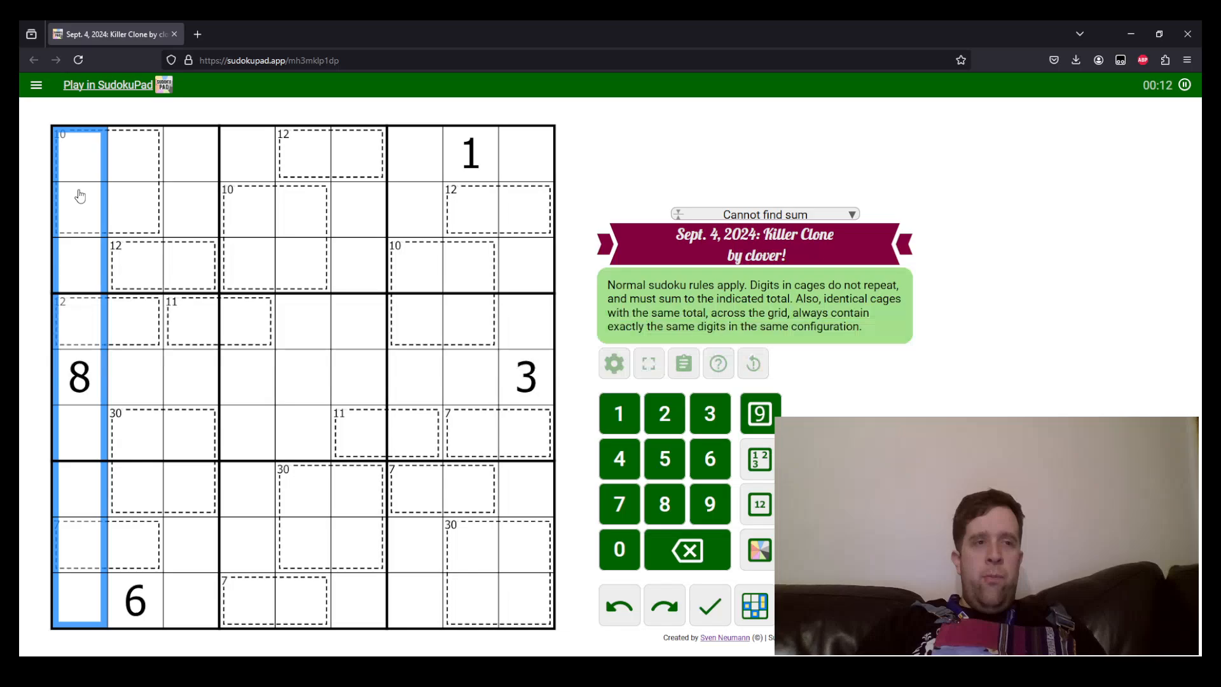
left_click(79, 209)
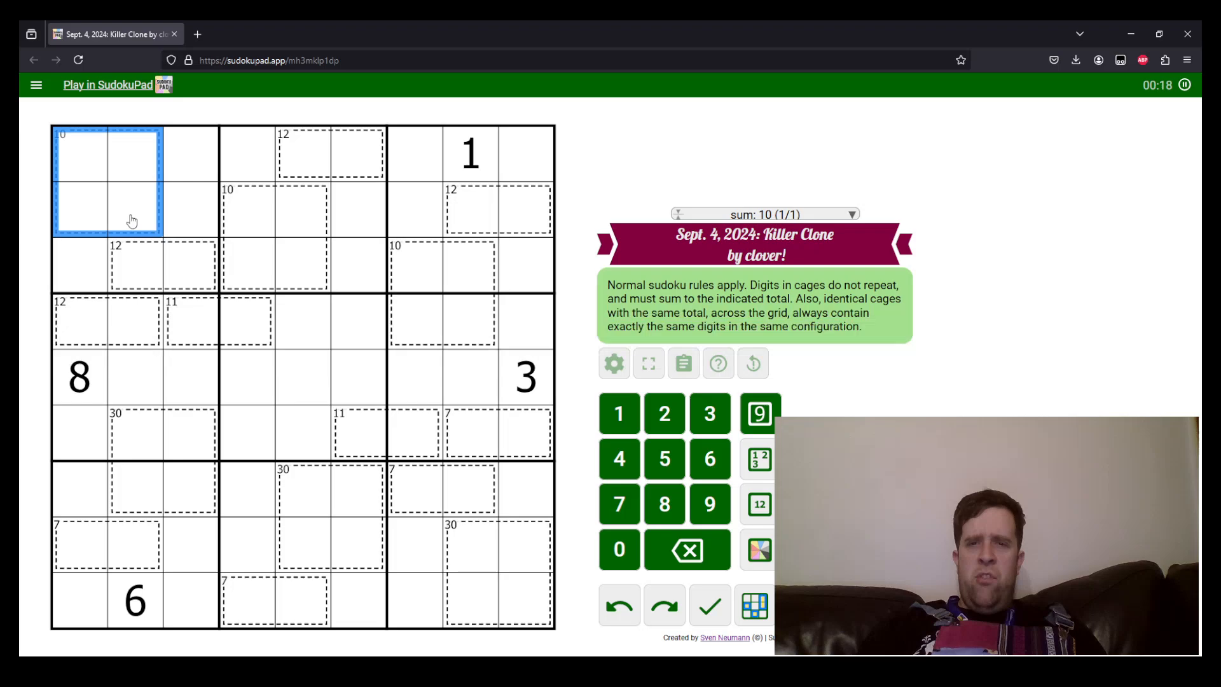
left_click(248, 210)
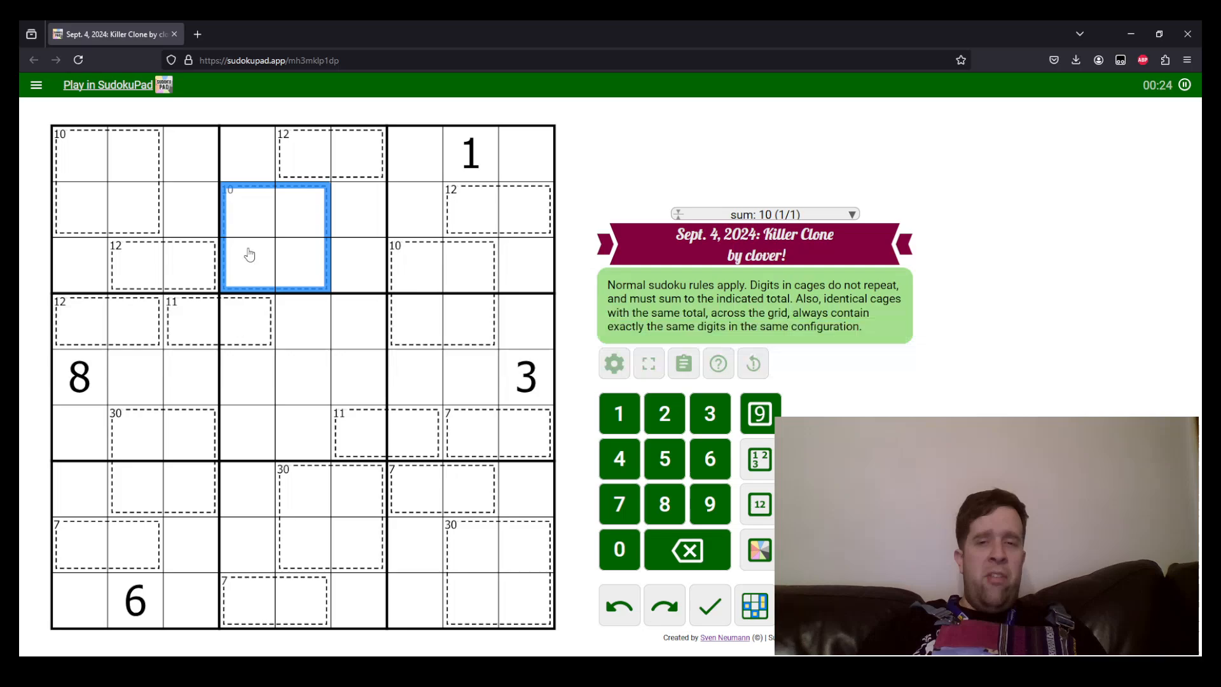
mouse_move(303, 419)
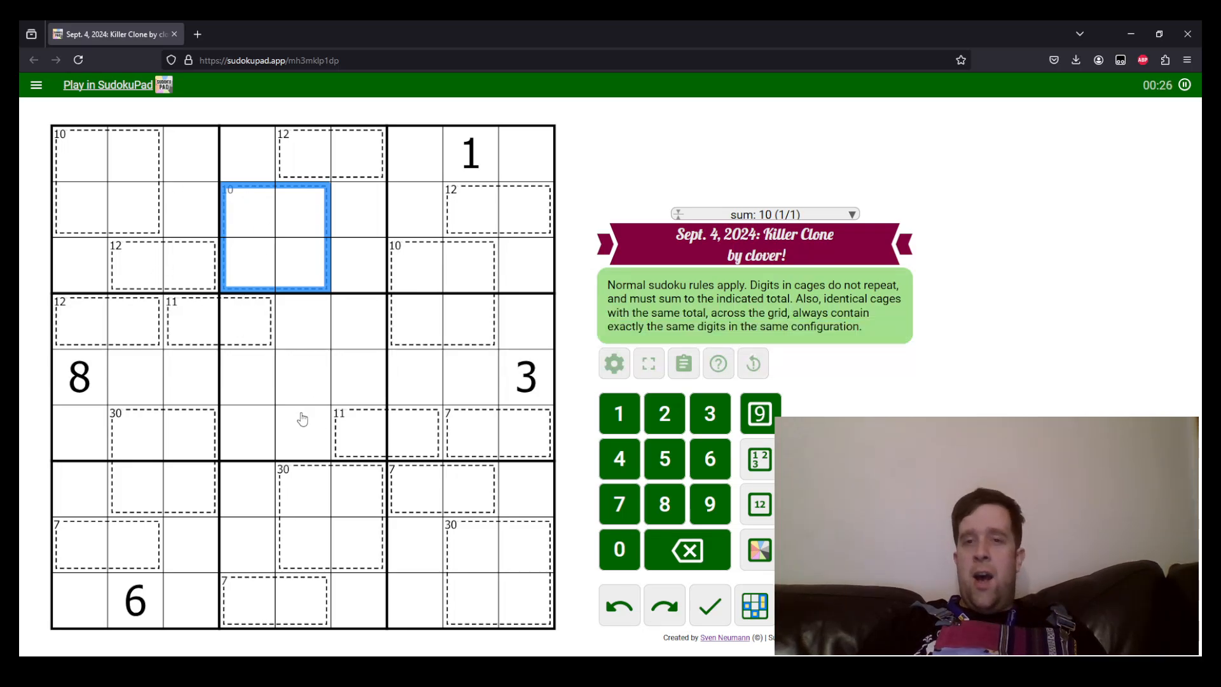
mouse_move(327, 464)
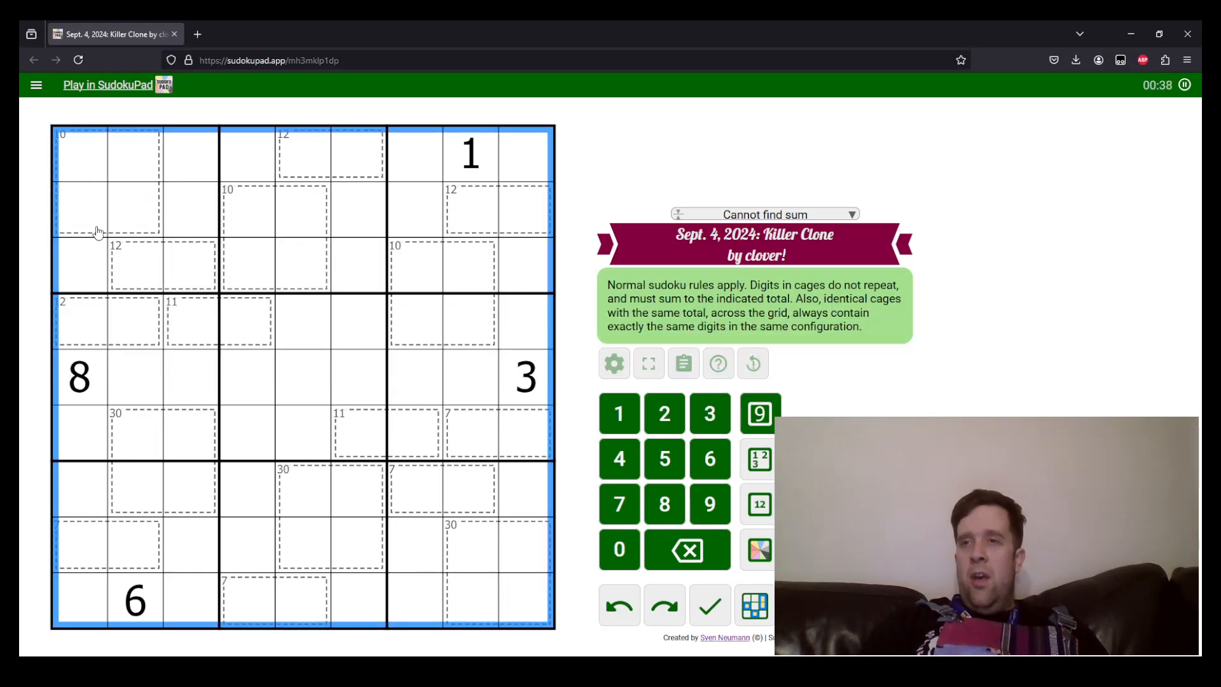
- Inspect the first two cells of row 2 in the cage-sum display
left_click(79, 210)
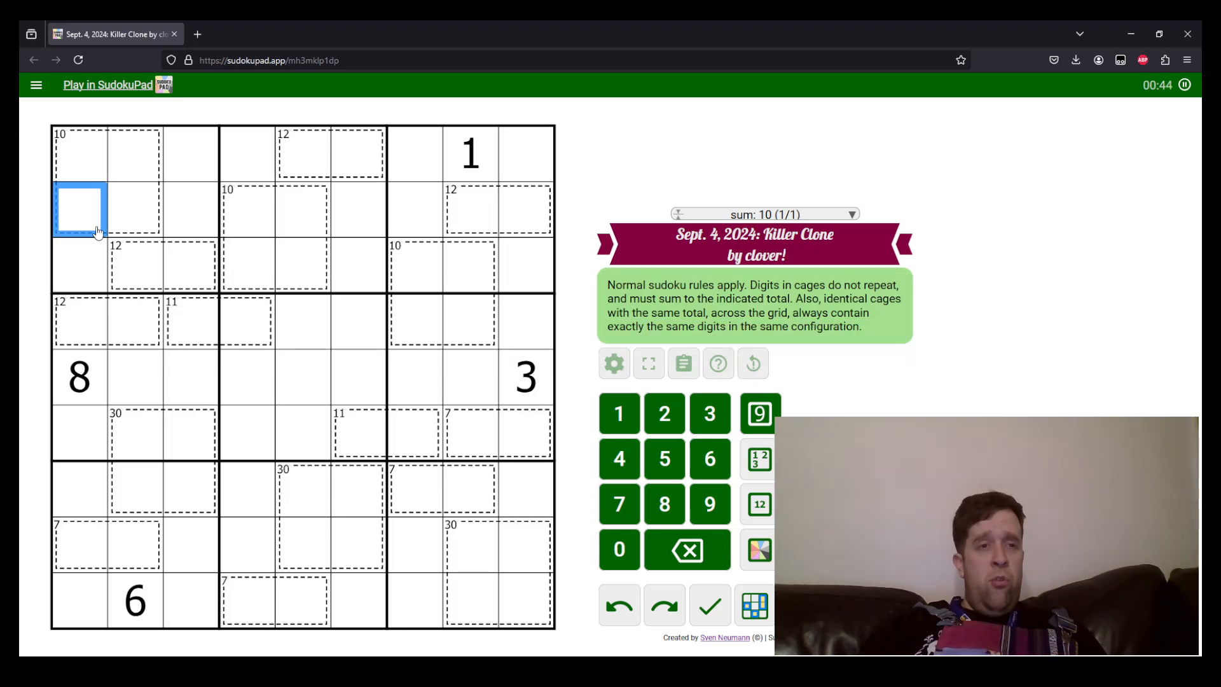
left_click(135, 209)
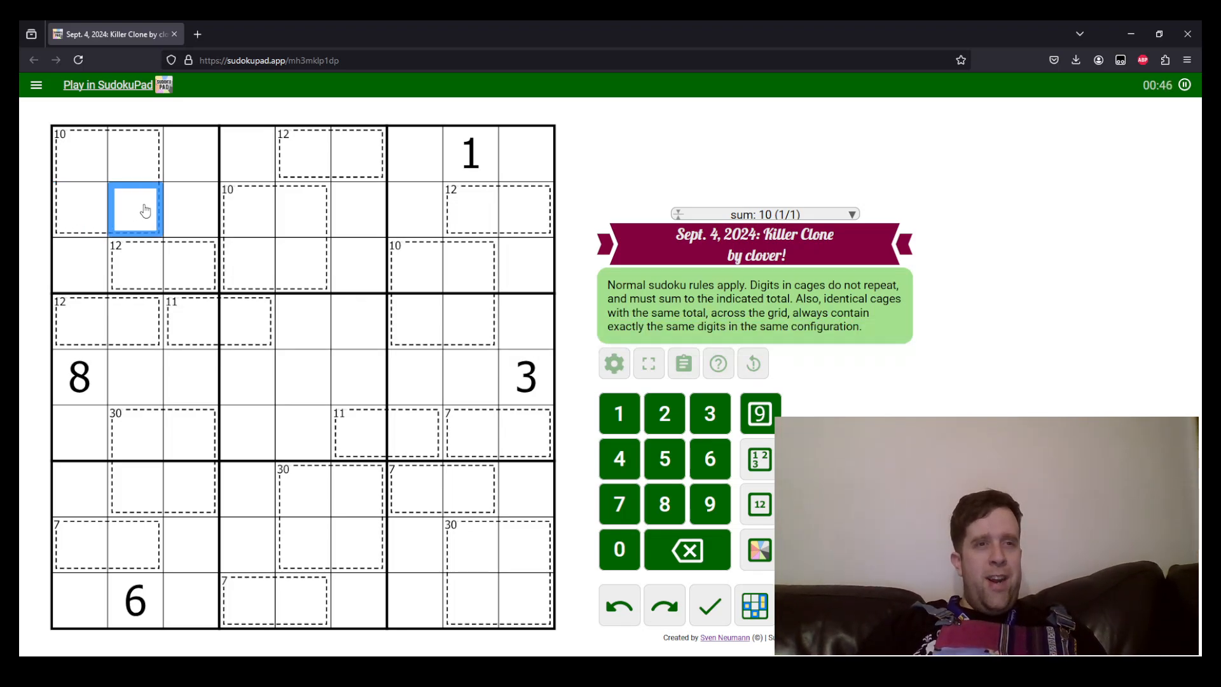
left_click(756, 503)
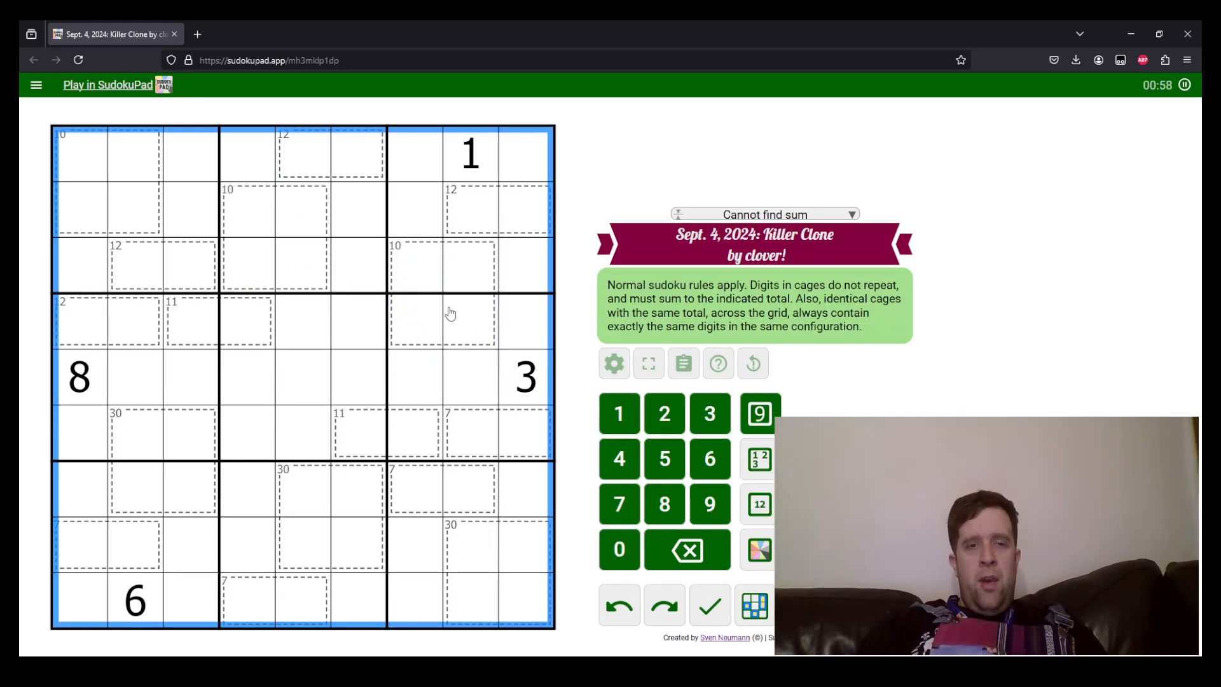
- Enter 1 in the matching corner cell of each of the three 10-cages
left_click(107, 153)
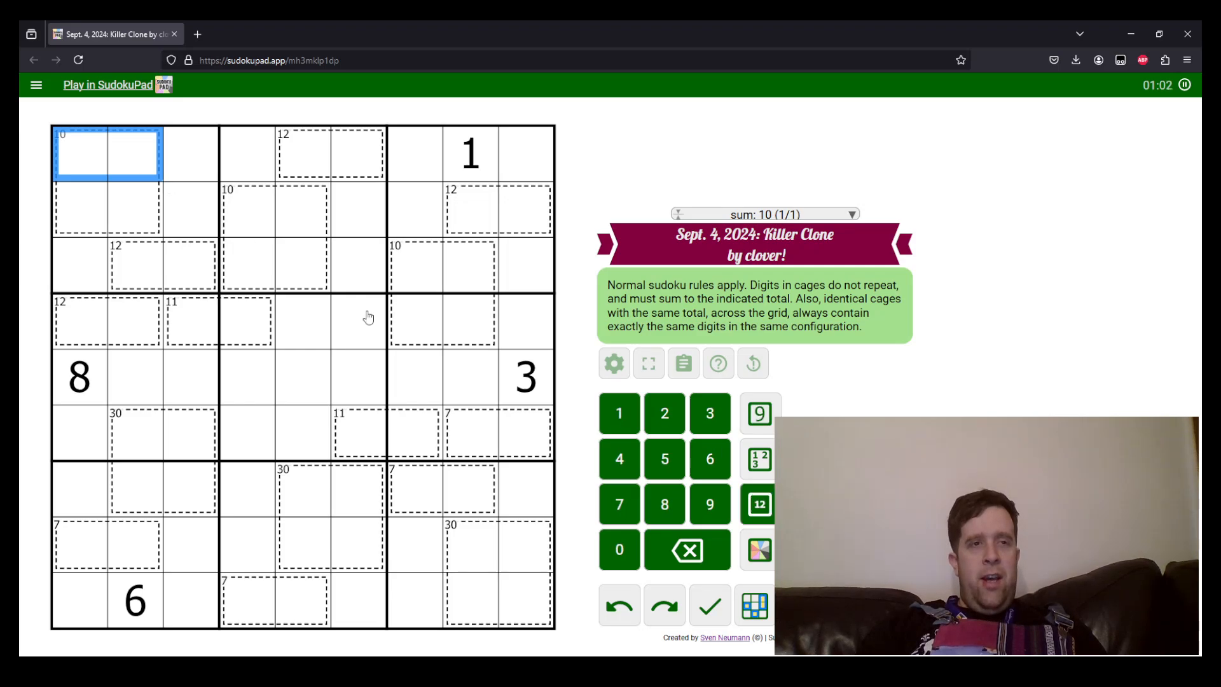
left_click(442, 266)
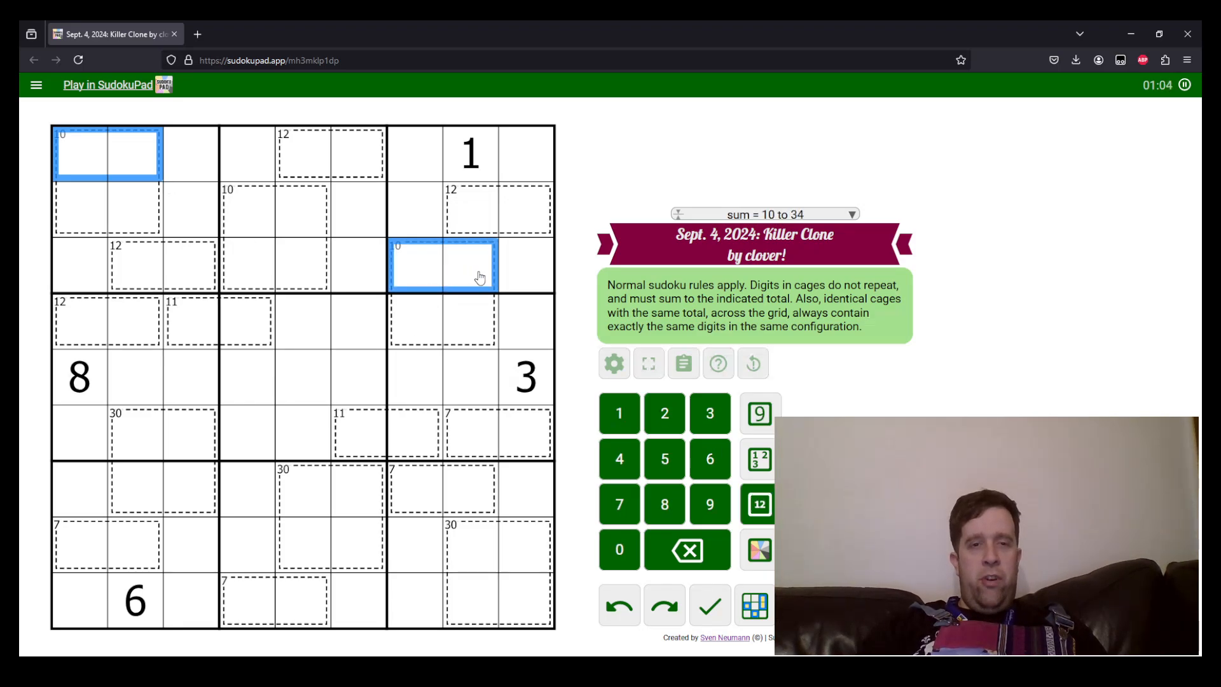
left_click(470, 154)
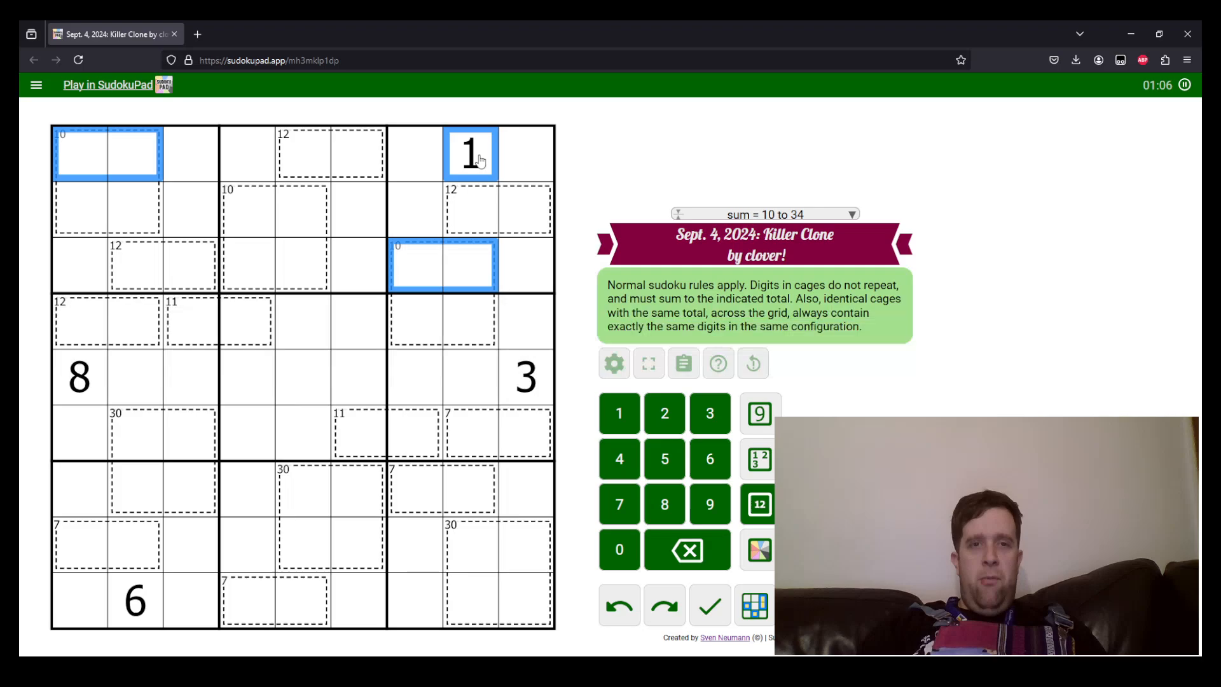
left_click(480, 317)
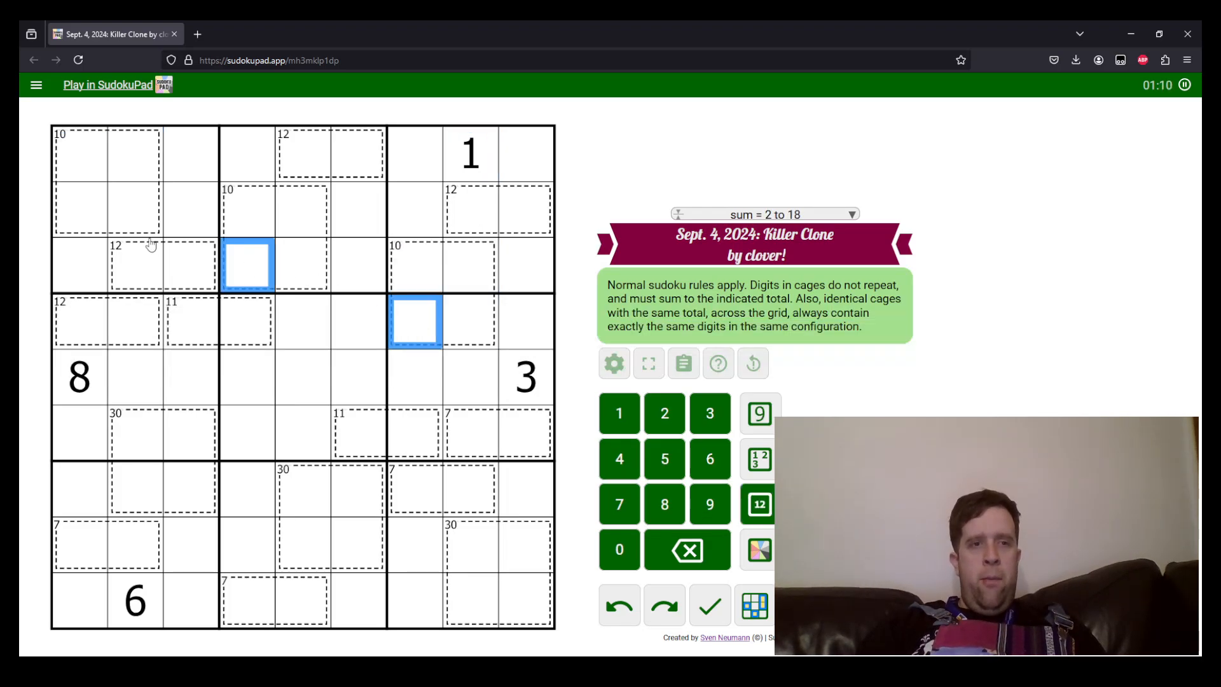
left_click(618, 412)
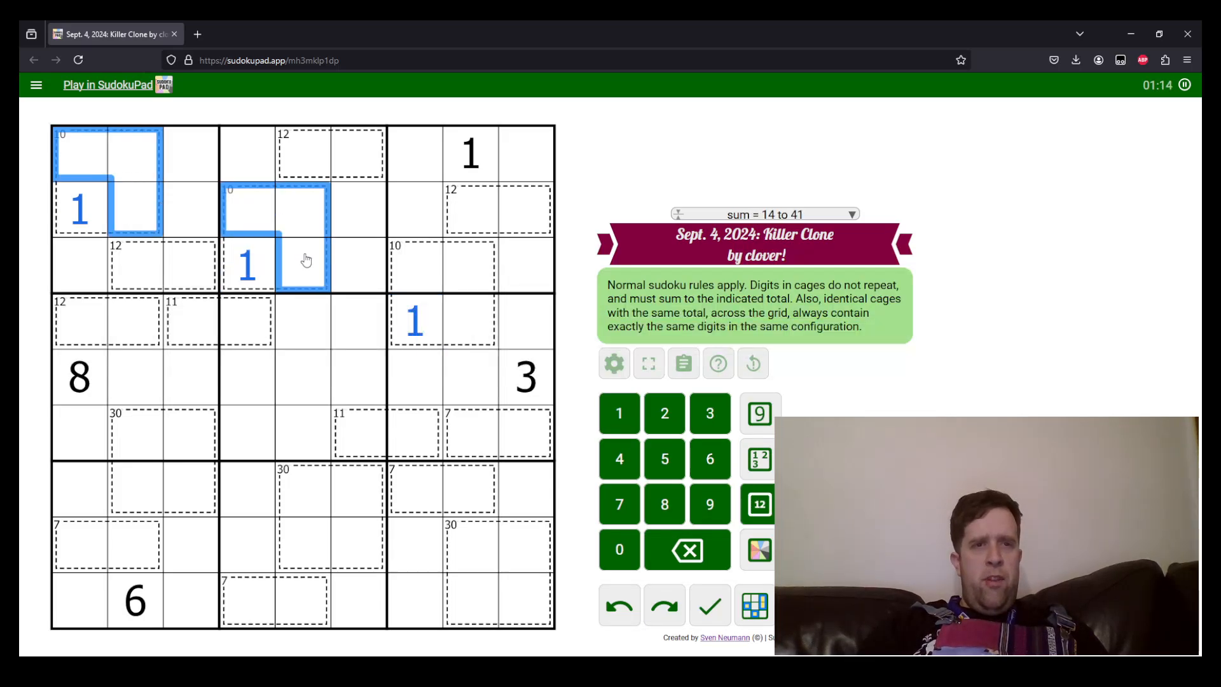
- Pencil 2, 3, 4 into the remaining cells of the 10-cages
left_click(469, 322)
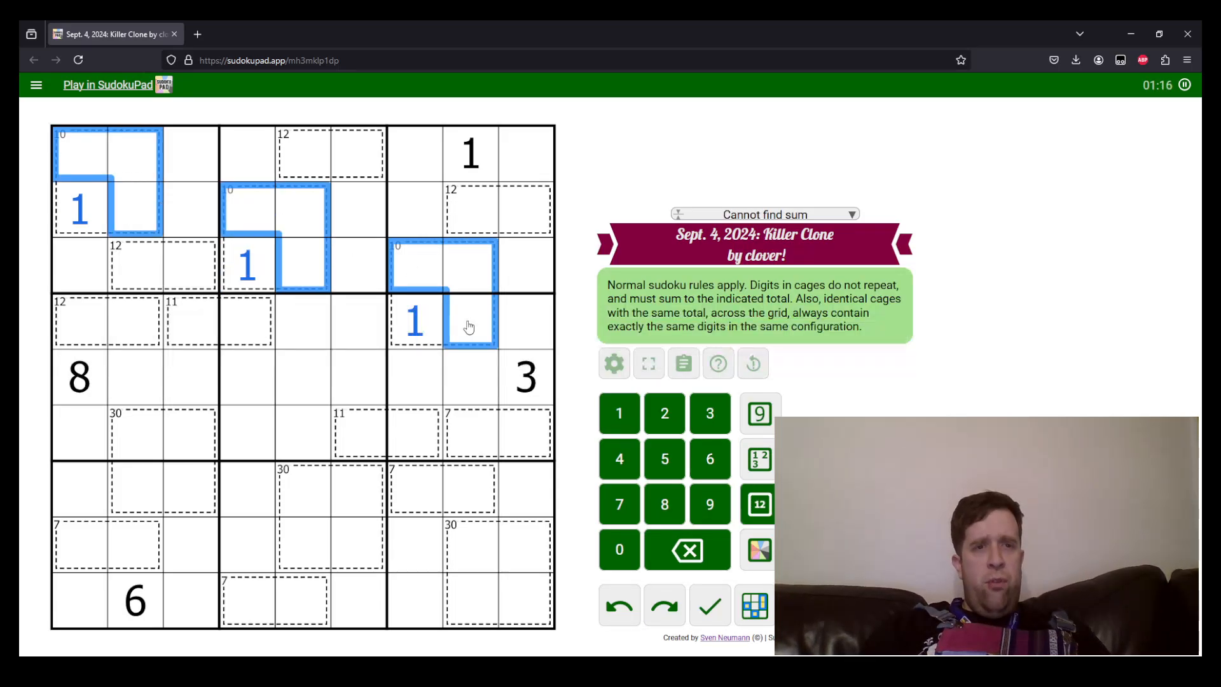
left_click(415, 377)
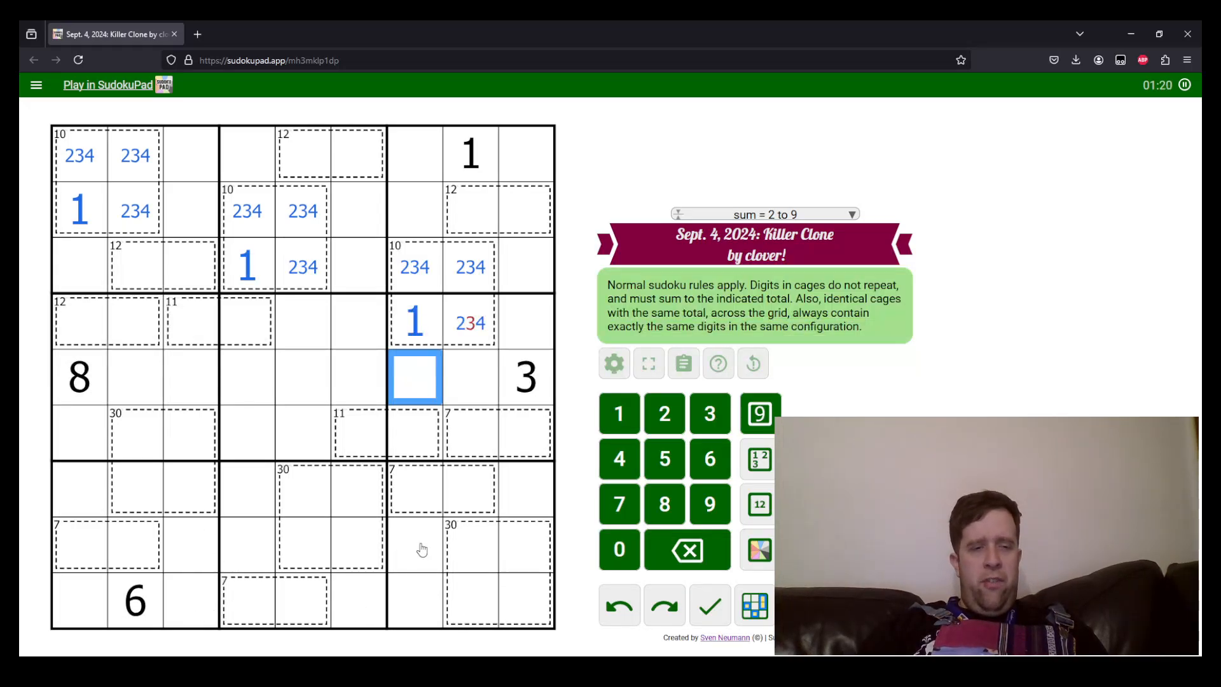
- Remove the 3 pencil mark from the matching cell of each 10-cage, leaving 2/4
left_click(498, 572)
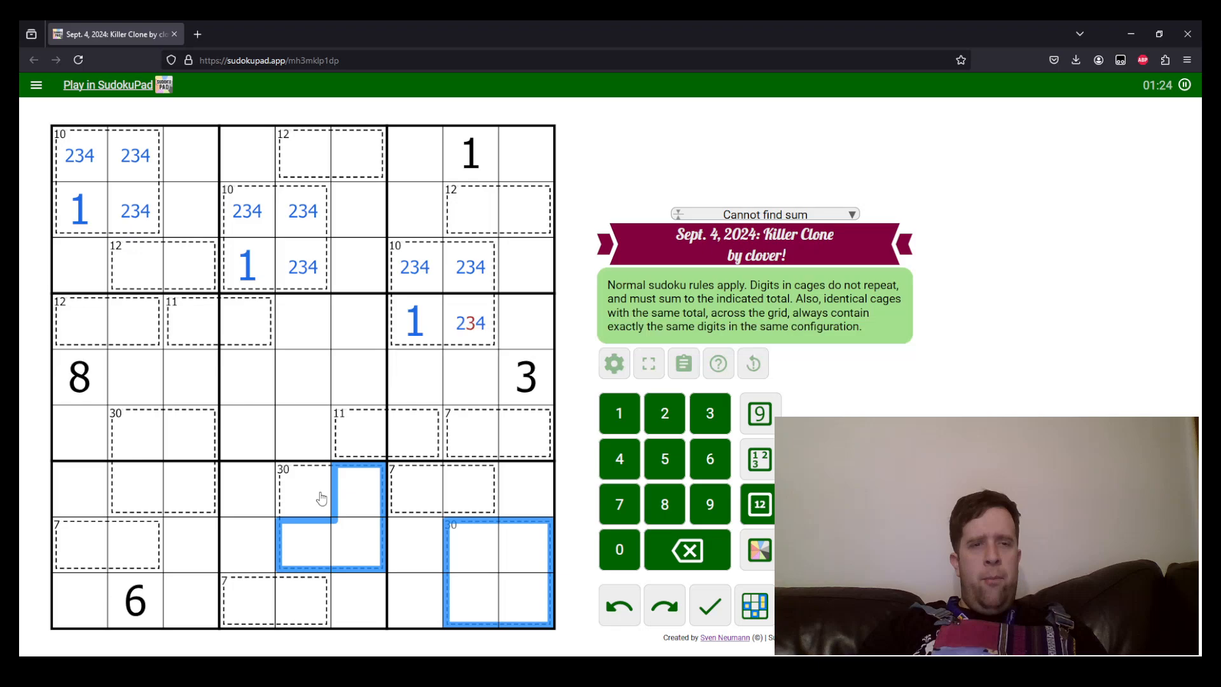
left_click(525, 322)
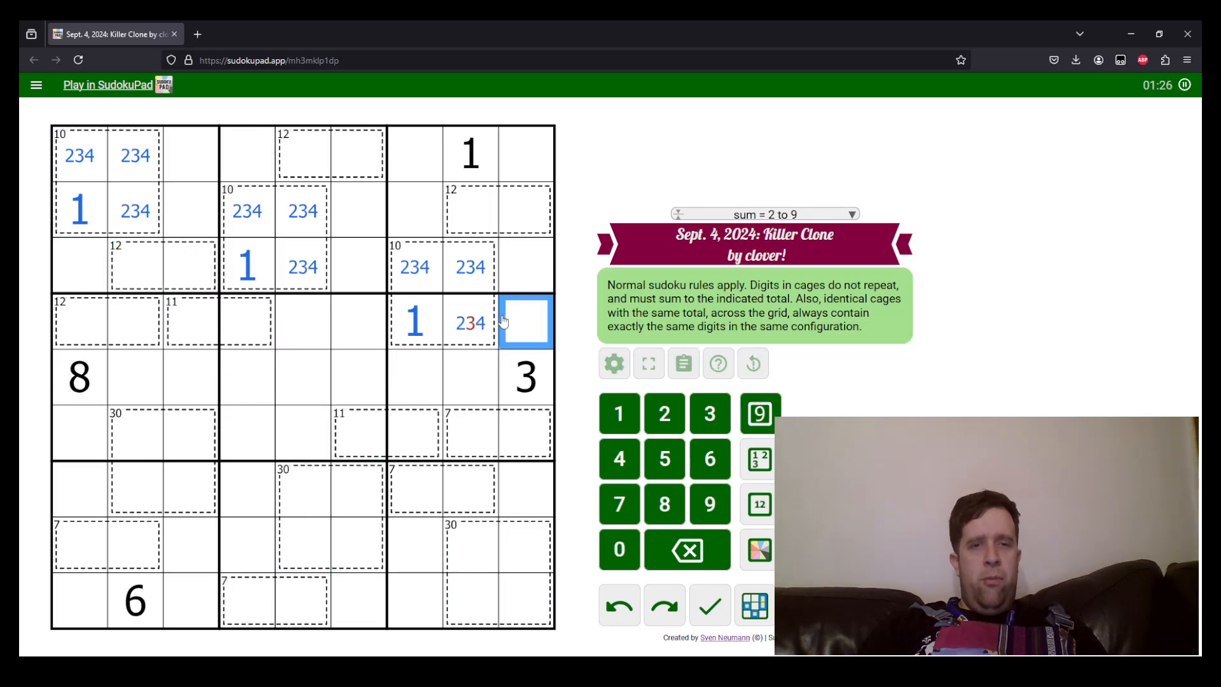
left_click(302, 266)
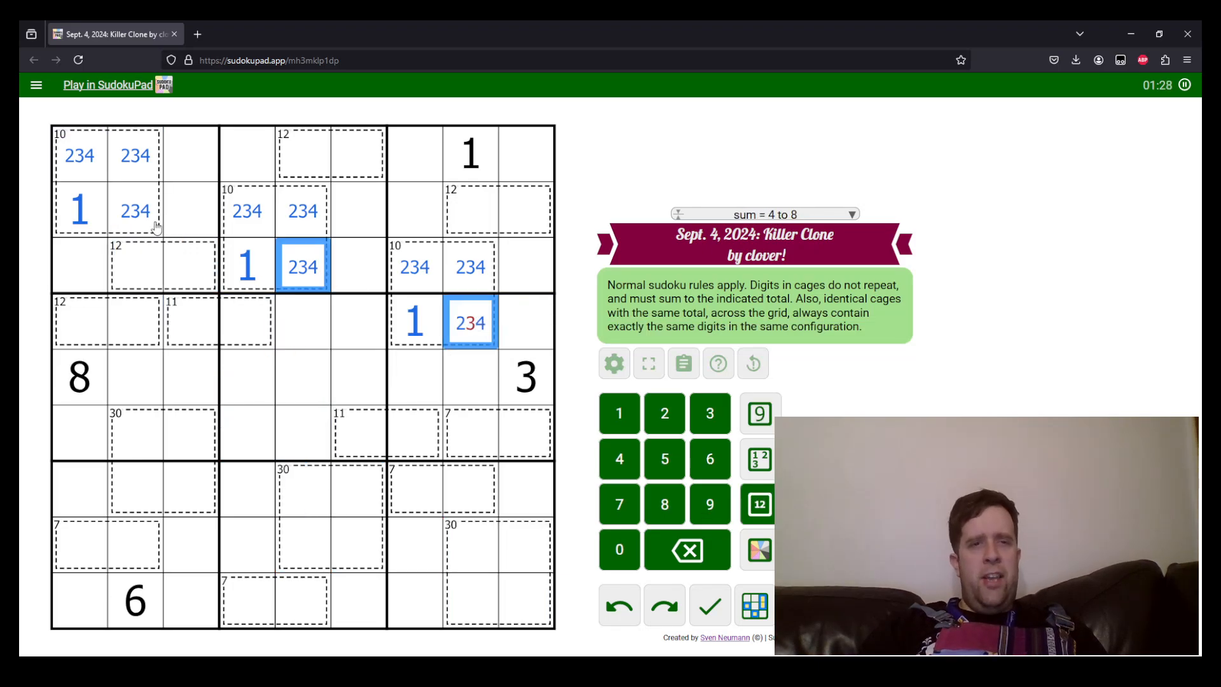
left_click(708, 412)
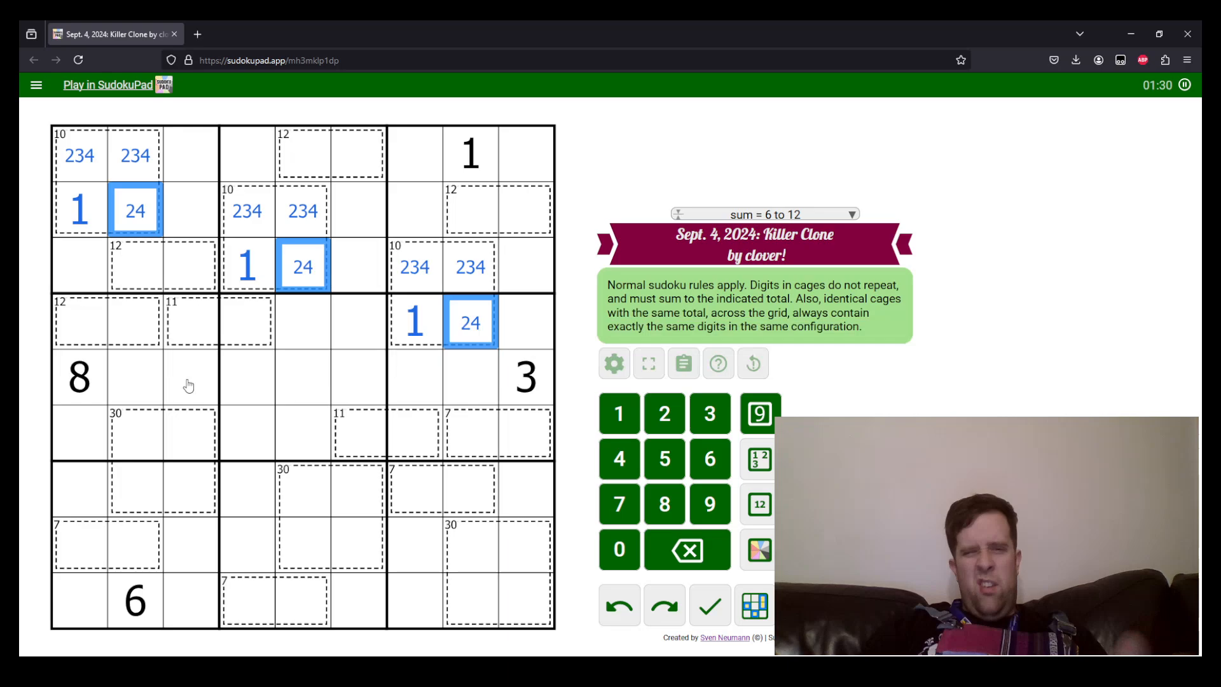
left_click(144, 436)
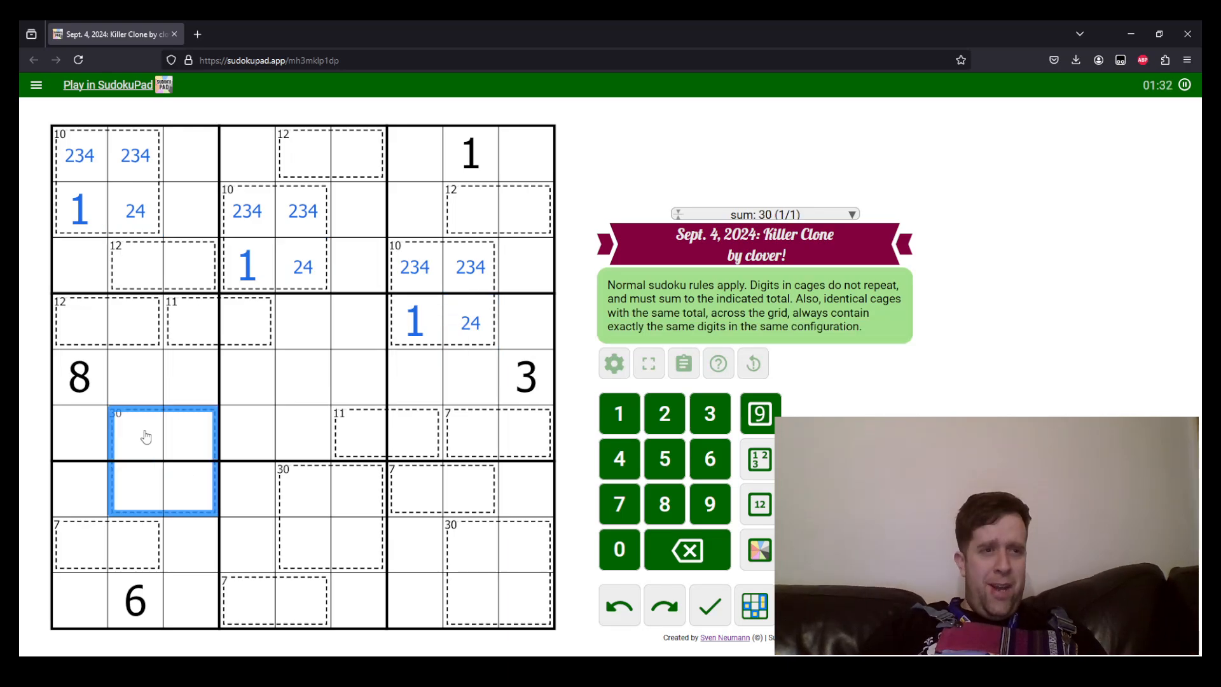
- Enter 6 in the matching top-right cell of each of the three 30-cages
left_click(327, 518)
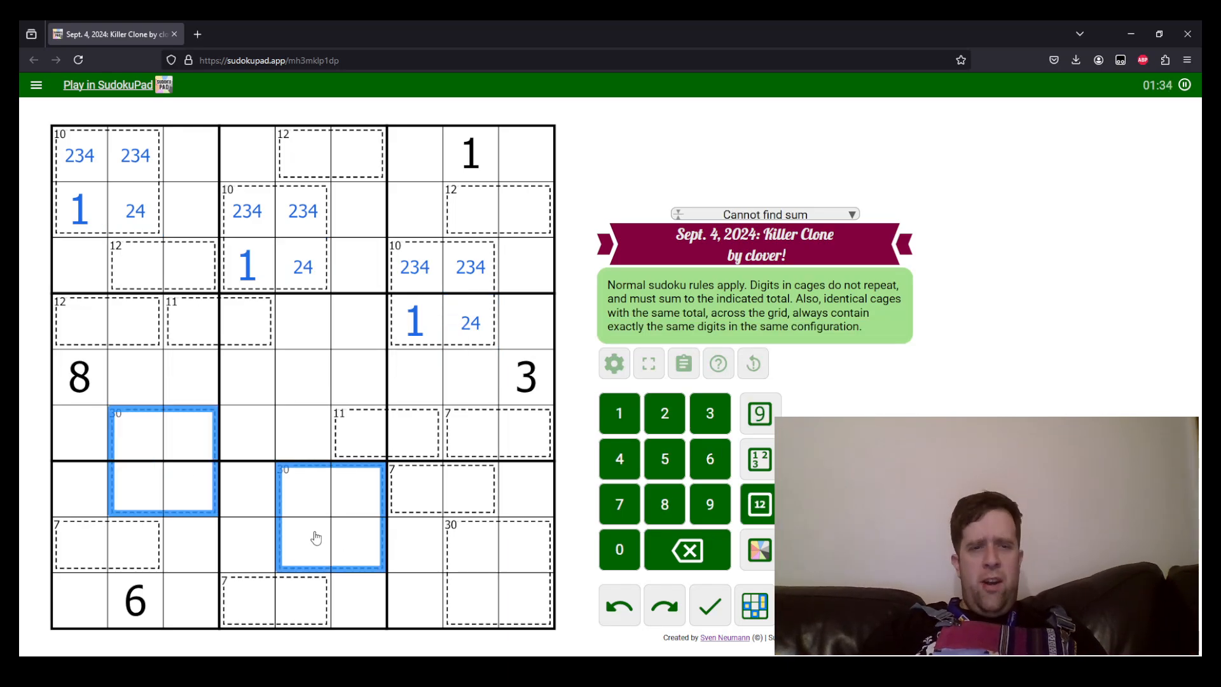
left_click(480, 554)
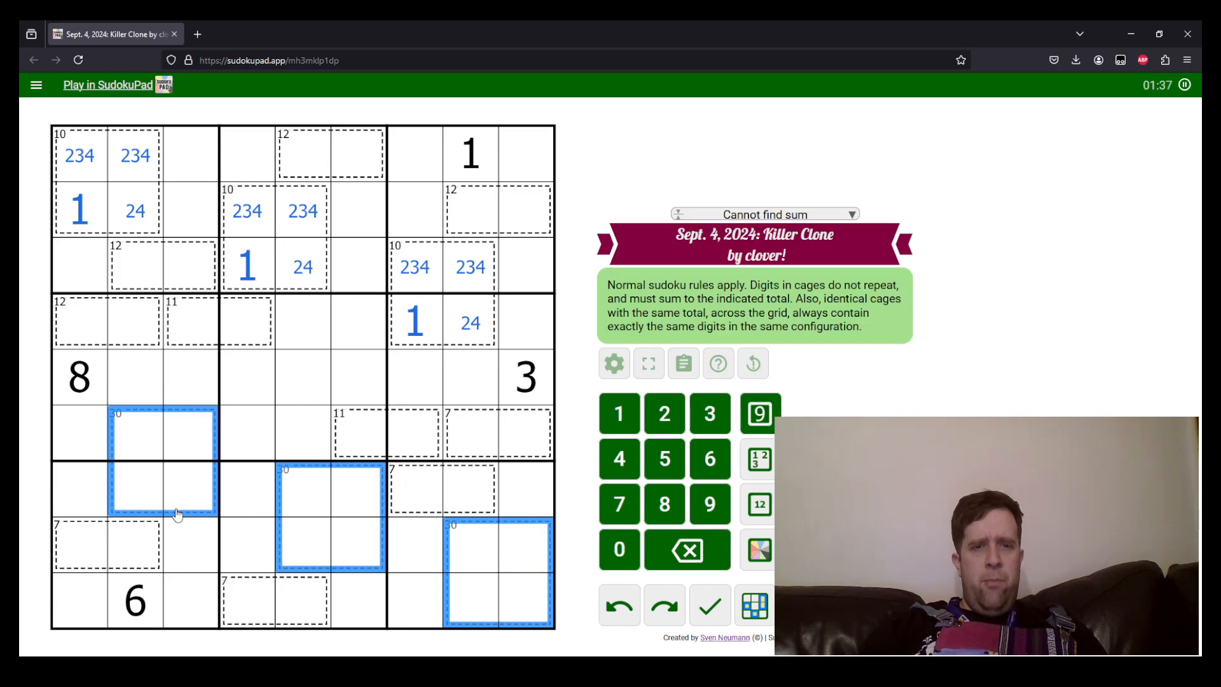
mouse_move(143, 497)
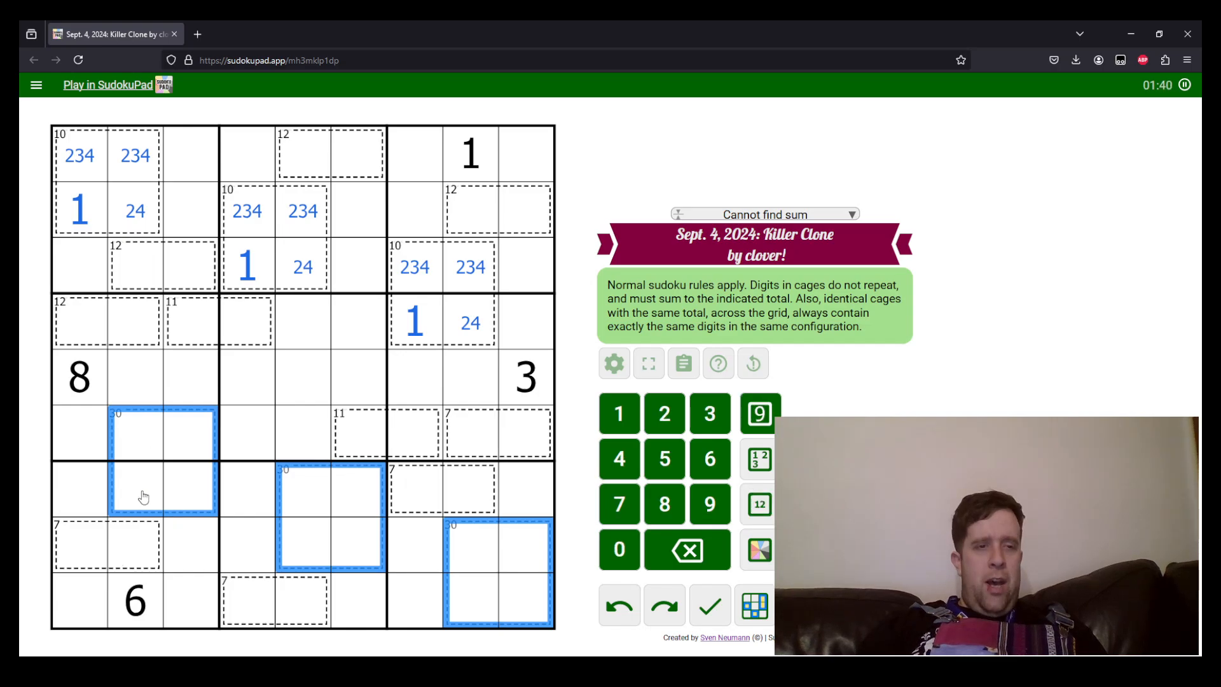
left_click(135, 433)
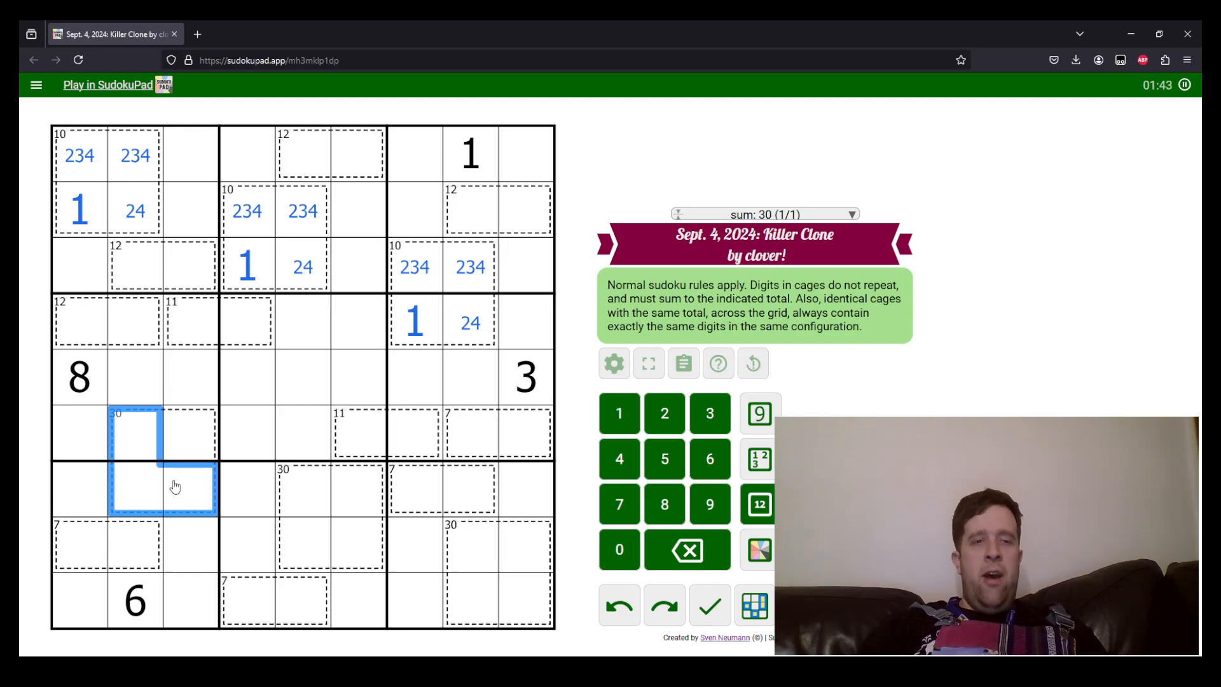
left_click(190, 432)
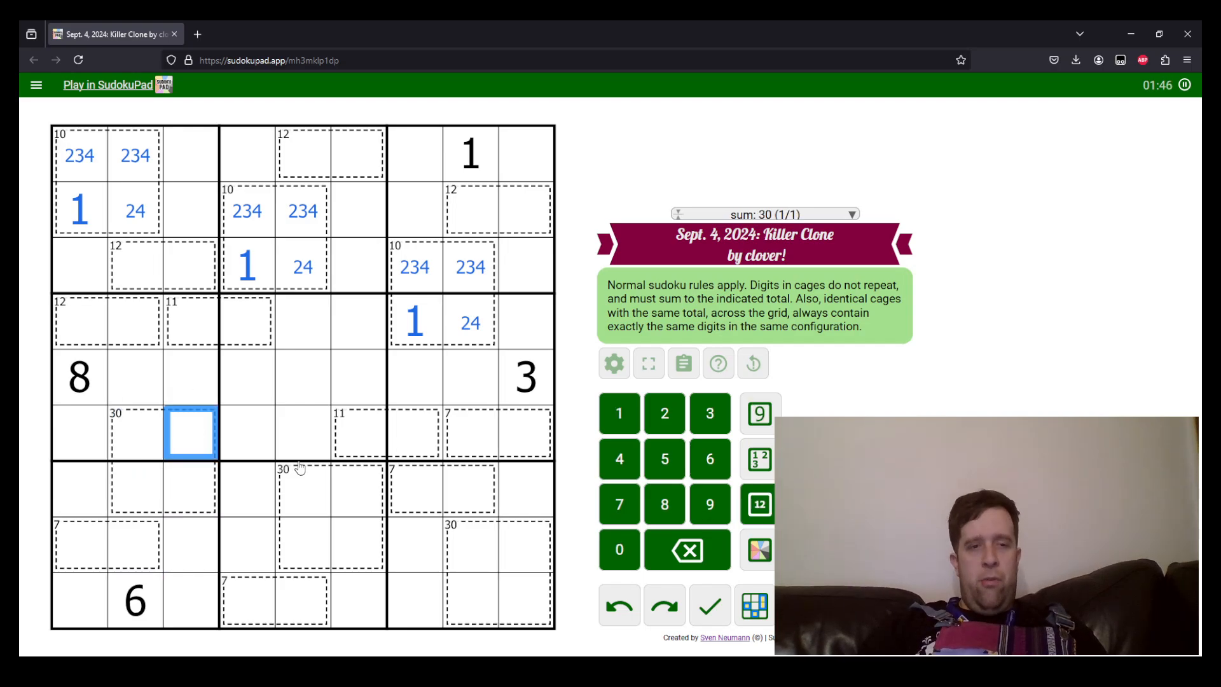
left_click(525, 545)
type("6")
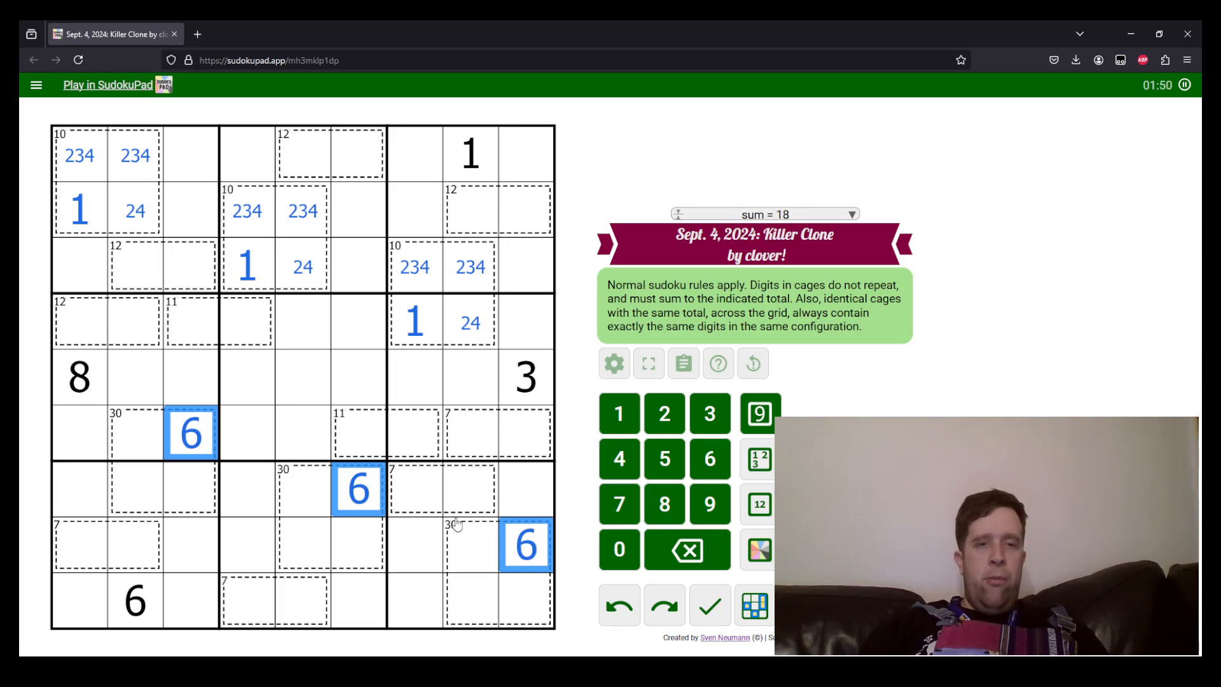
mouse_move(251, 434)
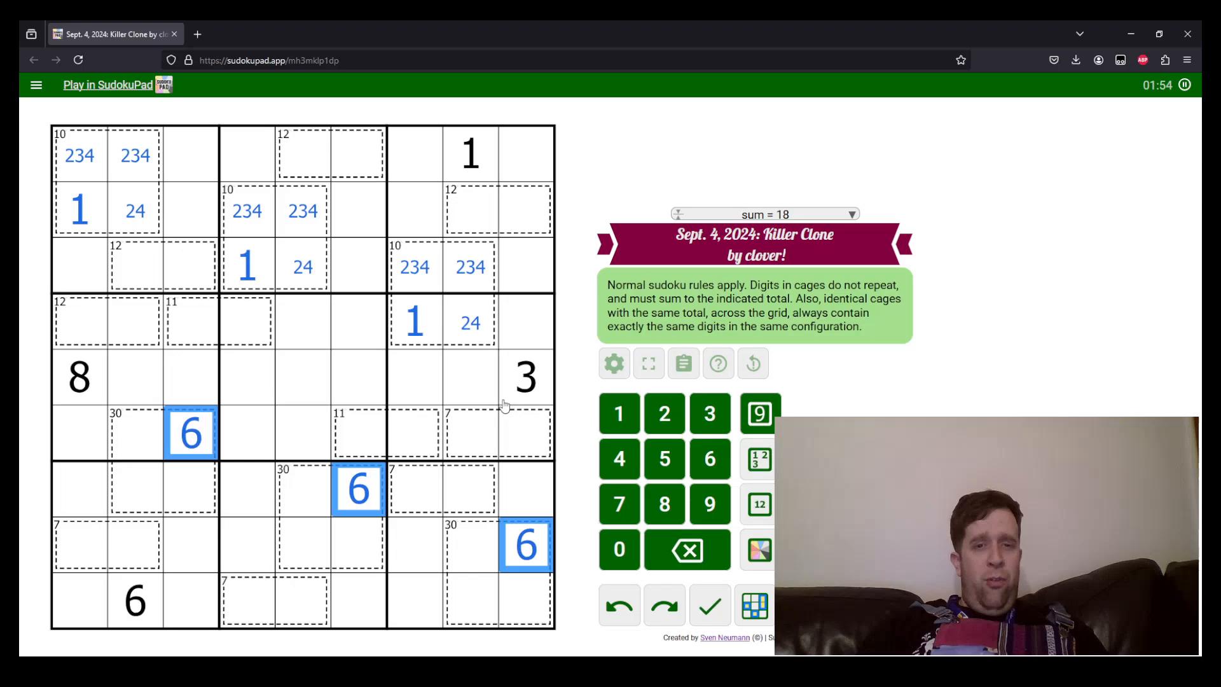
- Compare the 1 in the right 10-cage with the 3 beside it
left_click(413, 321)
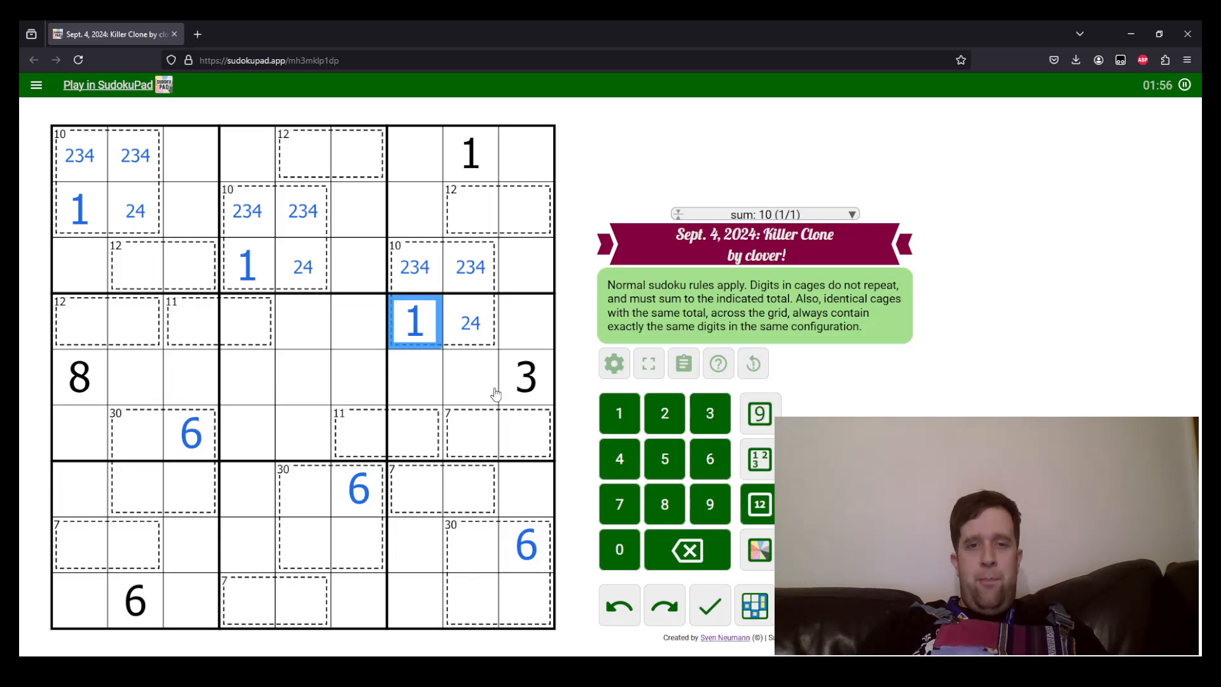
left_click(525, 378)
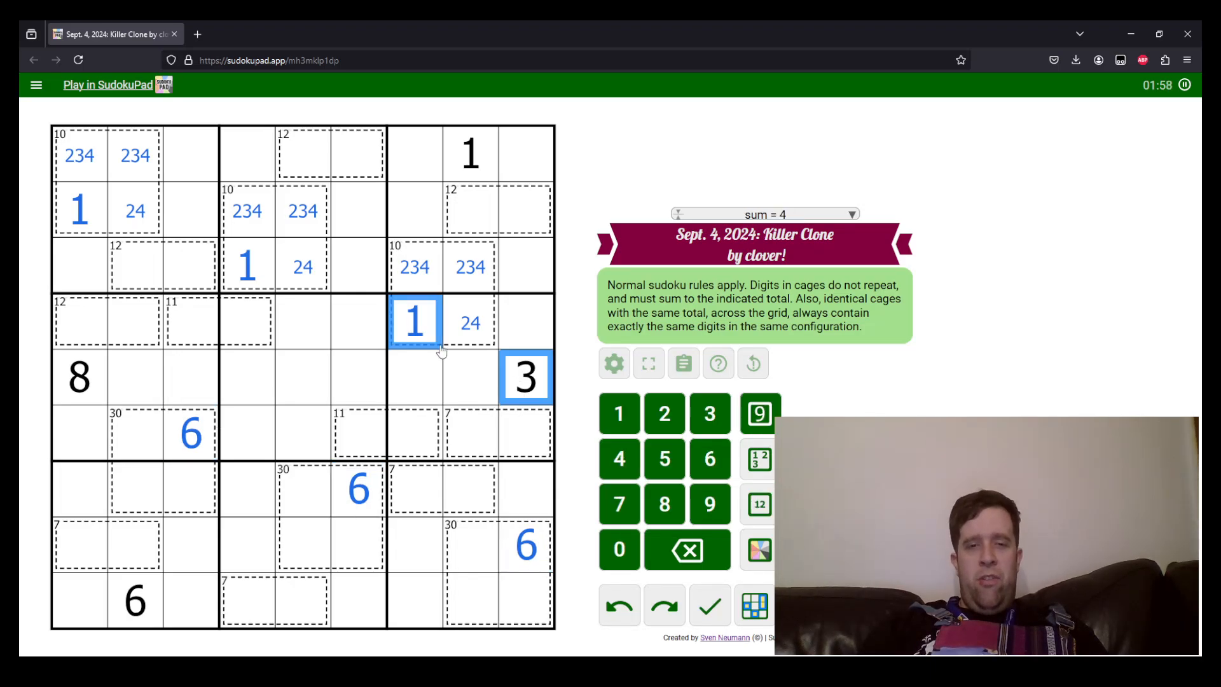
- Pencil 2 and 5 into both cells of the right 7-cage
left_click(498, 434)
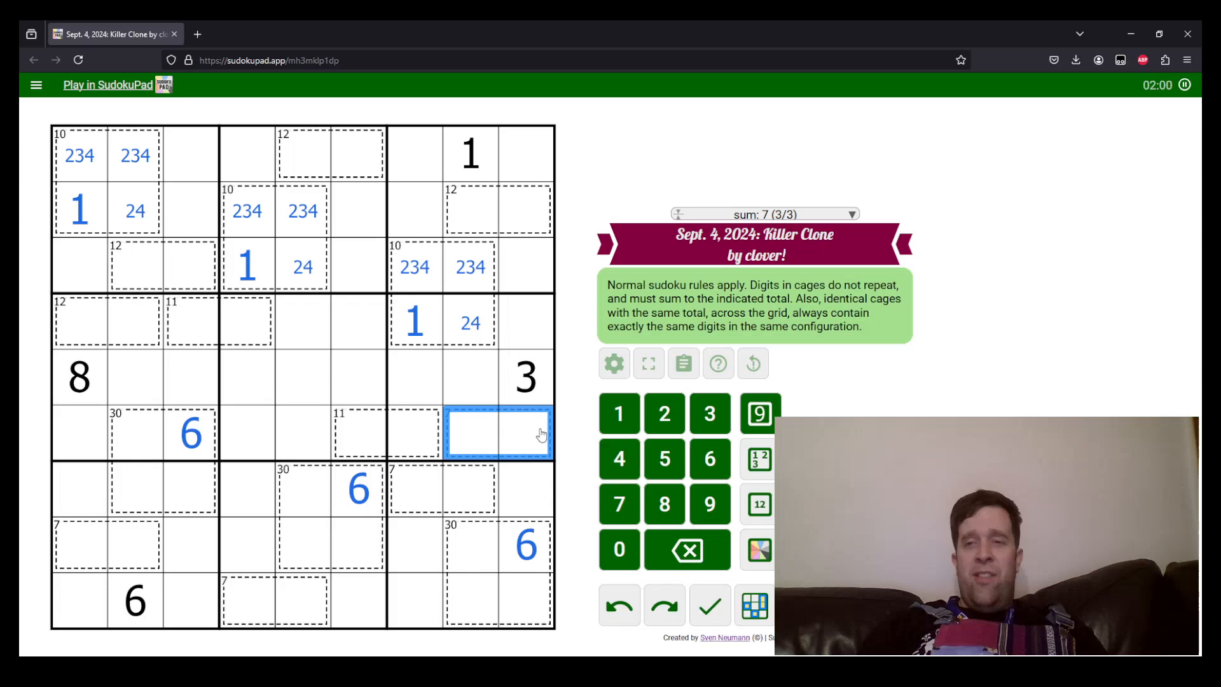
left_click(525, 378)
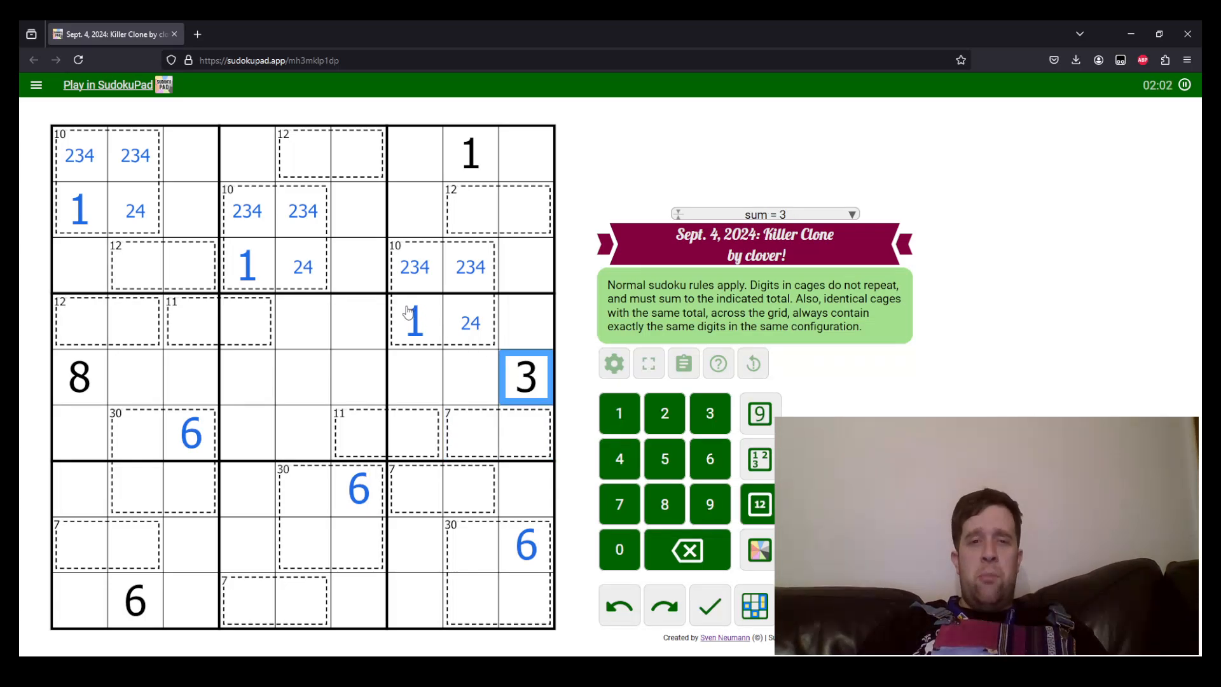
left_click(470, 432)
type("25")
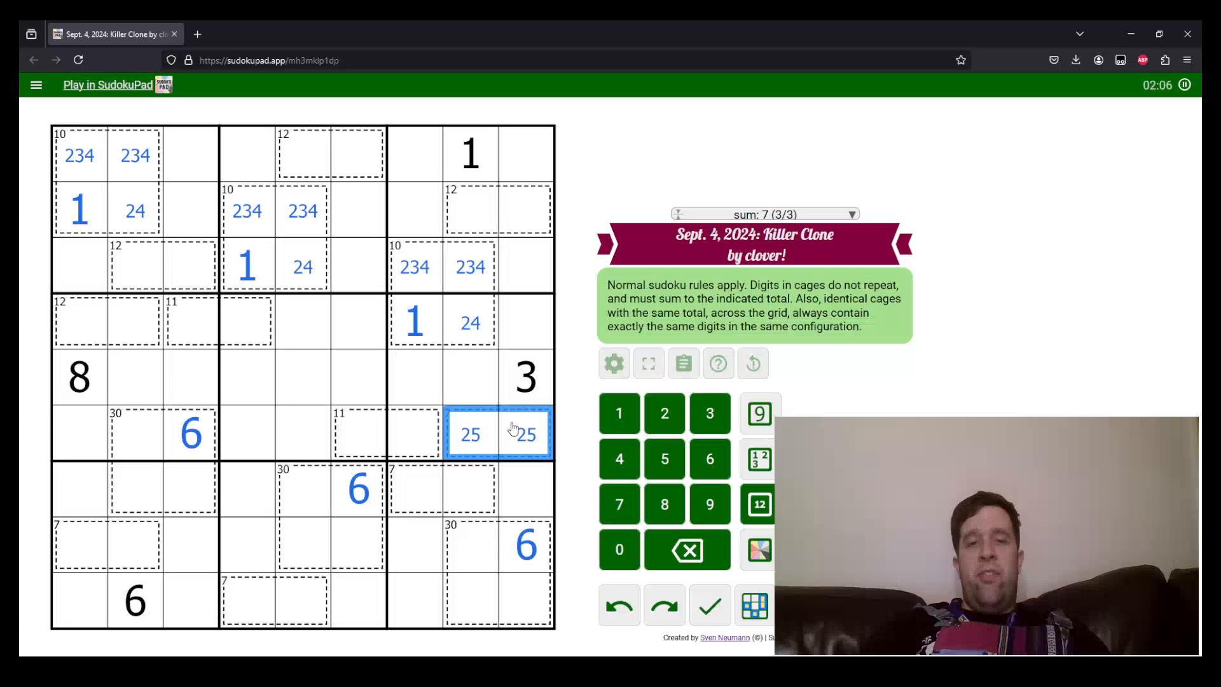
- Enter 4 in the three 2/4 cells and remove 4 from the 2/3/4 candidates
left_click(469, 322)
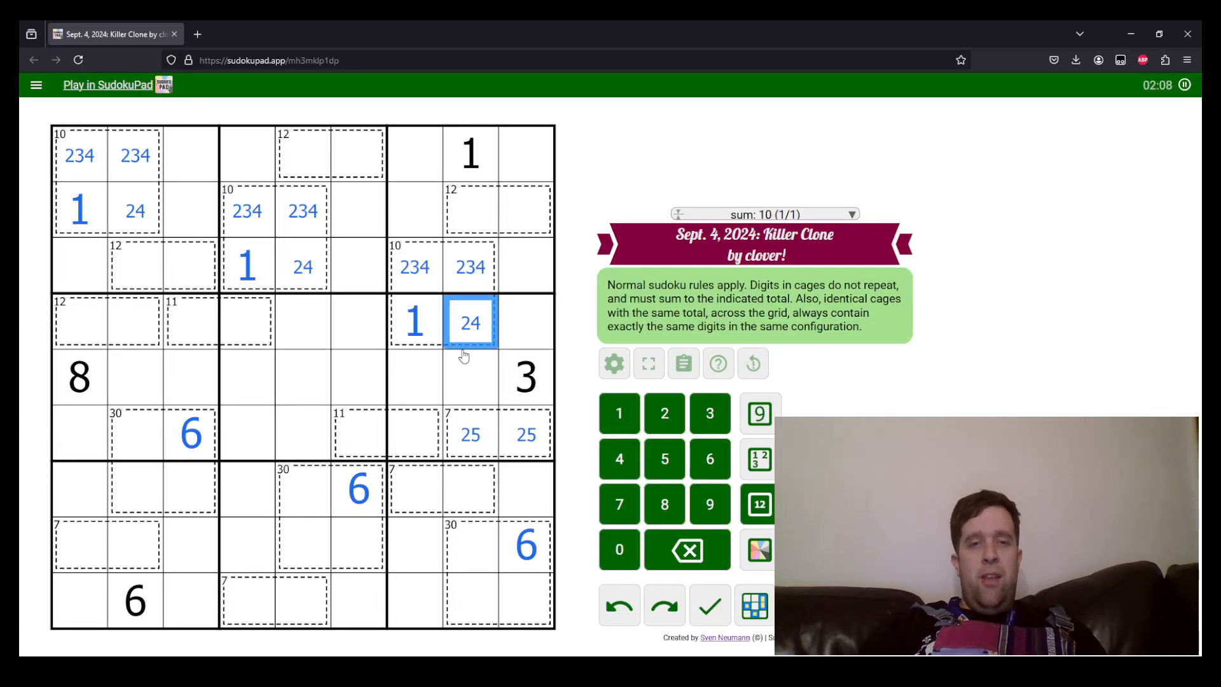
left_click(301, 265)
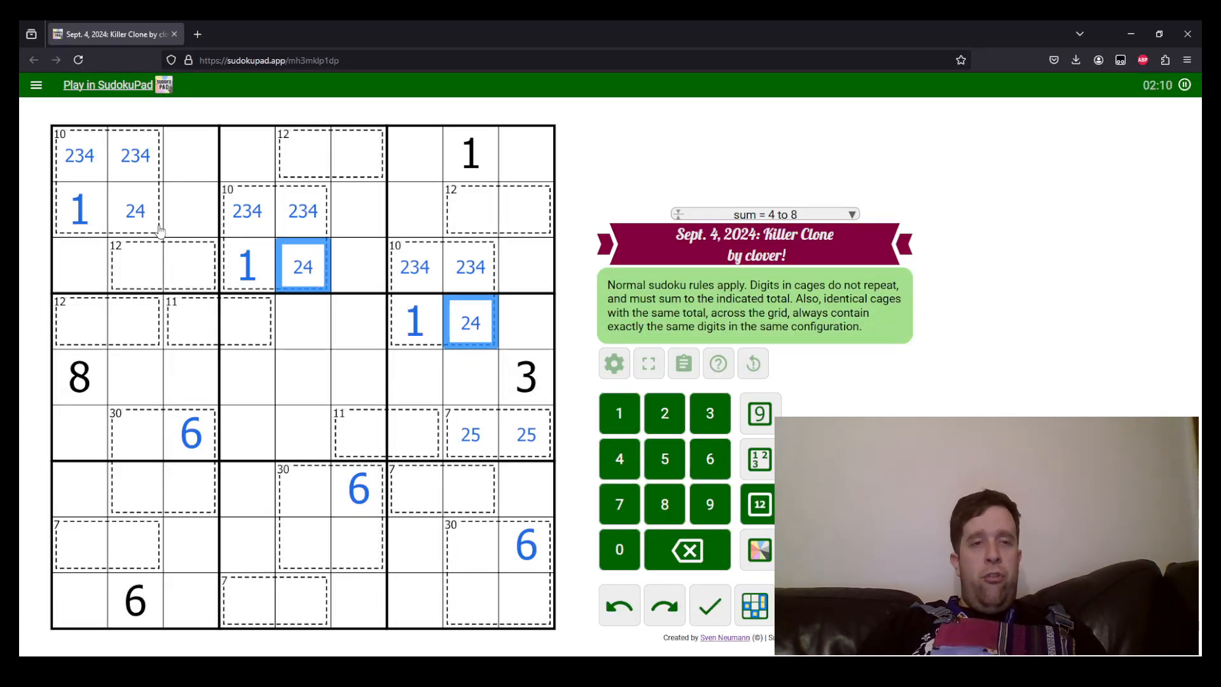
left_click(620, 459)
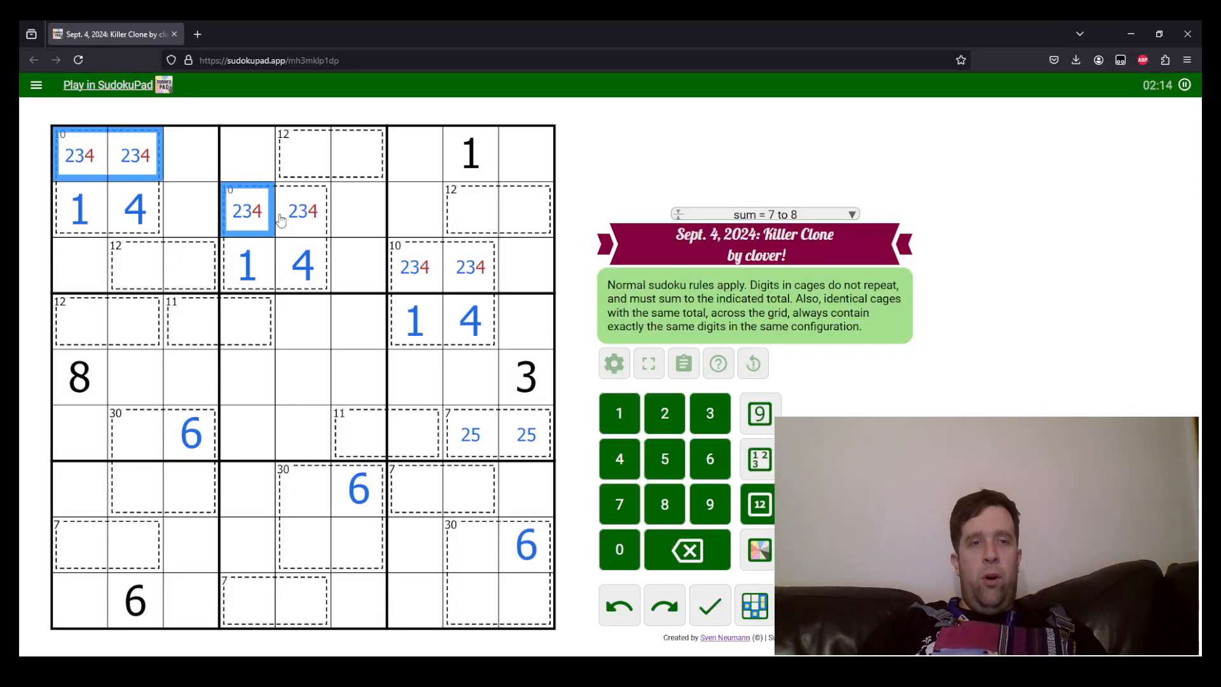
left_click(470, 266)
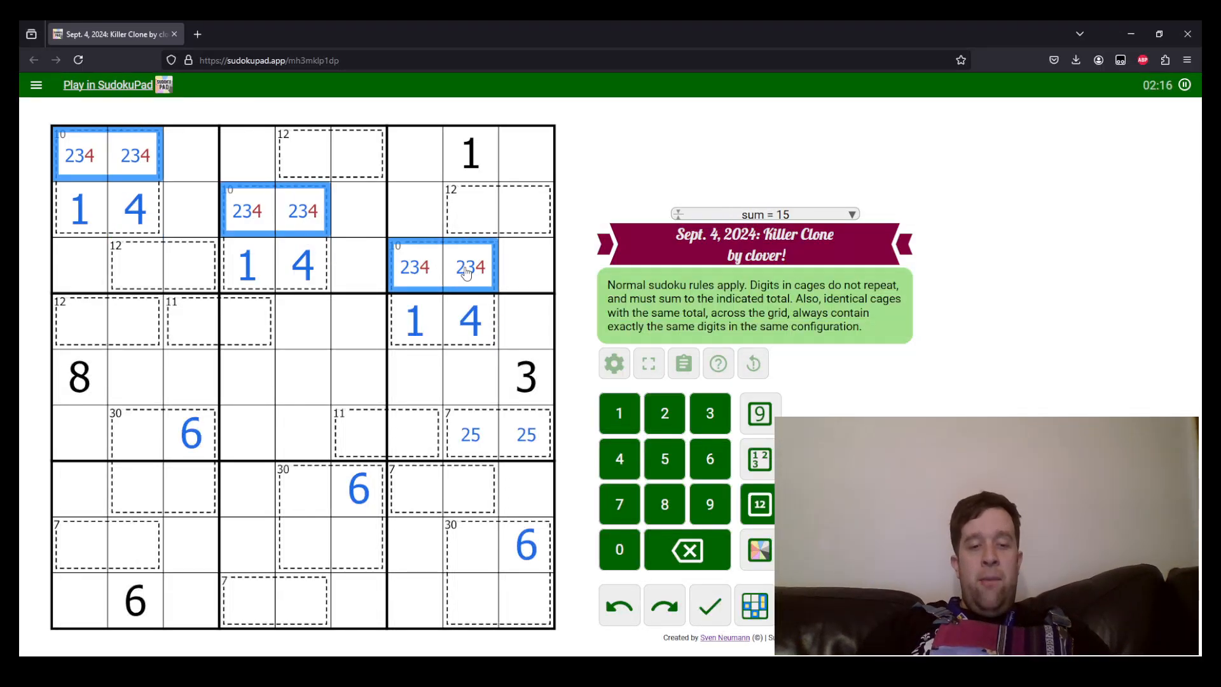
left_click(358, 321)
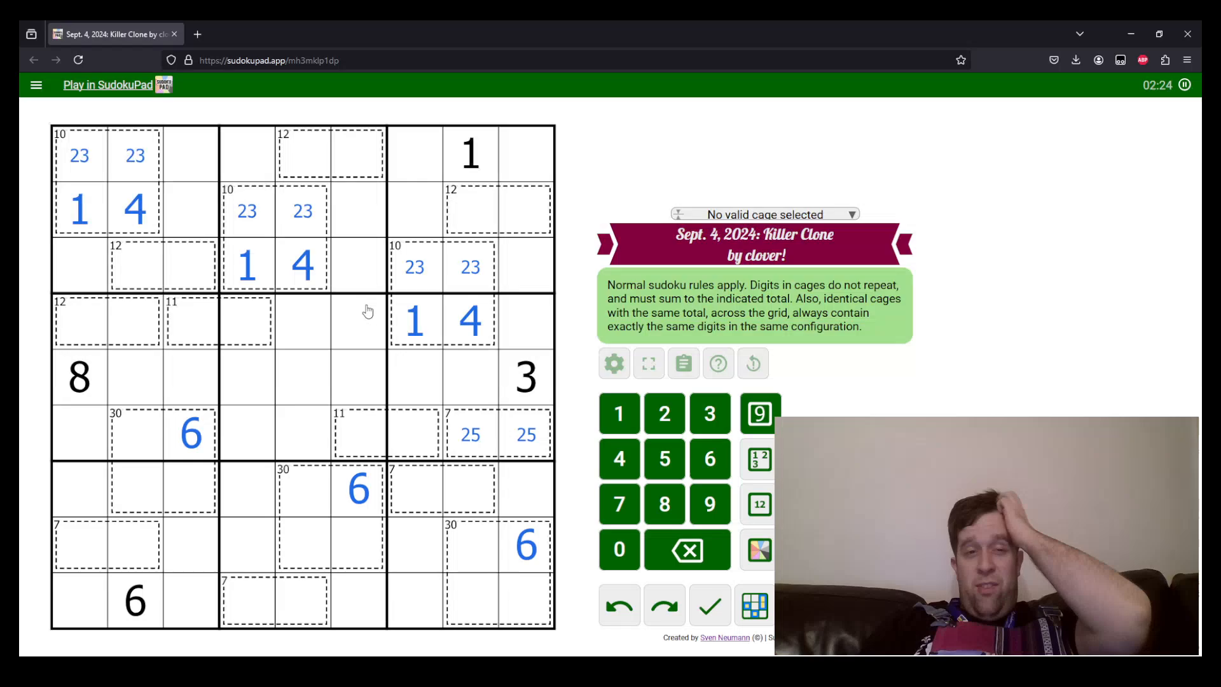
mouse_move(401, 323)
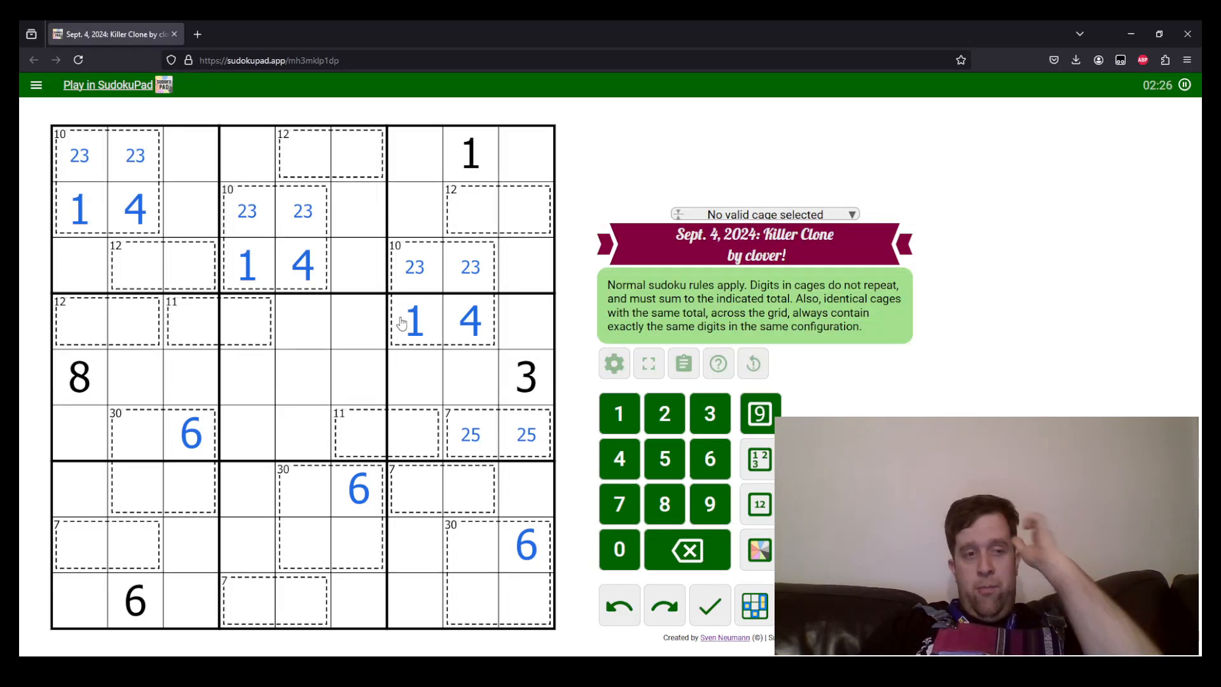
left_click(469, 434)
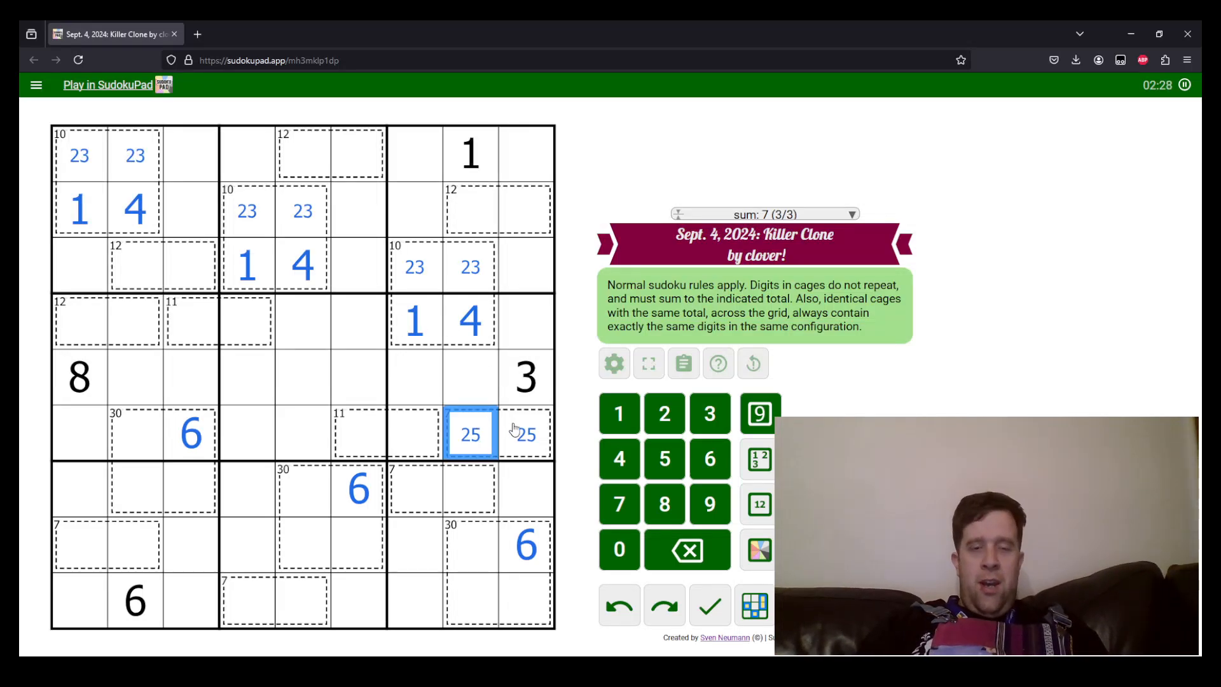
left_click(525, 434)
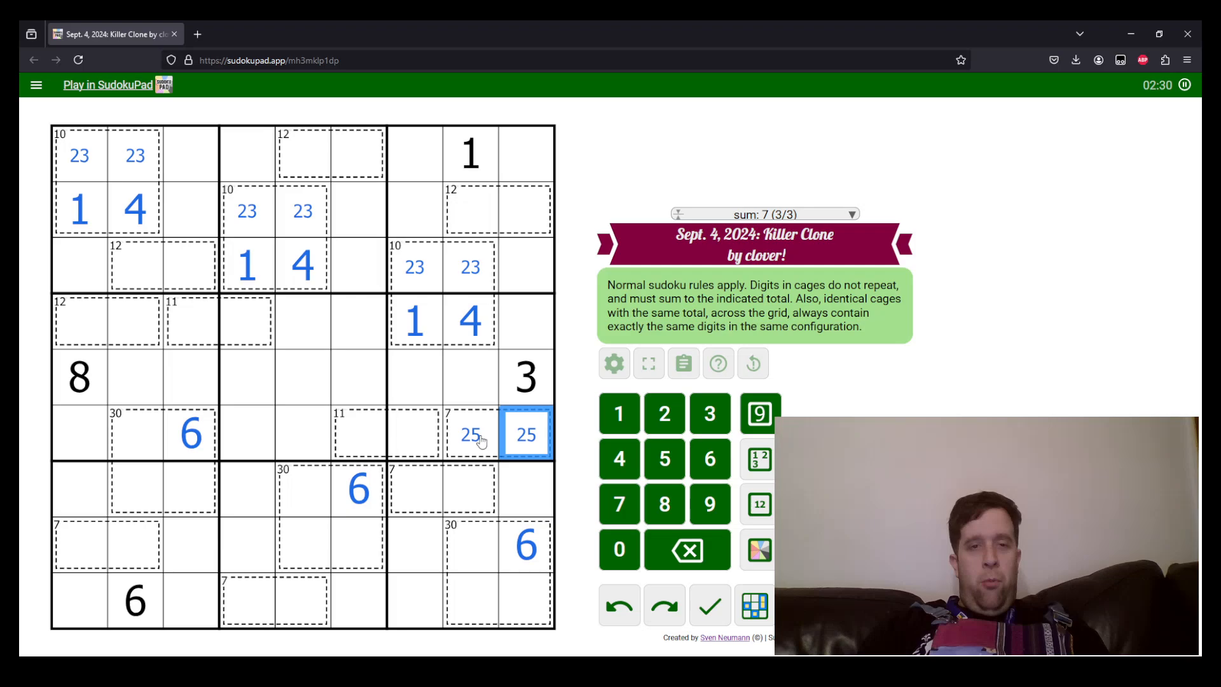
left_click(443, 488)
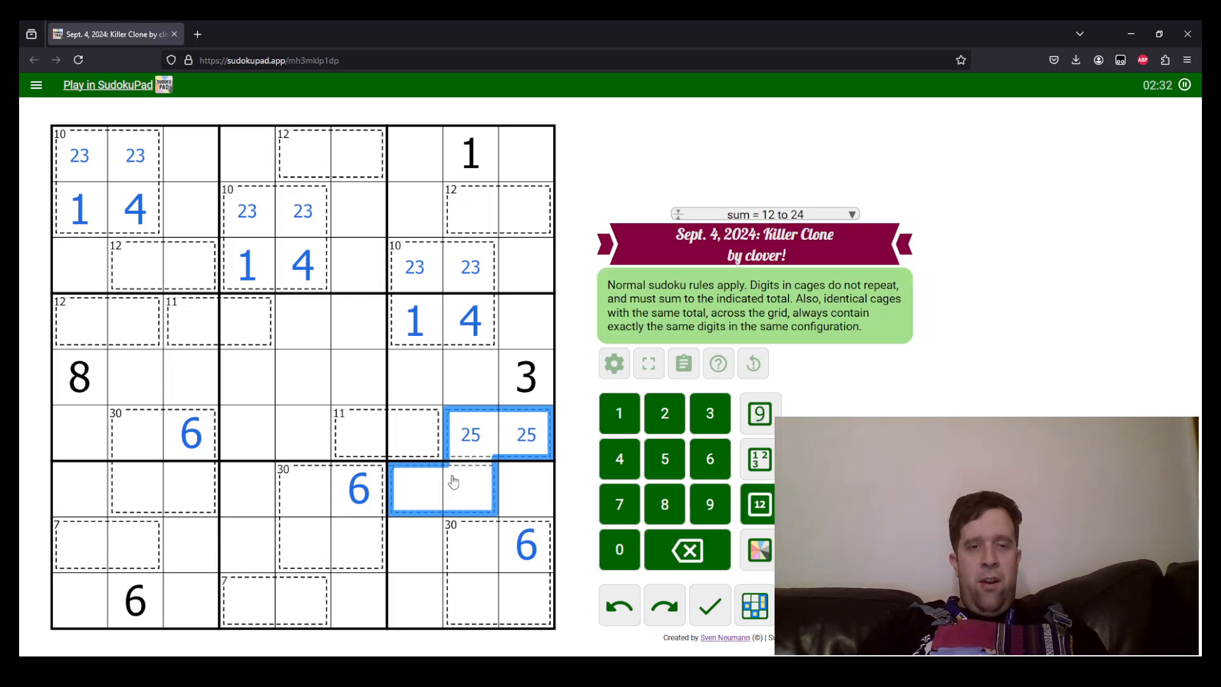
left_click(275, 599)
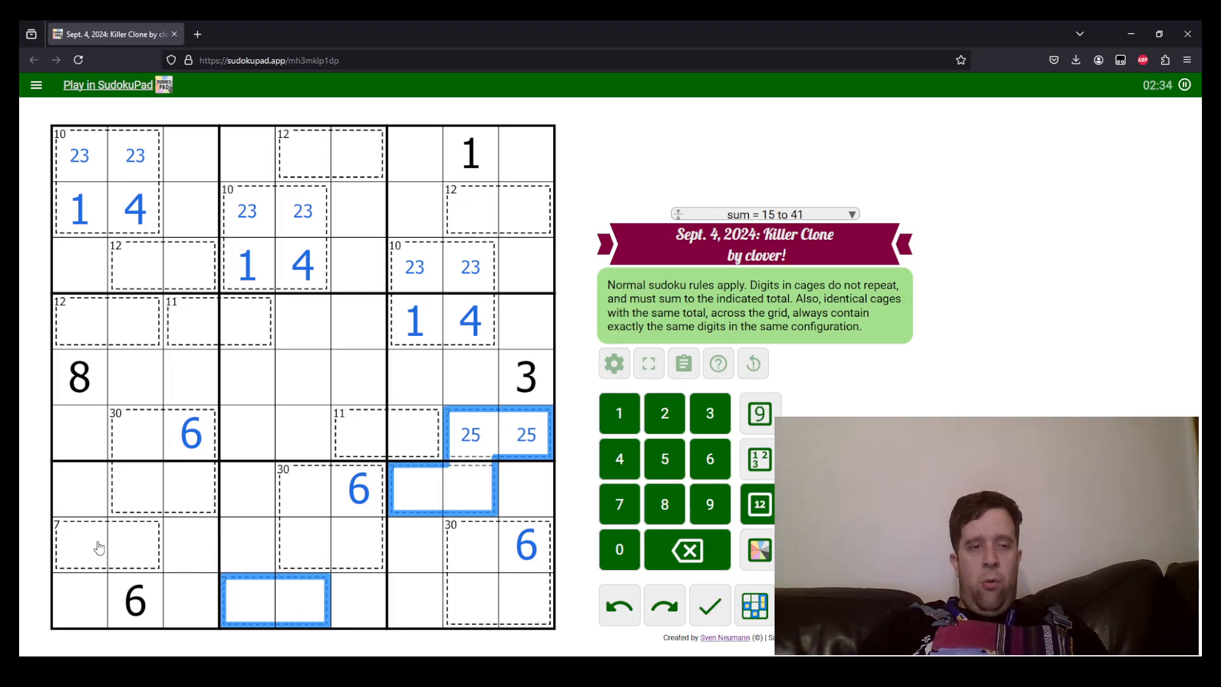
left_click(107, 543)
type("25")
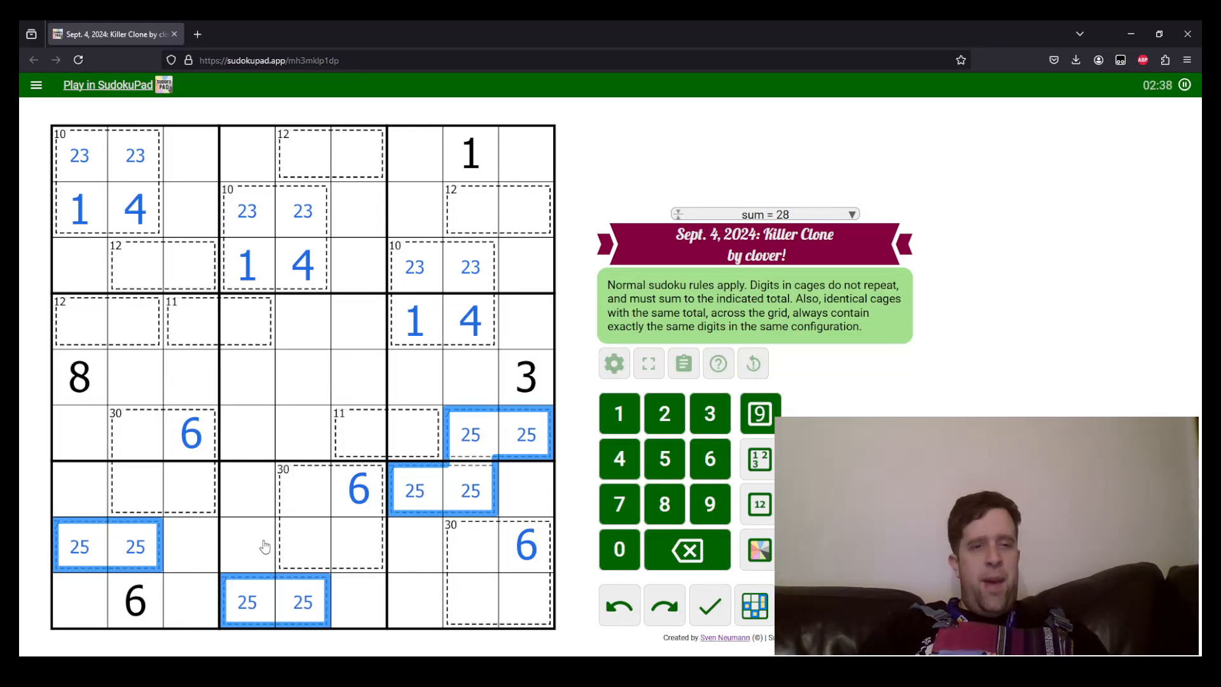
left_click(247, 543)
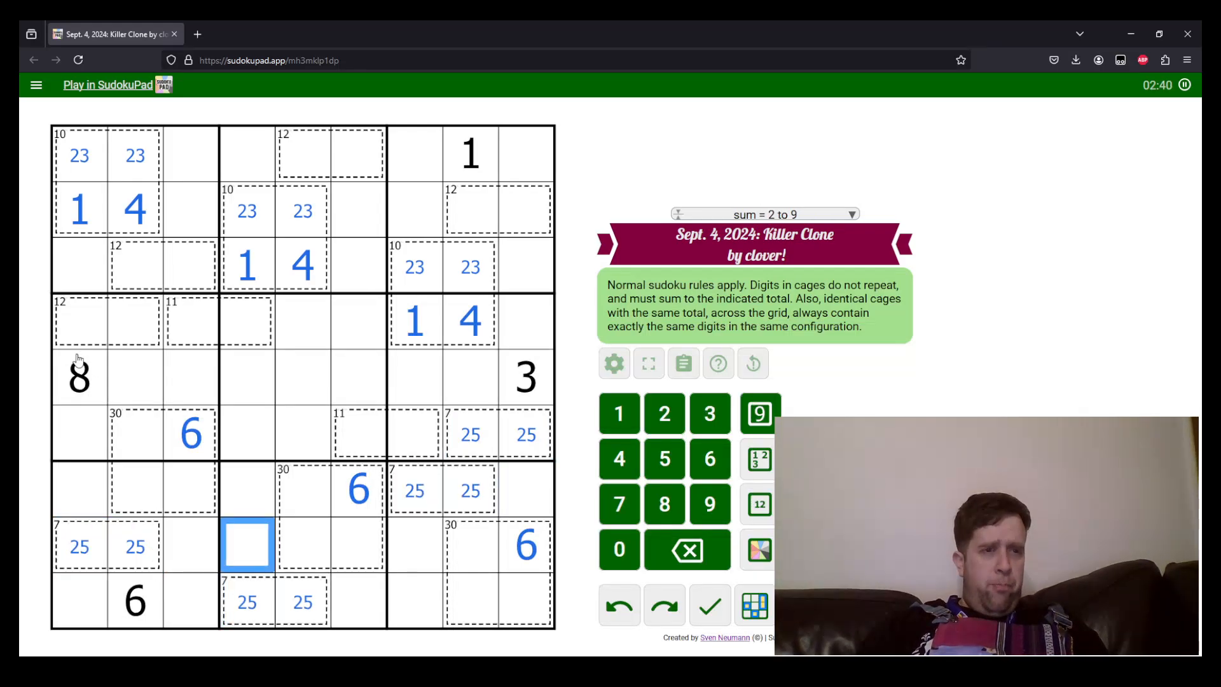
left_click(78, 378)
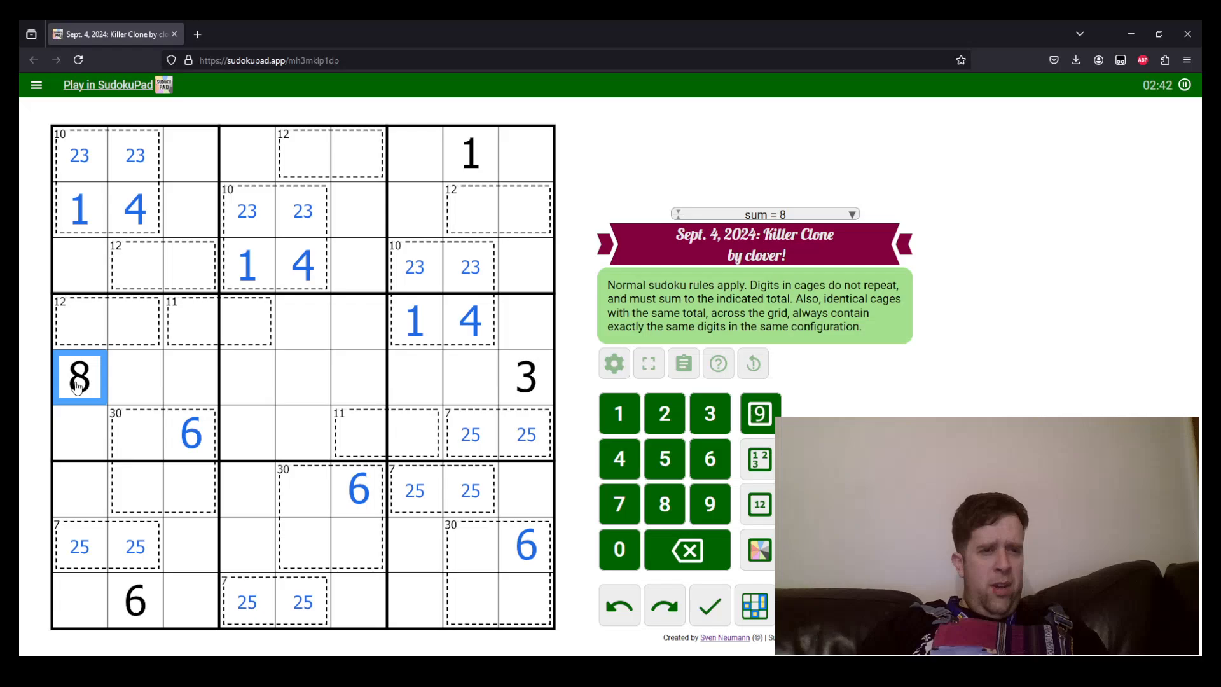
mouse_move(142, 442)
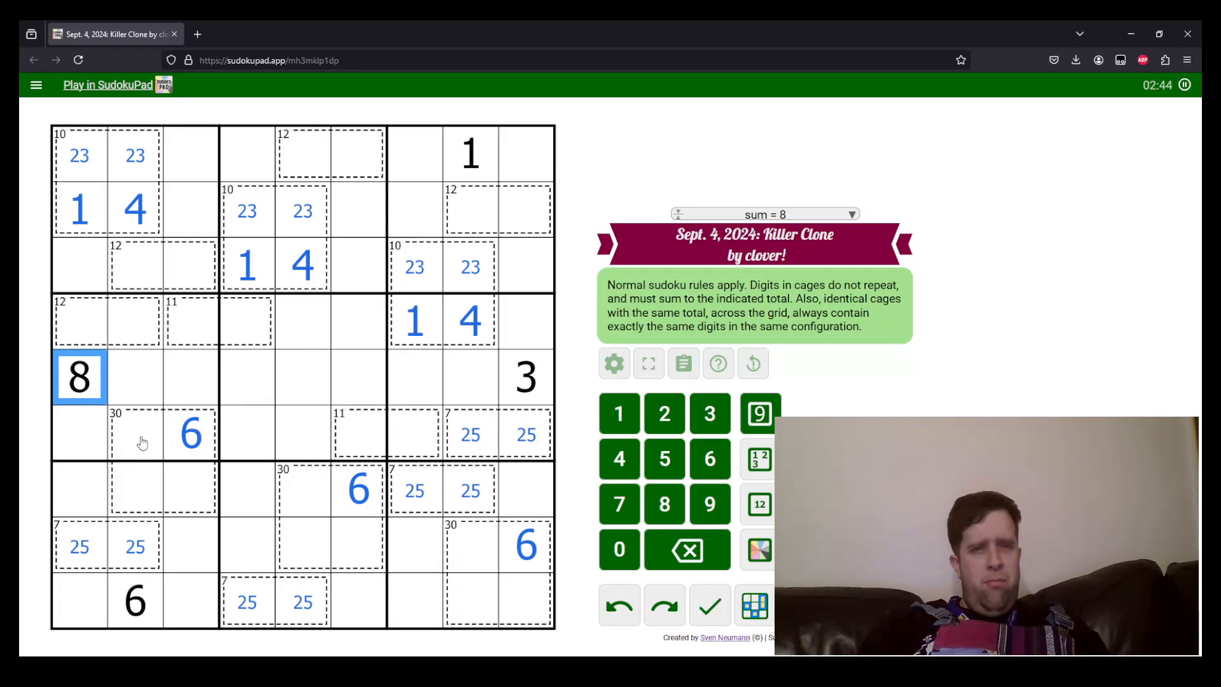
mouse_move(382, 300)
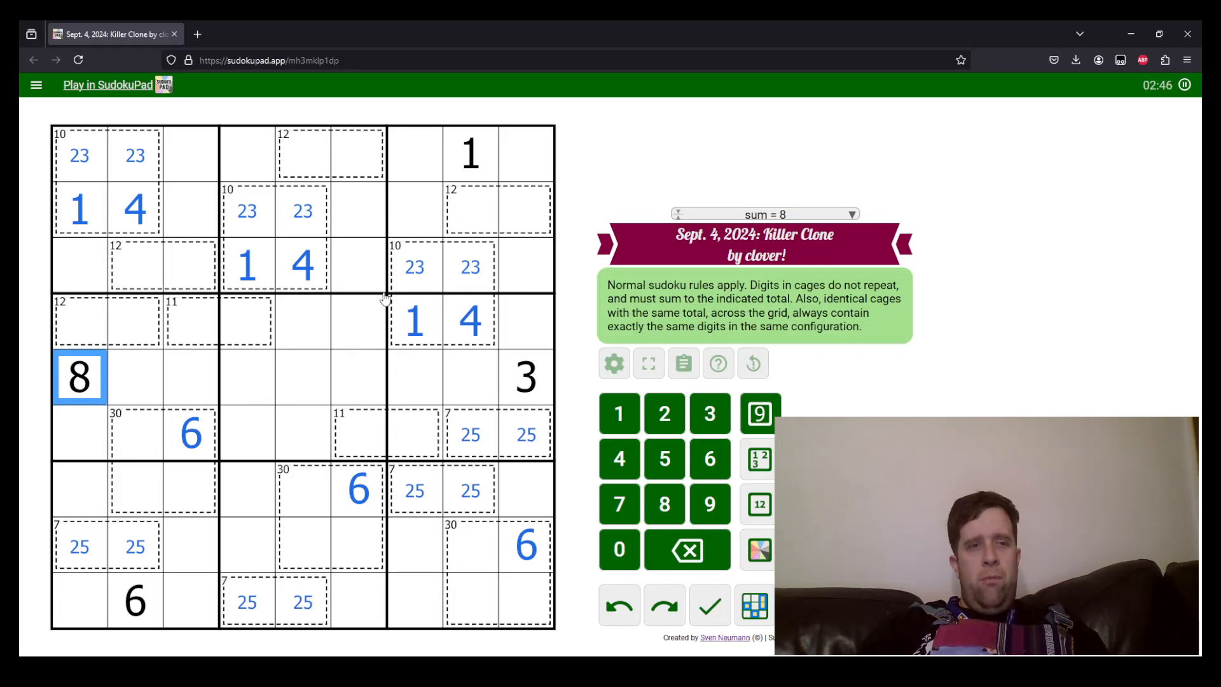
left_click(134, 265)
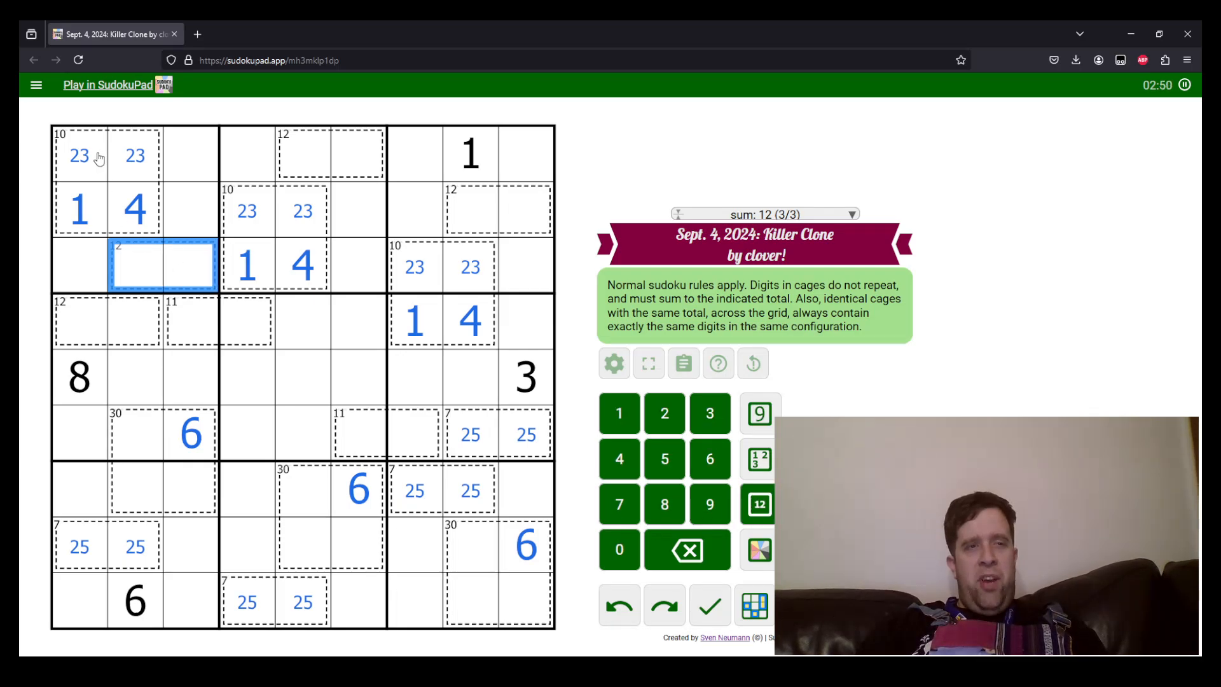
- Pencil 5 and 7 into both cells of all four 12-cages
left_click(107, 154)
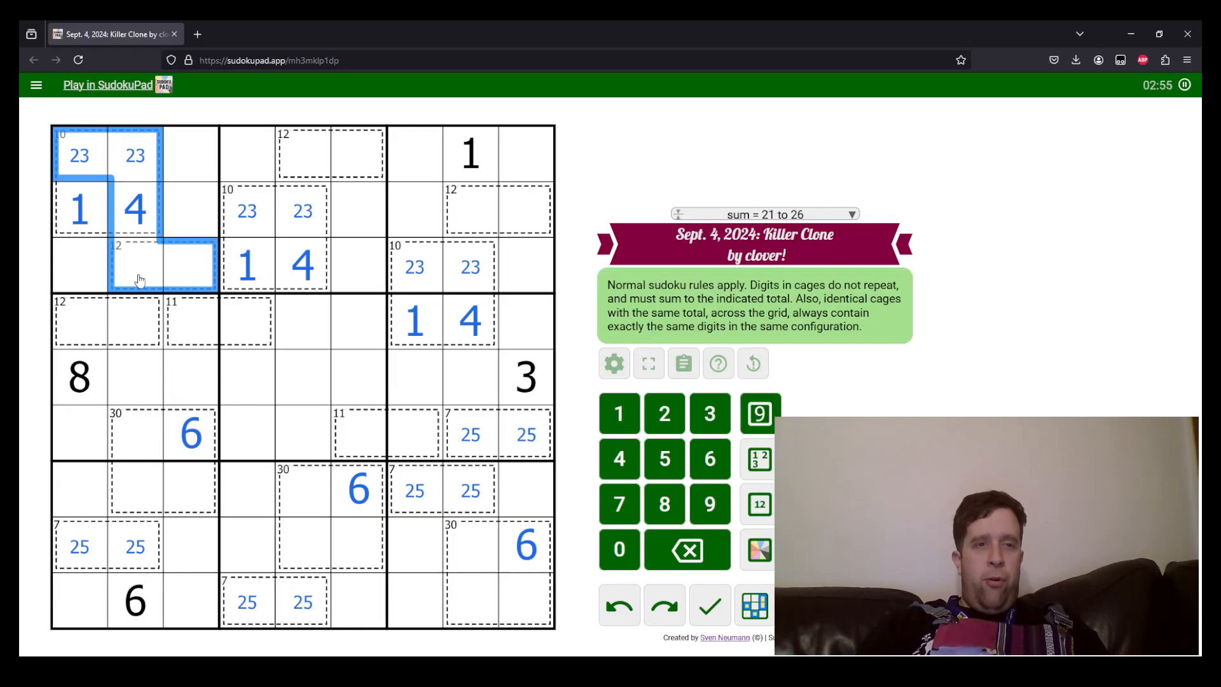
left_click(161, 266)
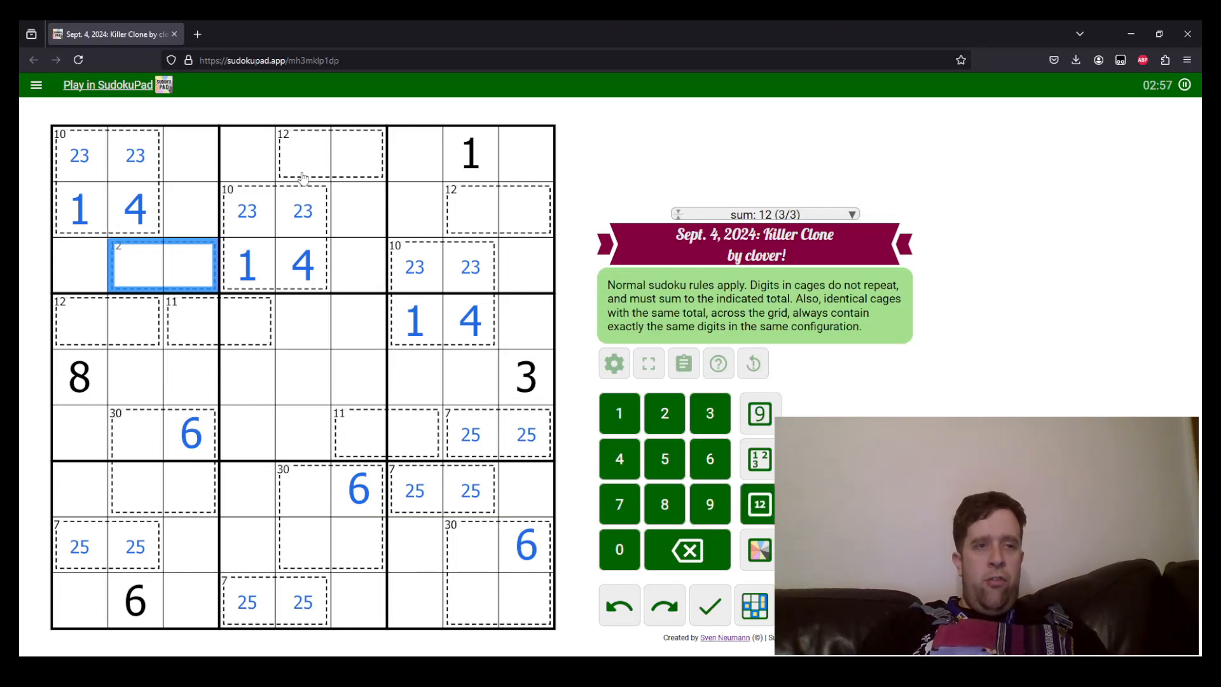
left_click(498, 210)
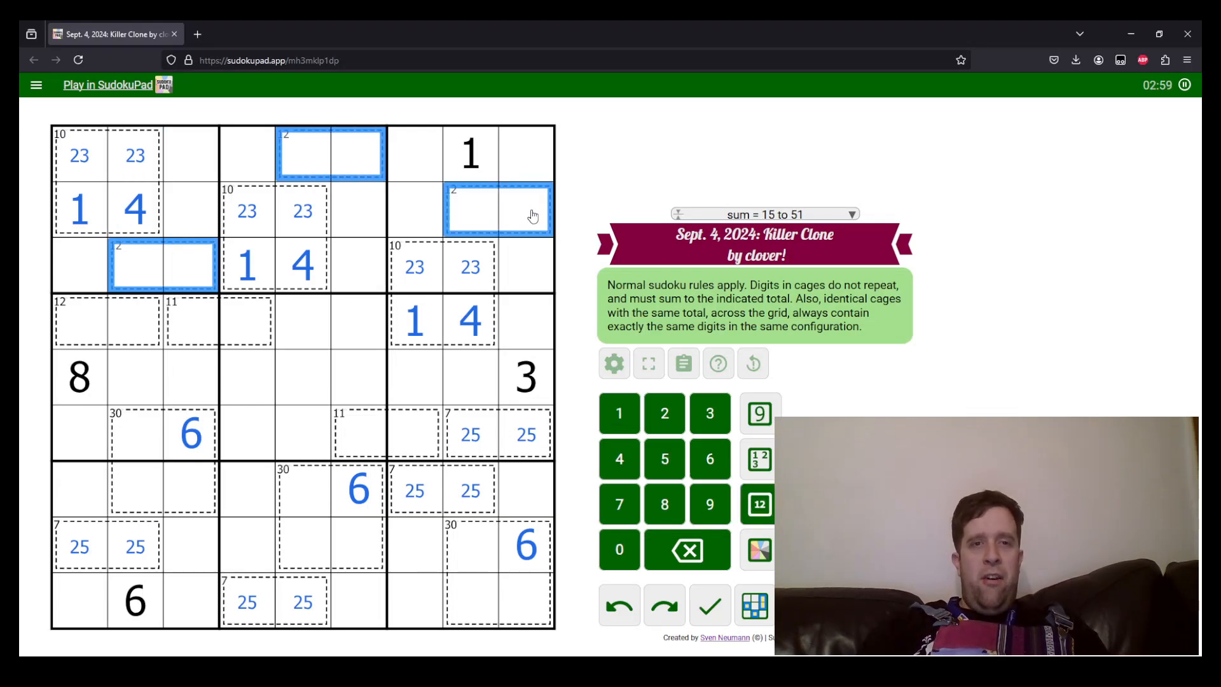
left_click(107, 321)
type("57")
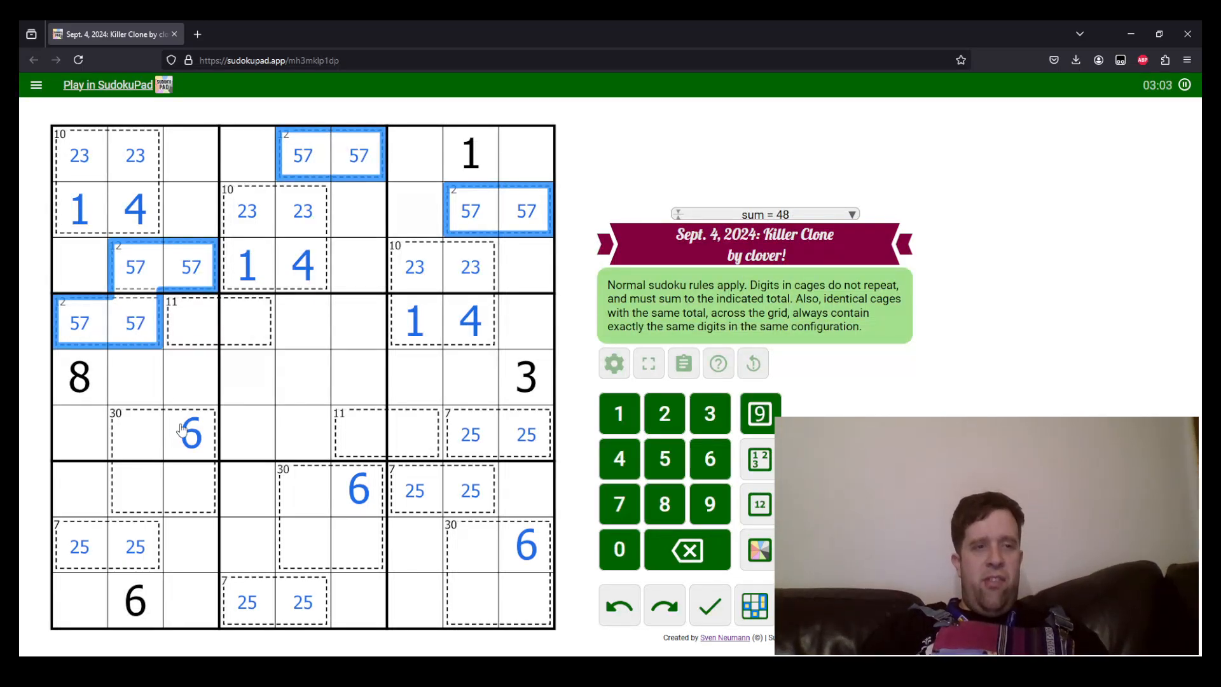
left_click(135, 432)
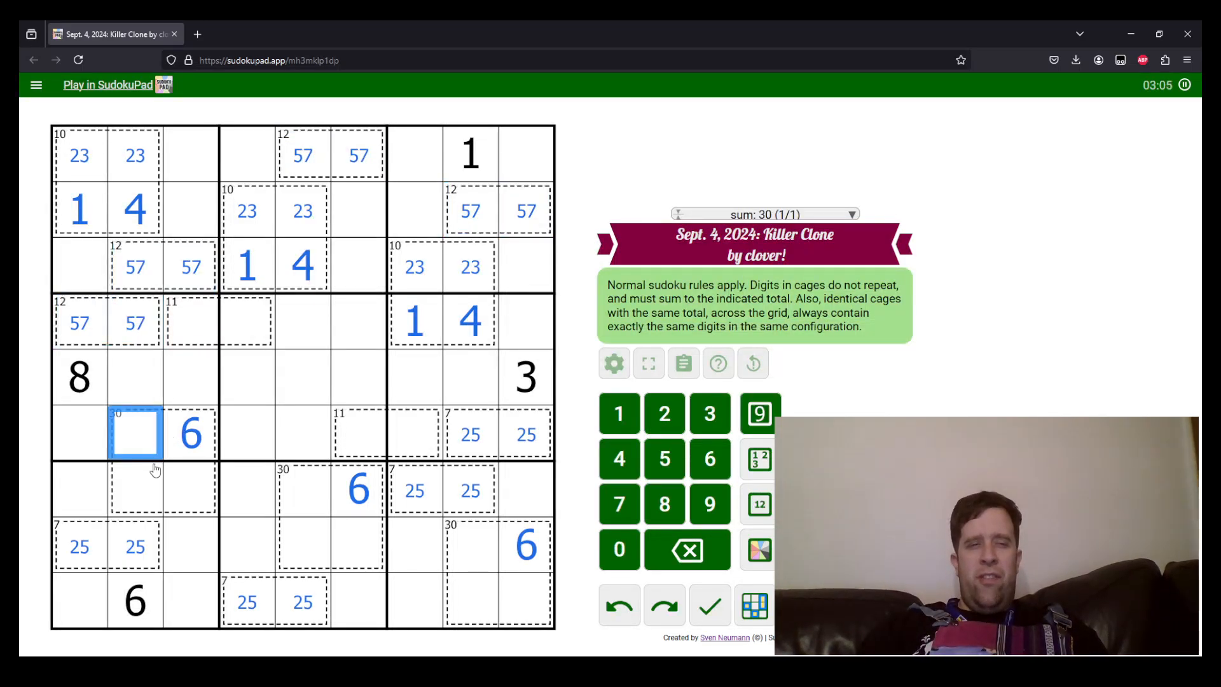
- Enter 9 beside the 6 in each 30-cage and pencil 7/8 into its bottom cells
left_click(135, 488)
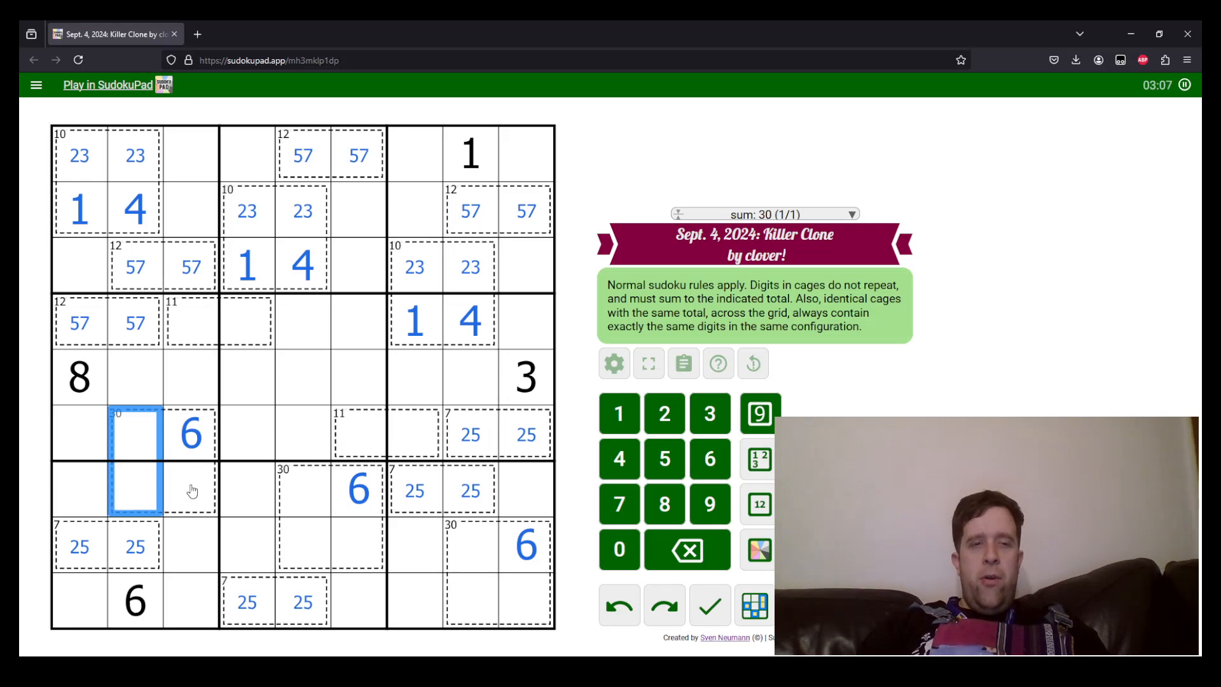
left_click(135, 432)
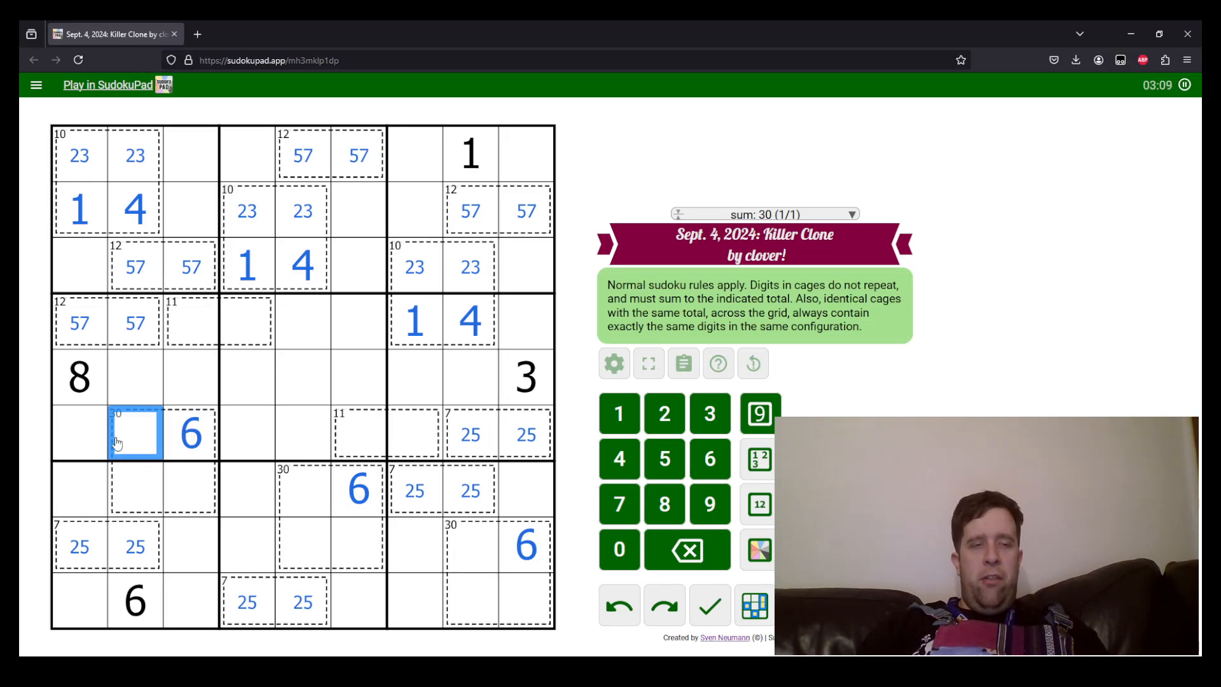
left_click(189, 433)
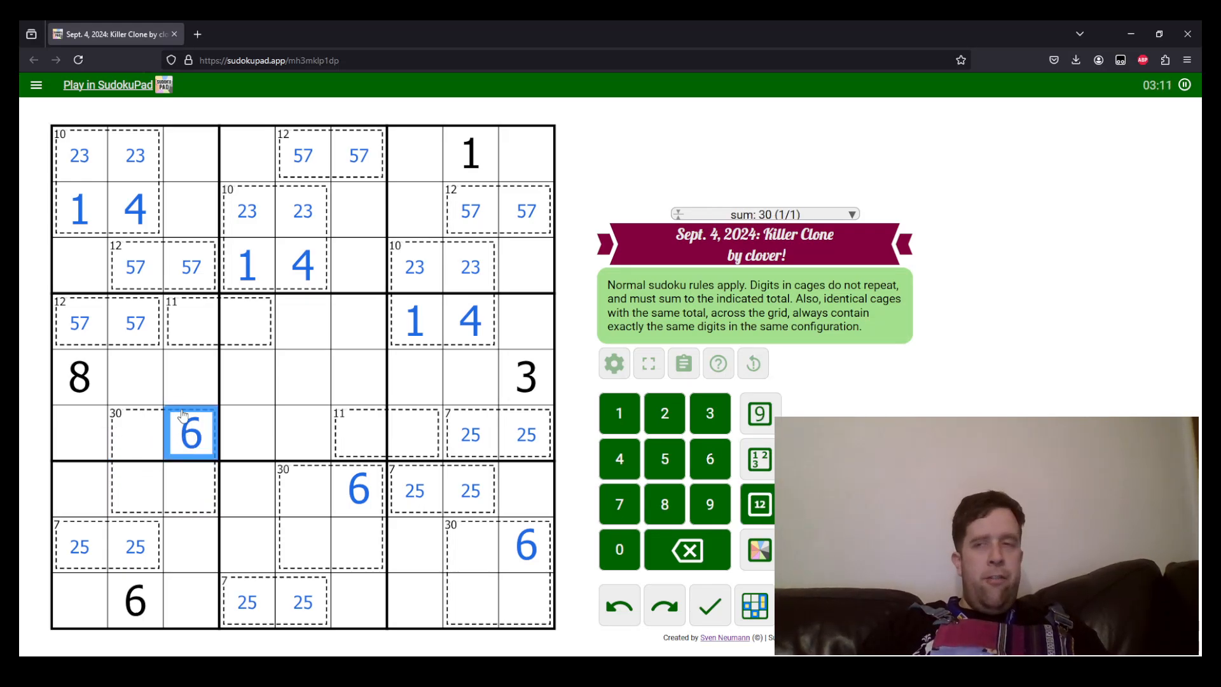
left_click(79, 321)
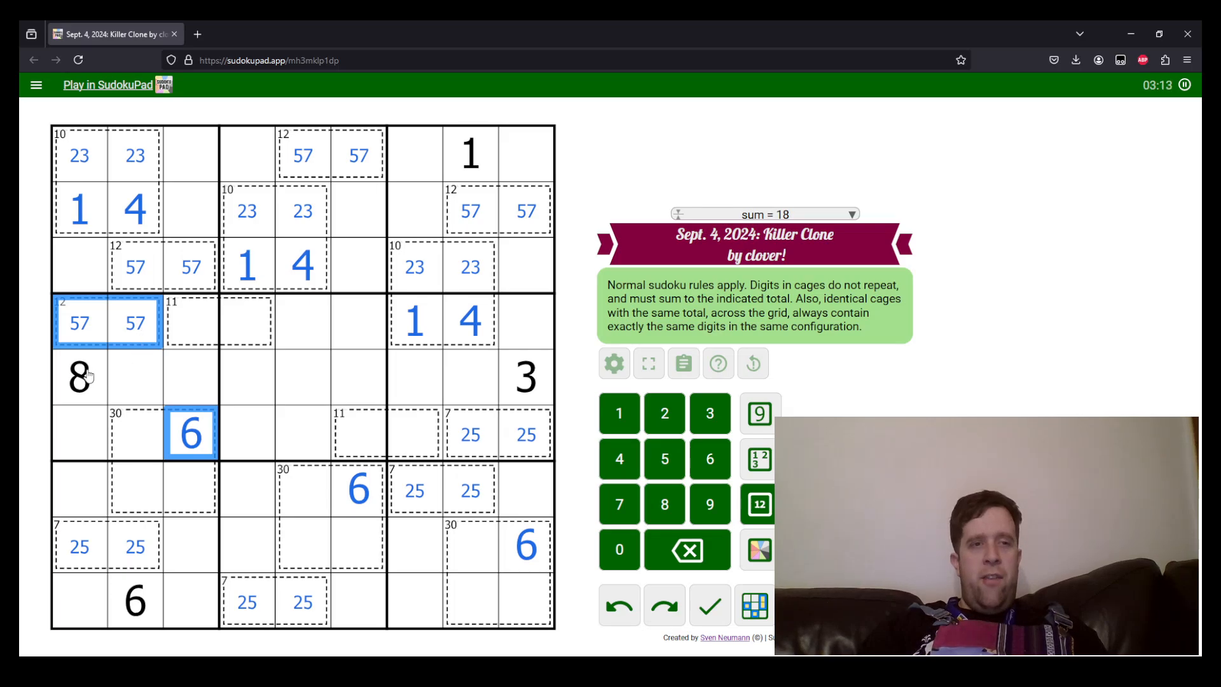
left_click(134, 433)
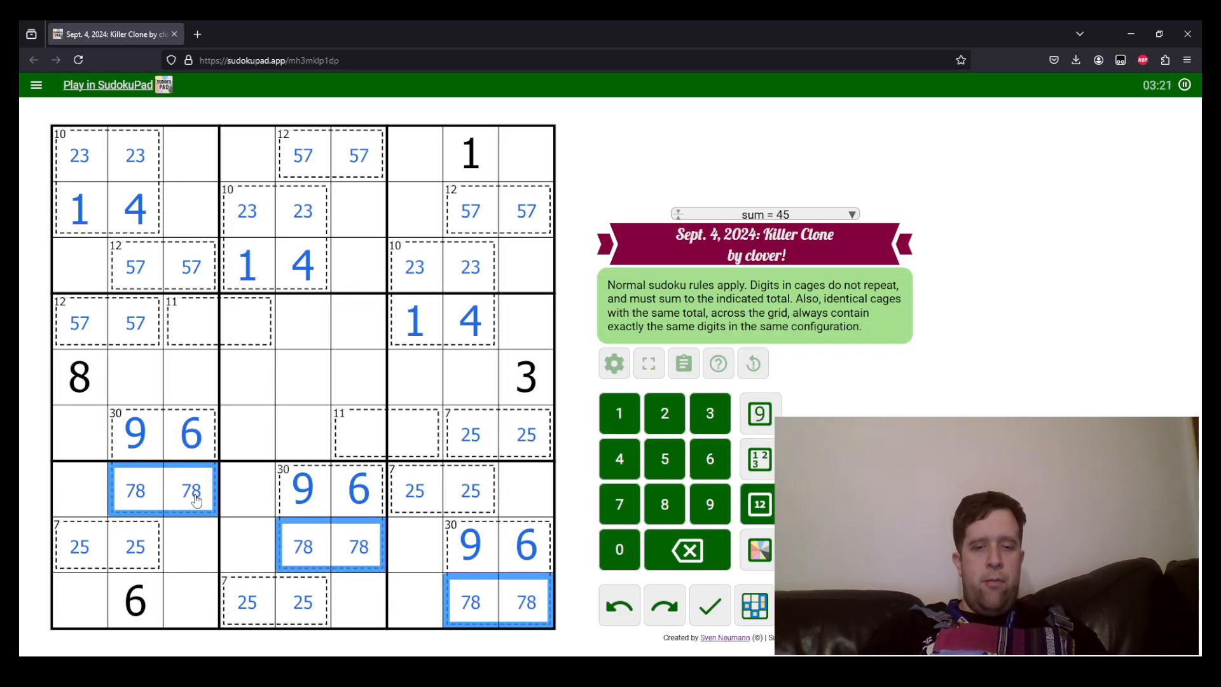
left_click(191, 378)
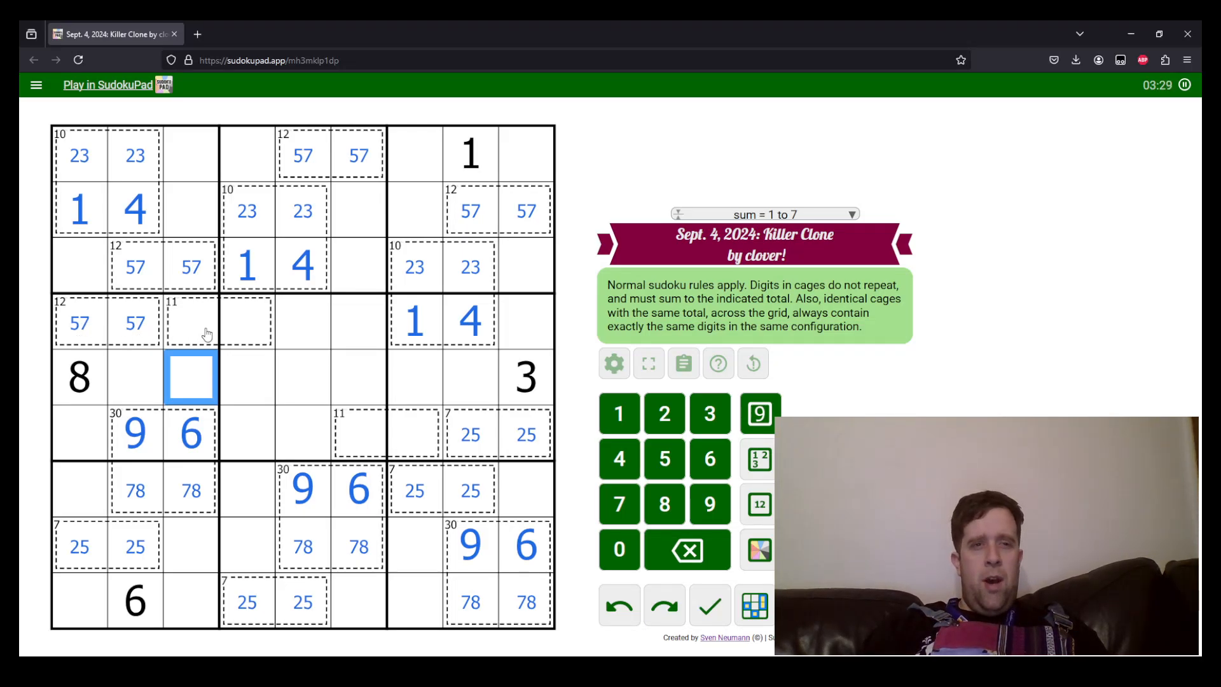
- Pencil the 8/9 pair in column 6 and the 3/4 pair in column 4
left_click(359, 489)
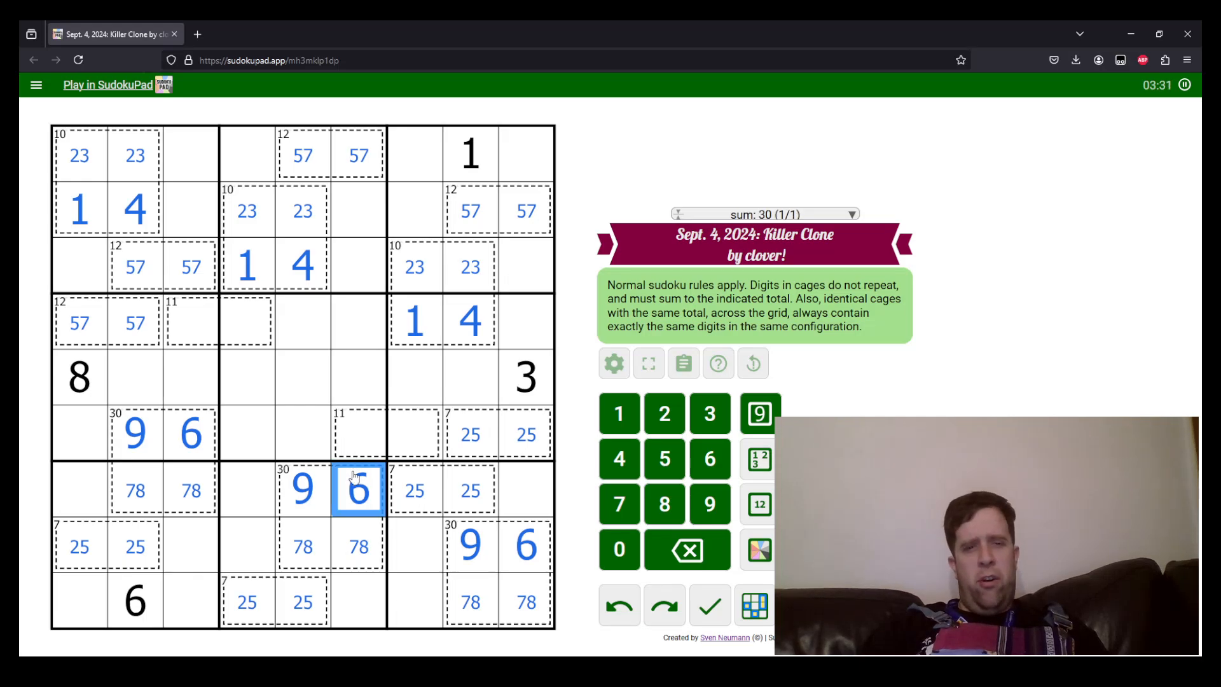
left_click(359, 210)
type("89")
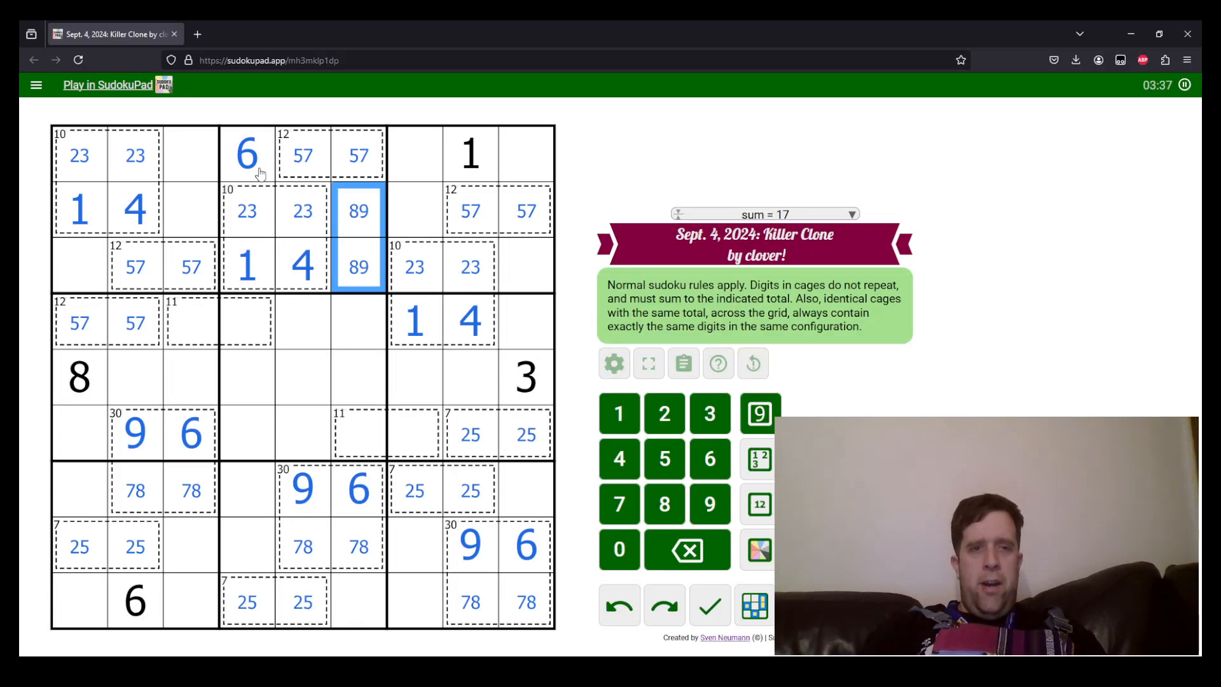
mouse_move(243, 220)
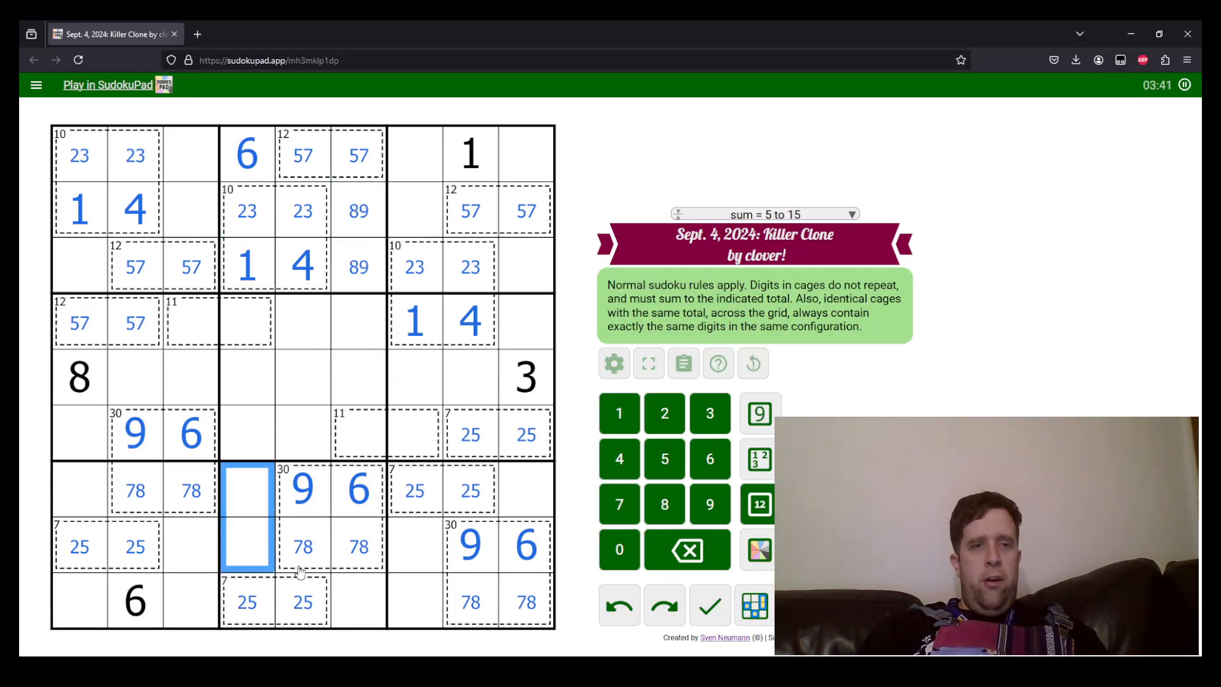
left_click(302, 600)
type("34")
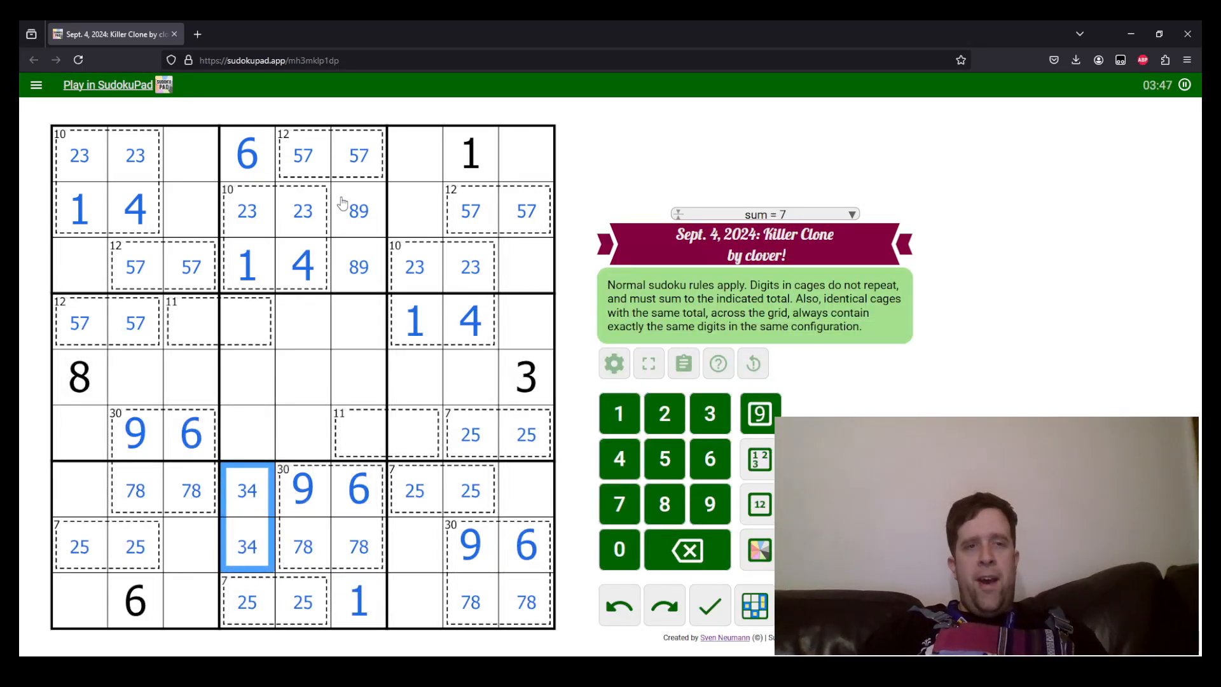
left_click(358, 209)
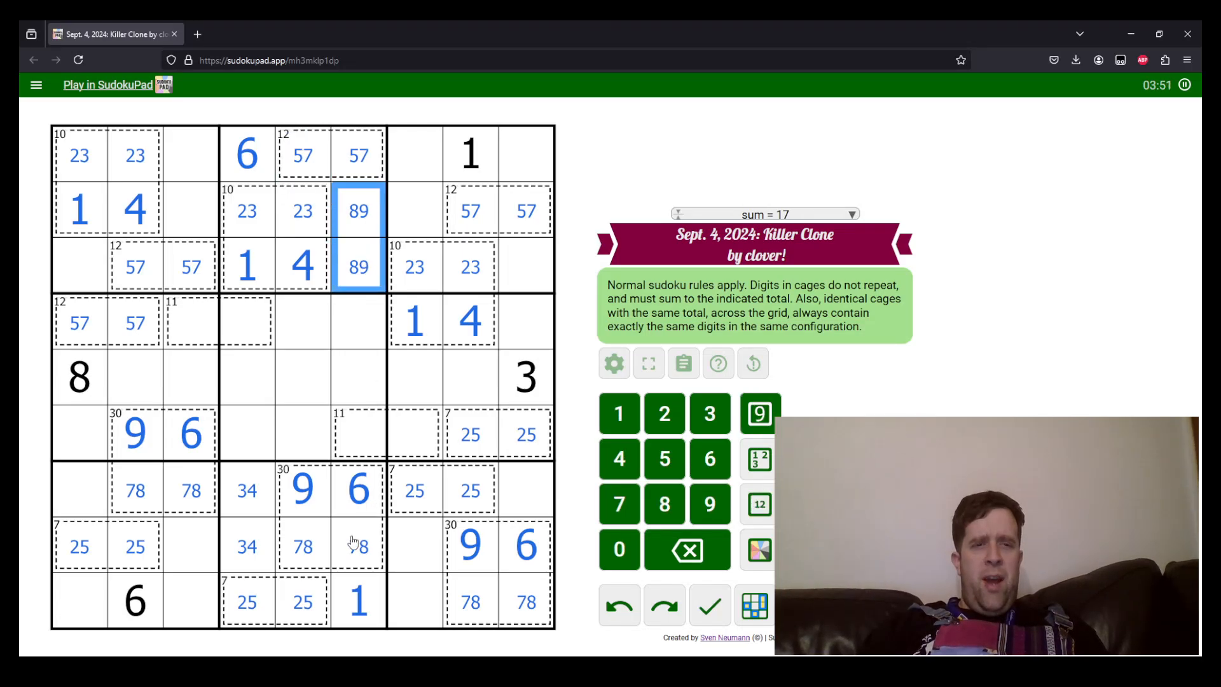
- Complete the 30-cages by placing 7 and 8 in their bottom cells
left_click(359, 546)
type("7")
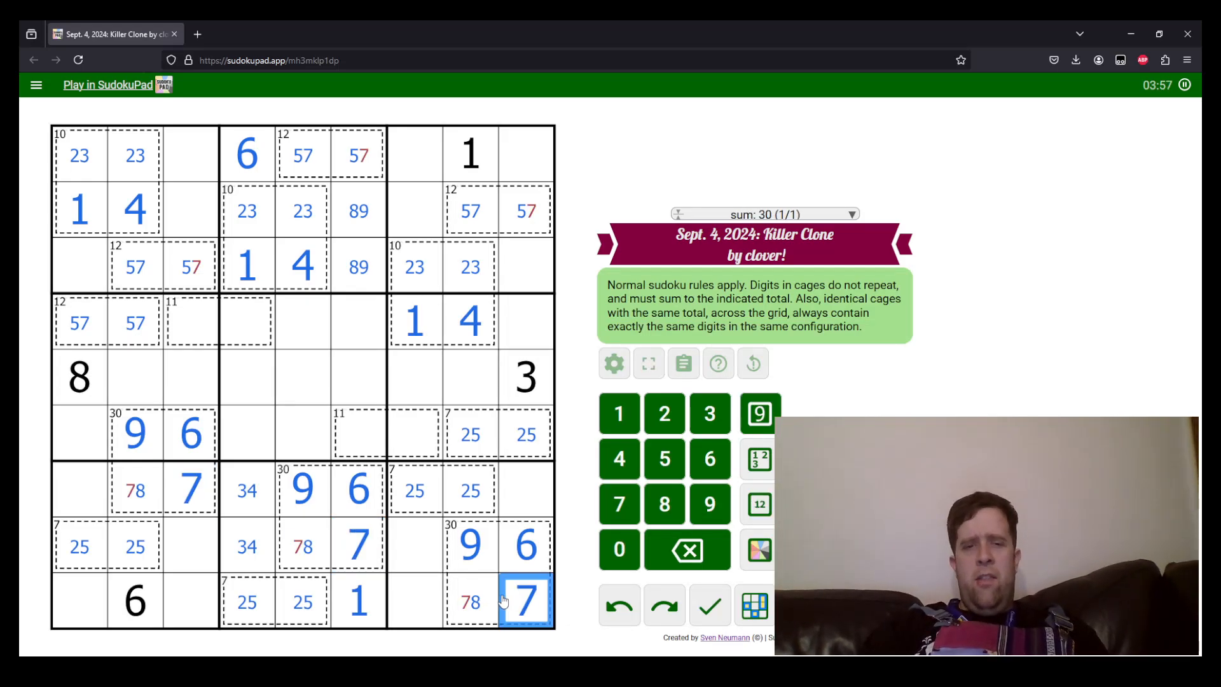
left_click(134, 491)
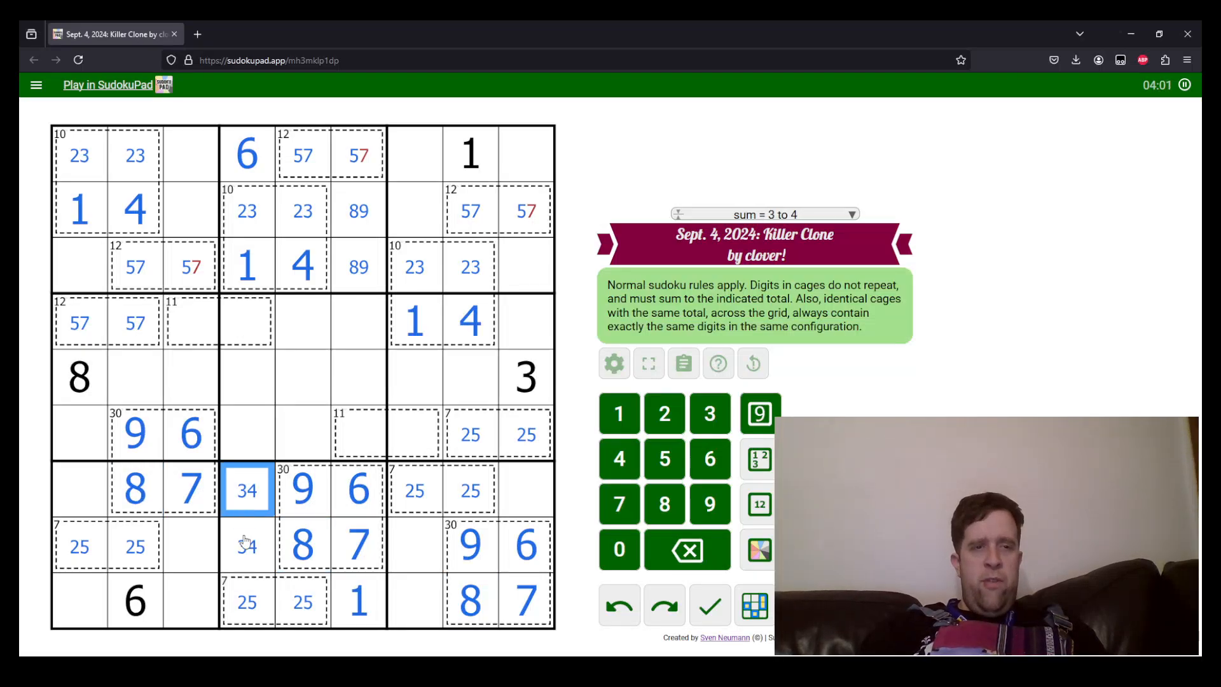
- Place 2 in the 10-cages and resolve the four 12-cages with 7 and 5
left_click(248, 210)
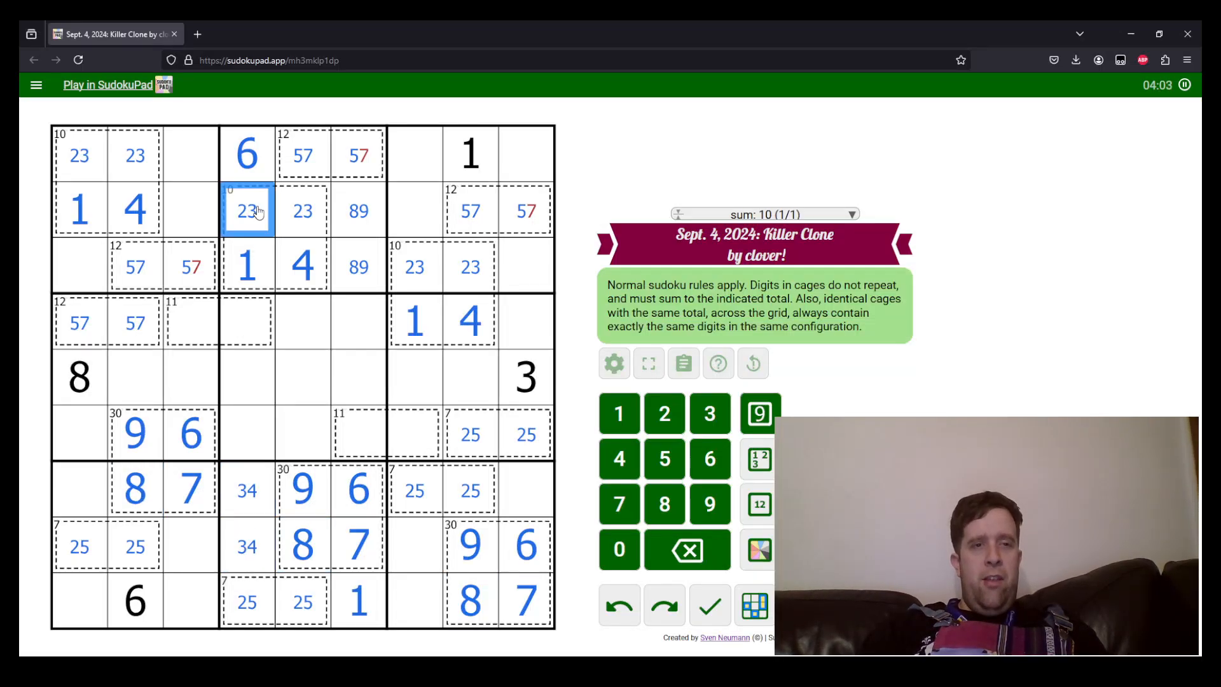
left_click(78, 155)
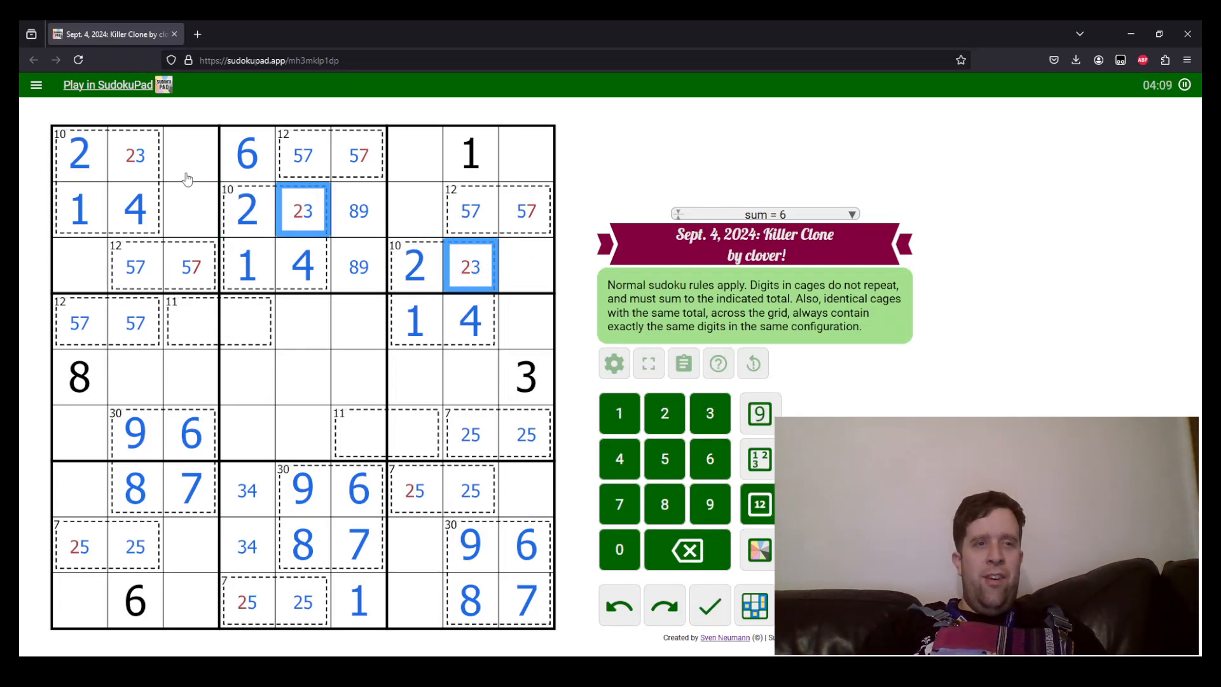
left_click(709, 412)
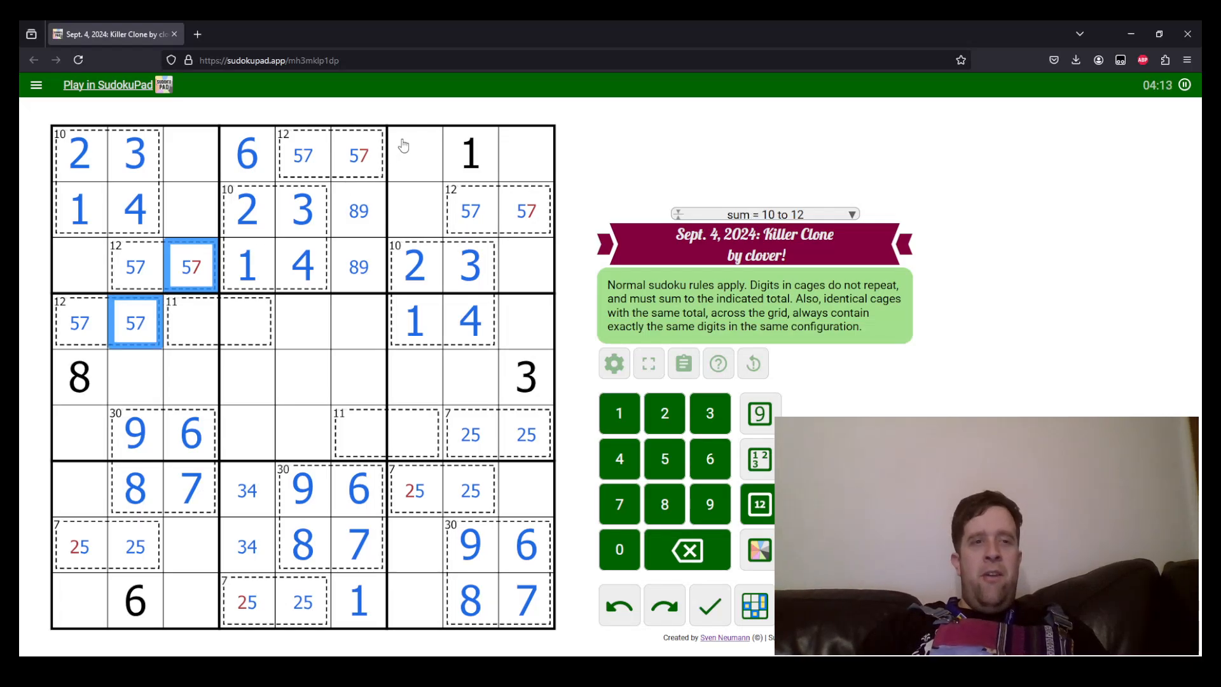
left_click(525, 210)
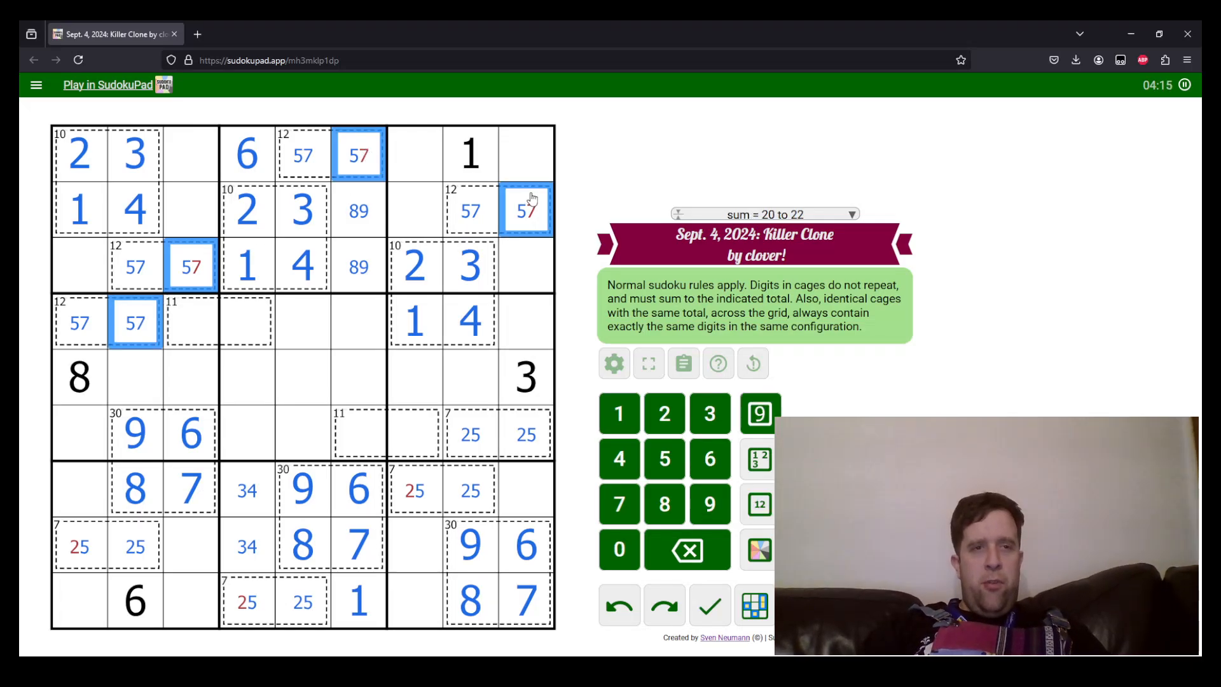
left_click(664, 459)
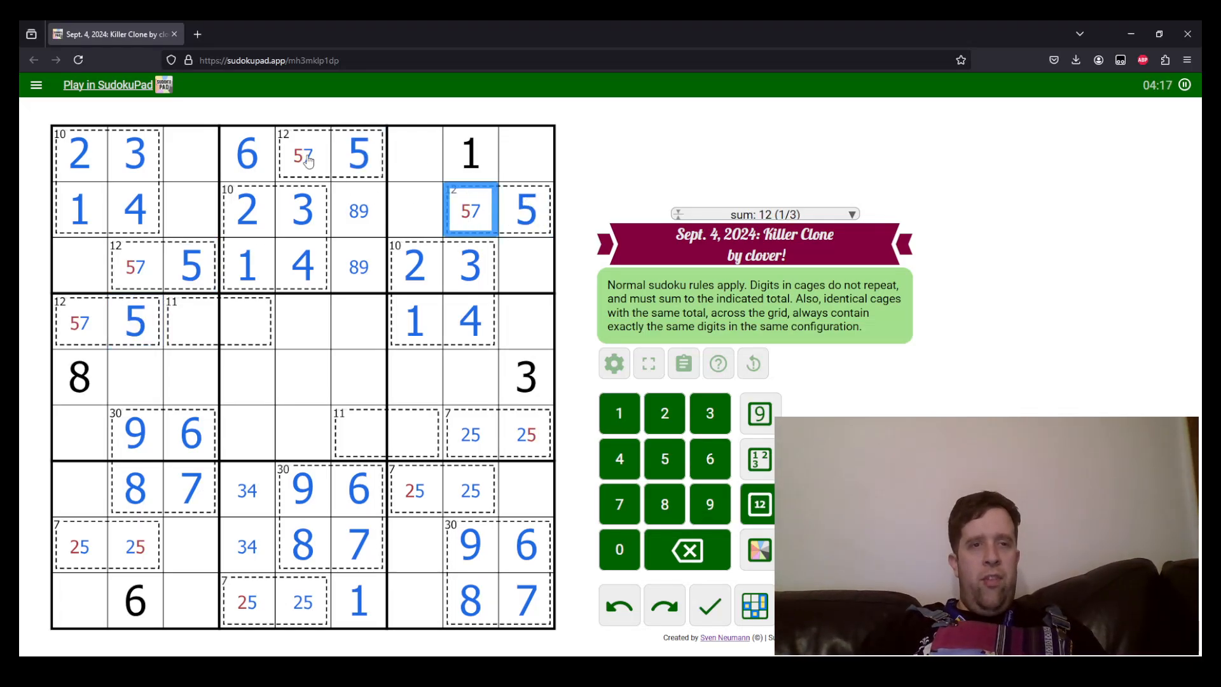
left_click(77, 322)
type("7")
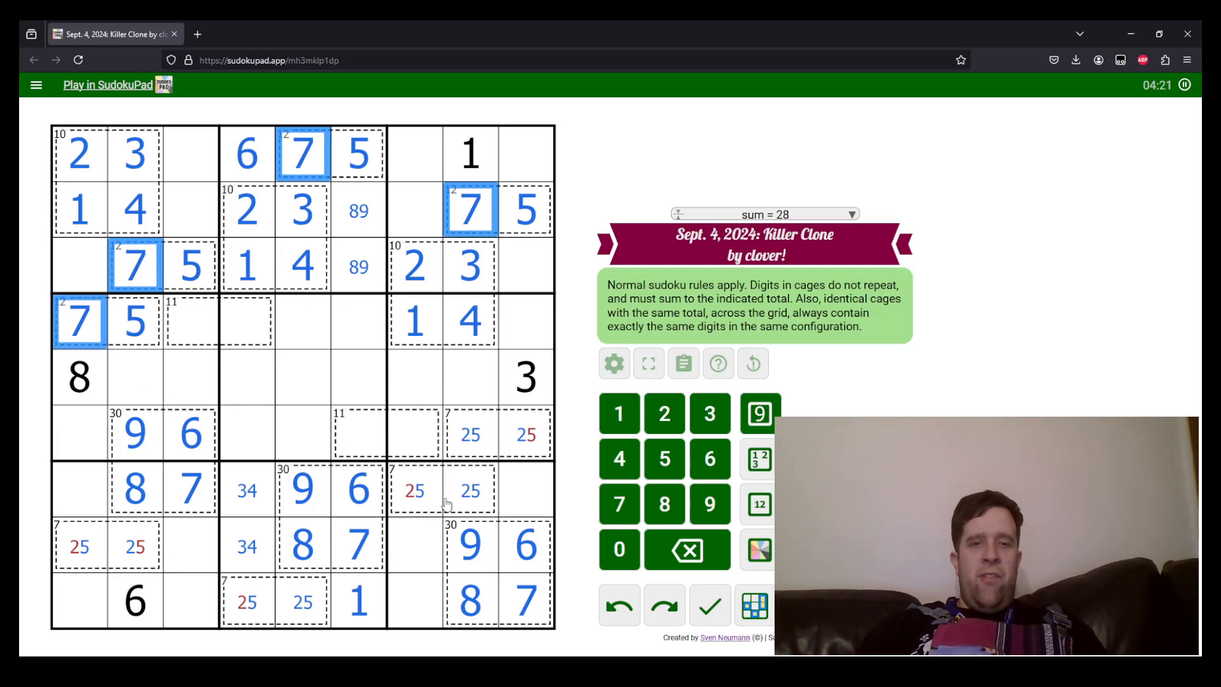
- Fill the four 7-cages with 5 and 2
left_click(415, 490)
type("5")
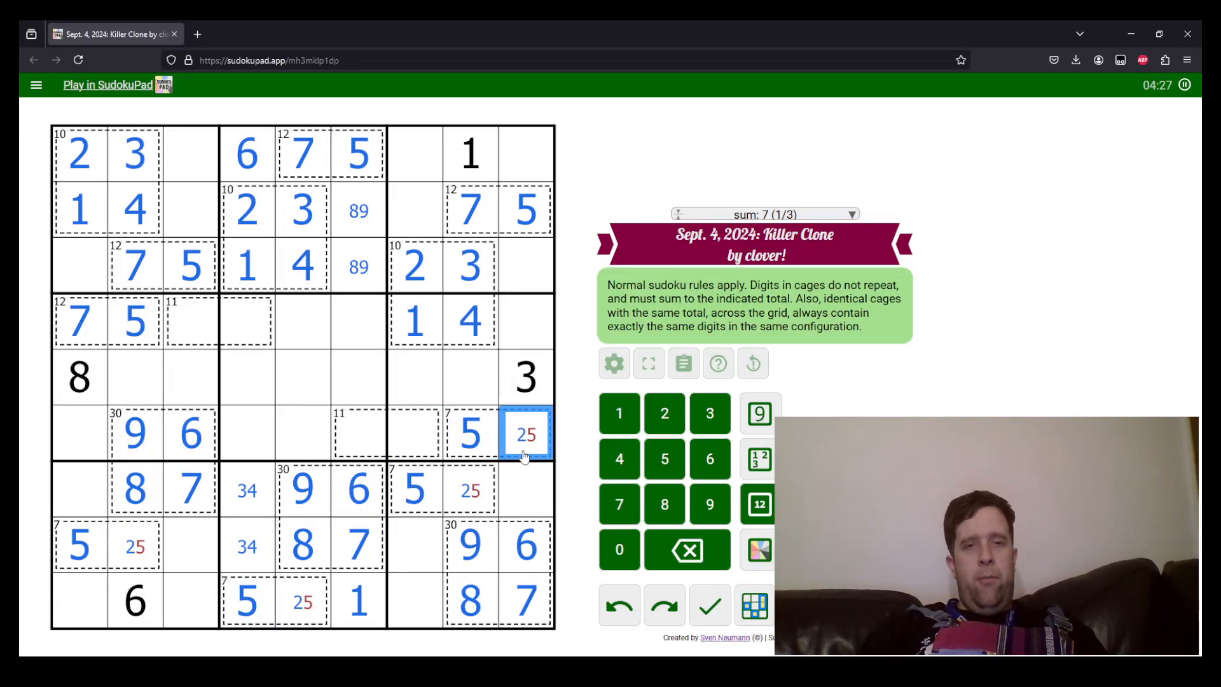
left_click(134, 545)
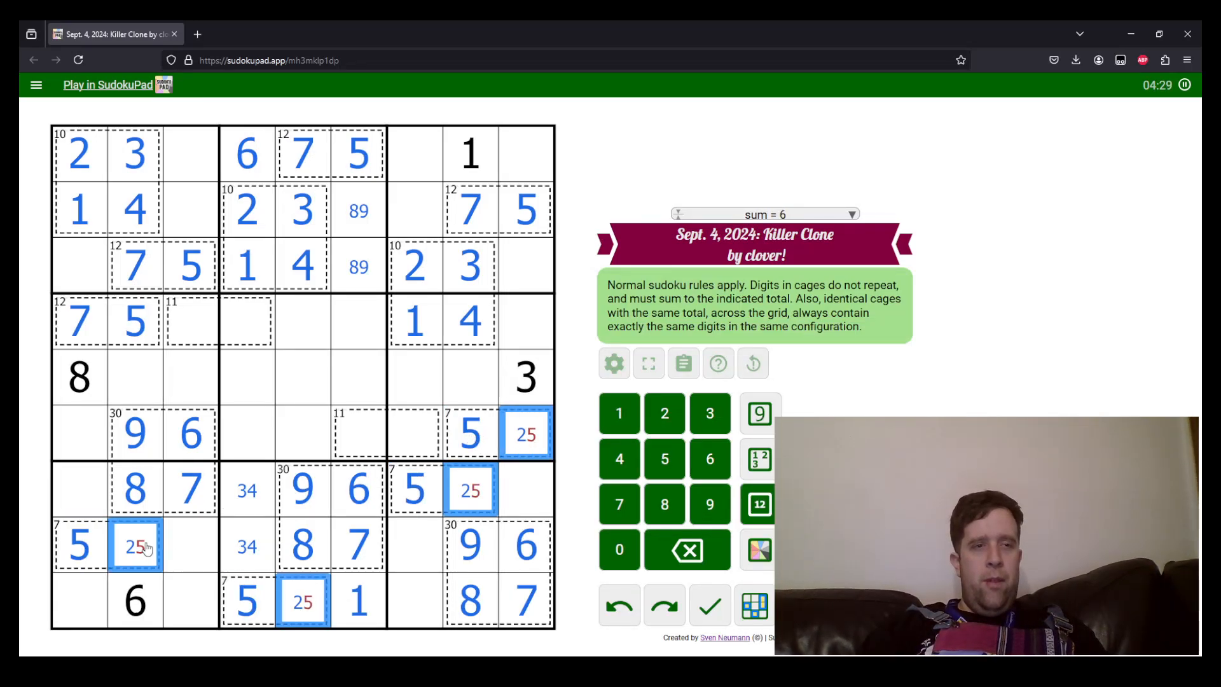
left_click(664, 412)
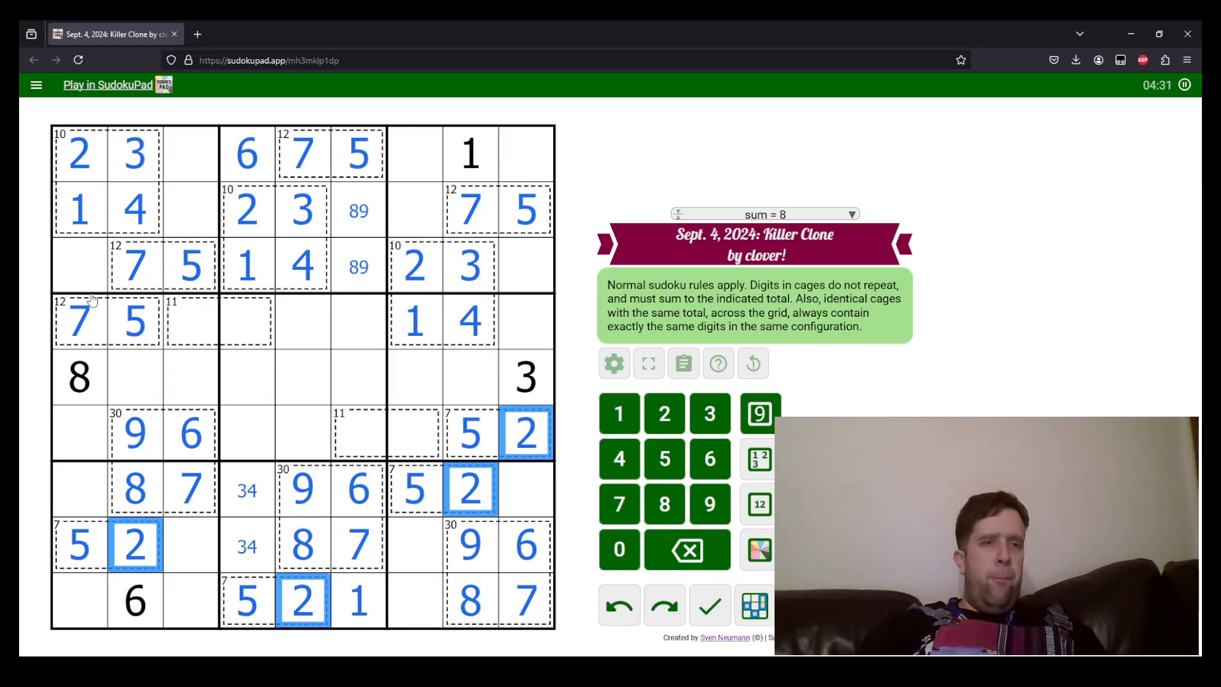
left_click(247, 322)
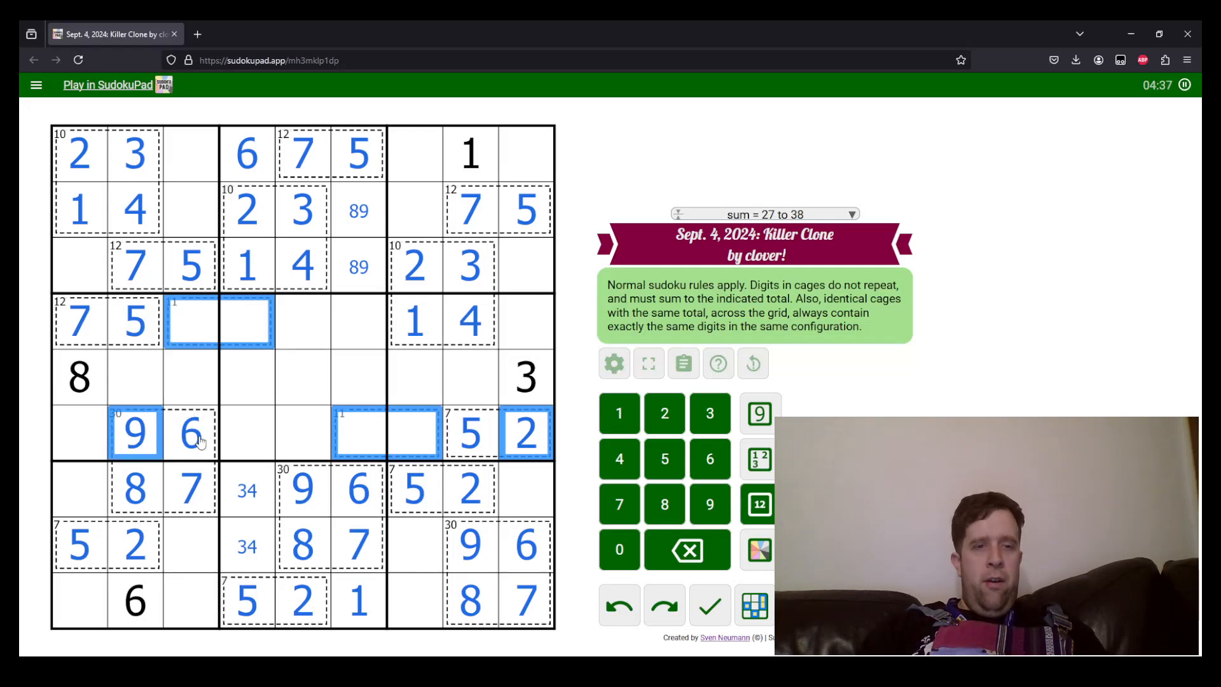
- Fill both 11-cages with 3 and 8, then place 6 and mark 8/9 in the top-left box
left_click(470, 322)
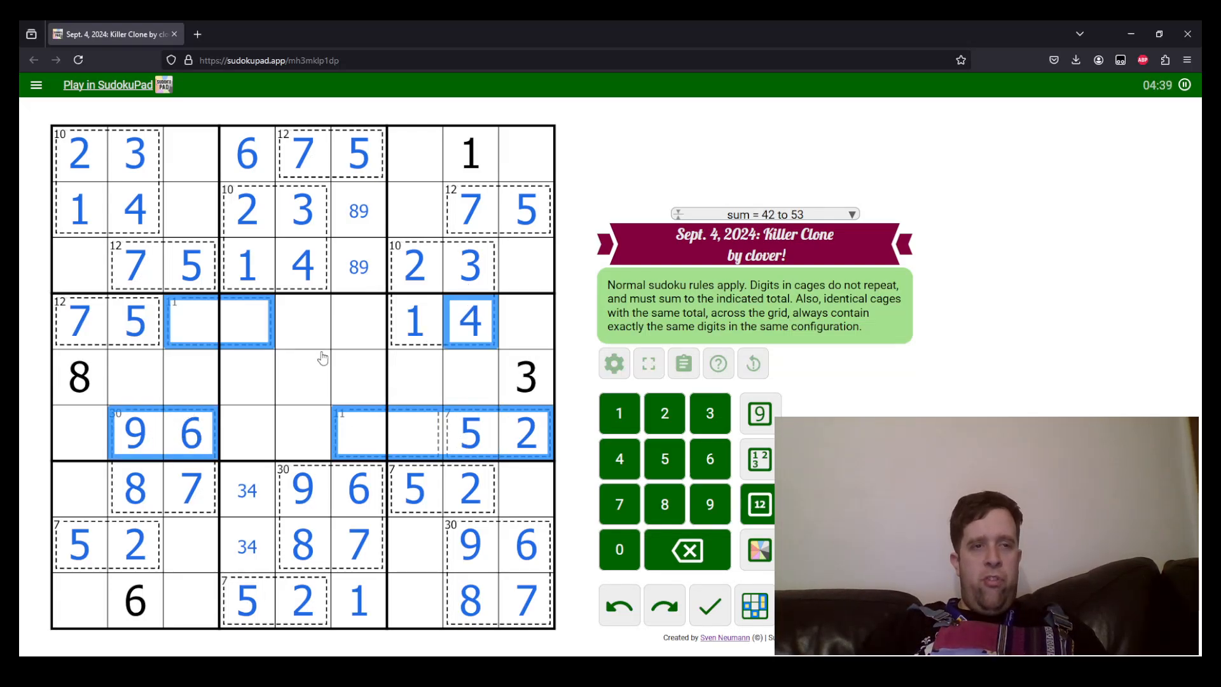
left_click(77, 321)
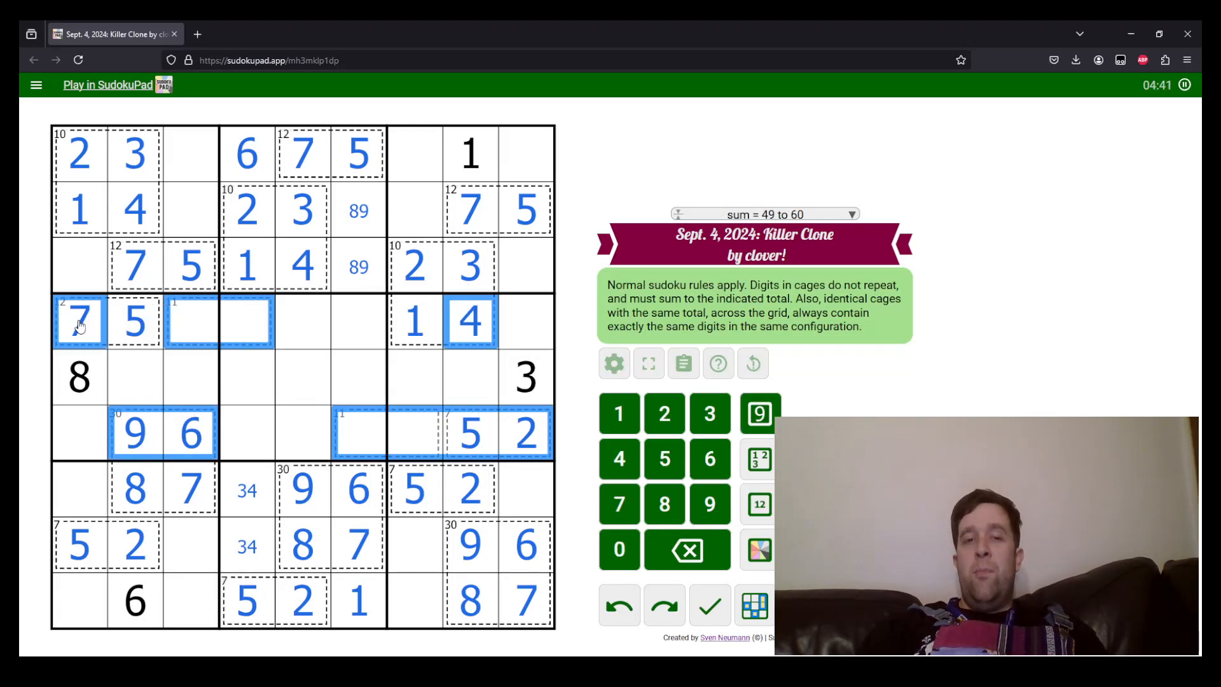
left_click(77, 378)
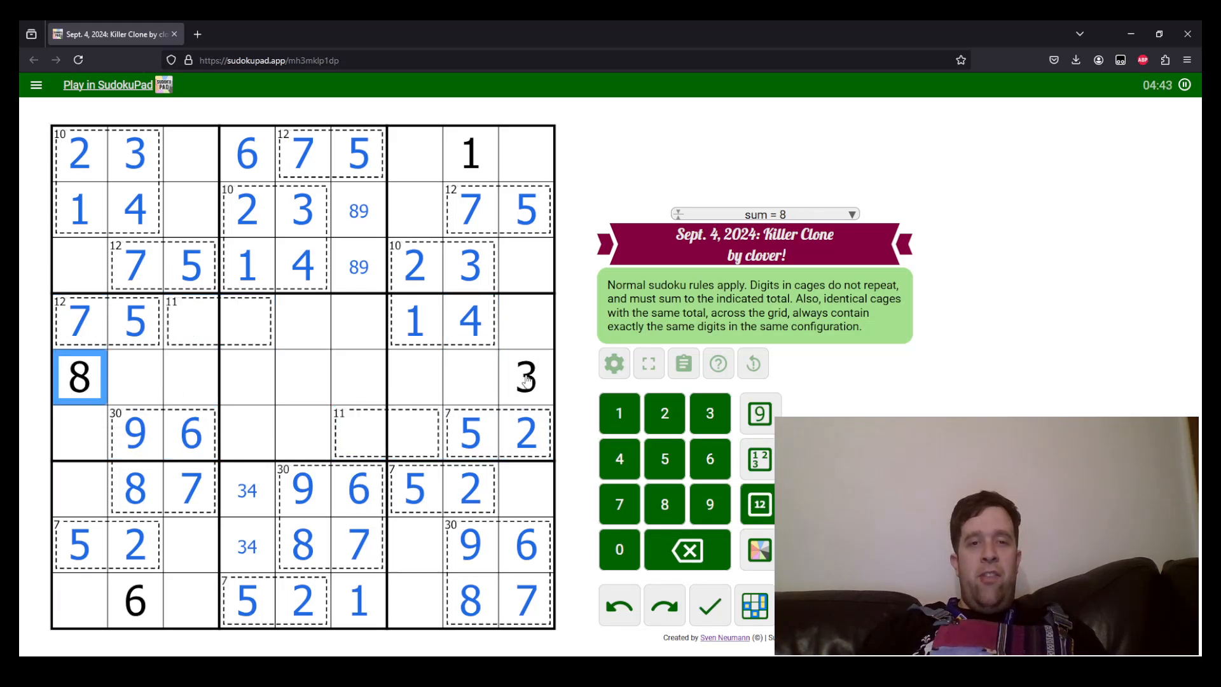
left_click(190, 321)
type("3")
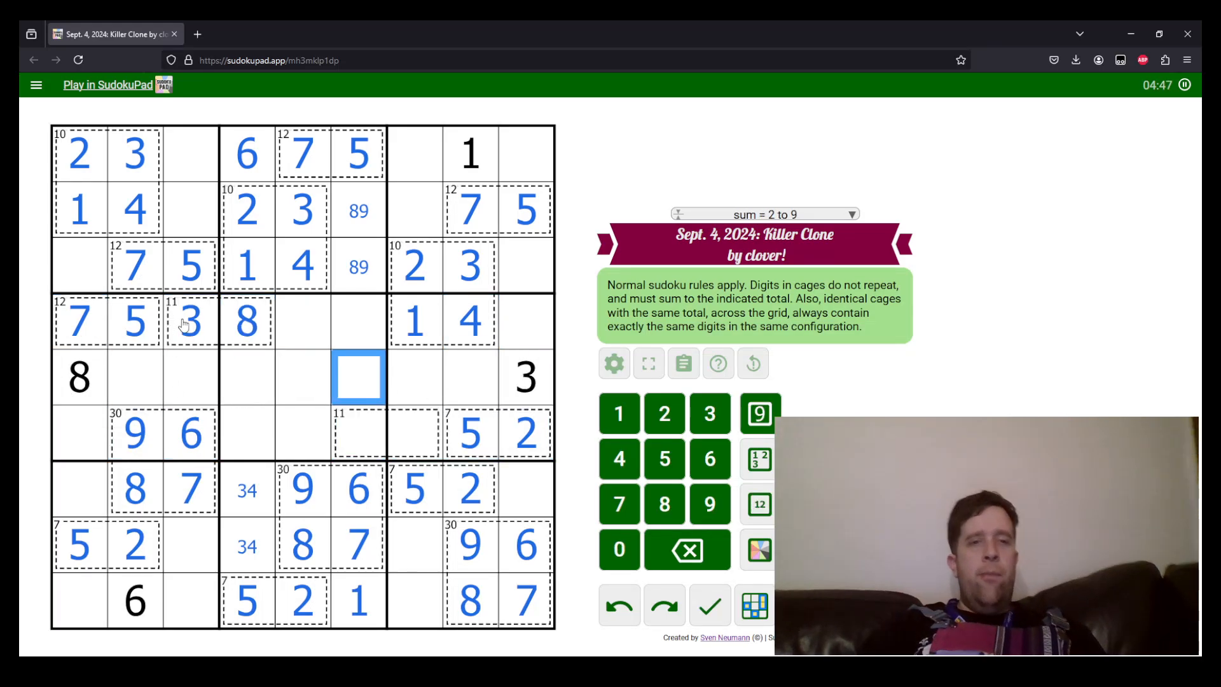
left_click(413, 432)
type("8")
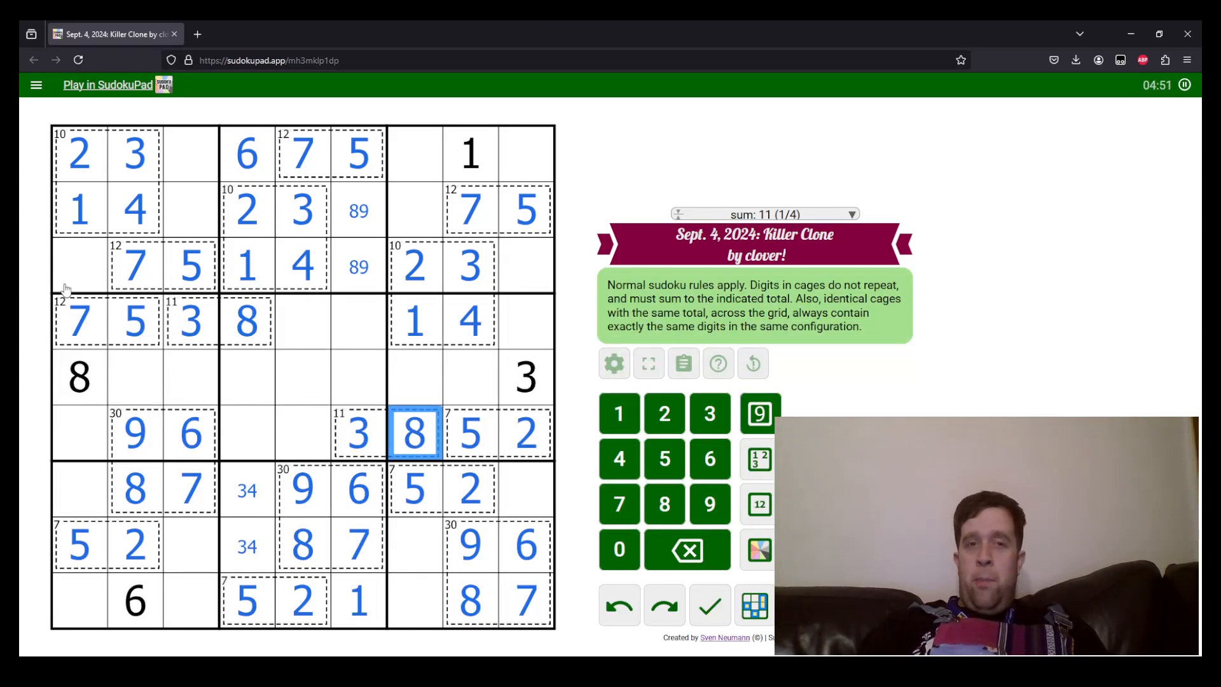
left_click(79, 266)
type("6")
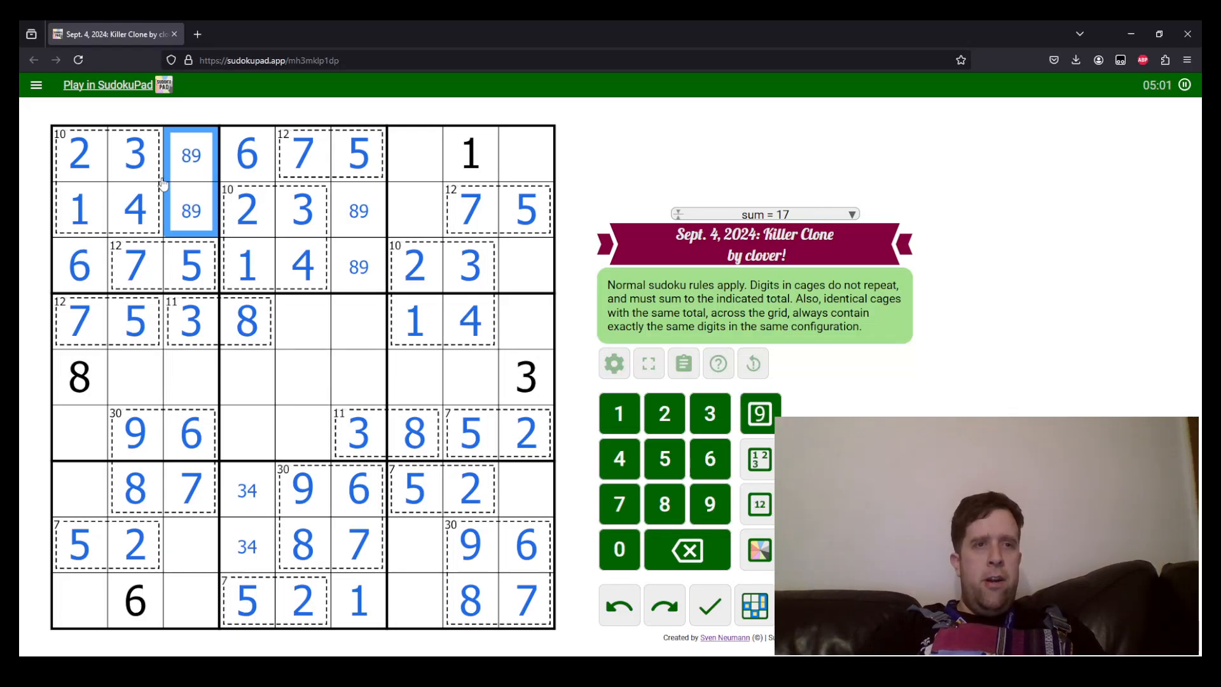
mouse_move(230, 313)
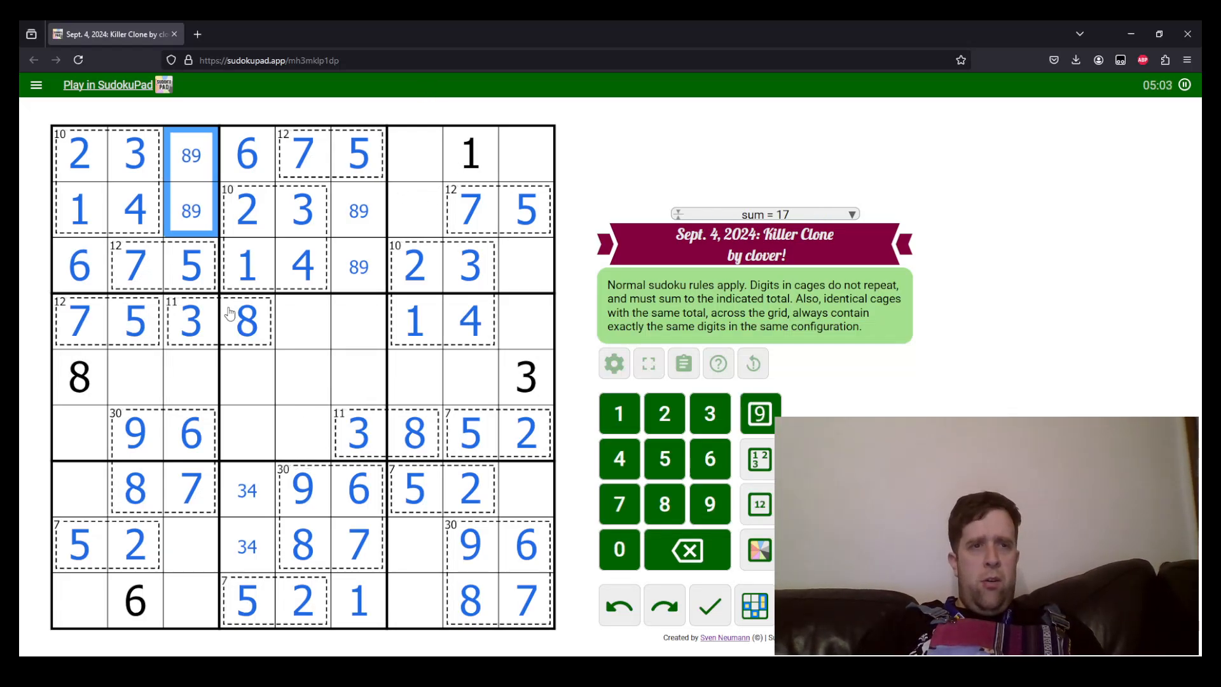
- Place 6 top-right, pencil 89 in row 3's end, place 1s bottom-left and end of row 7, pencil 349
left_click(415, 210)
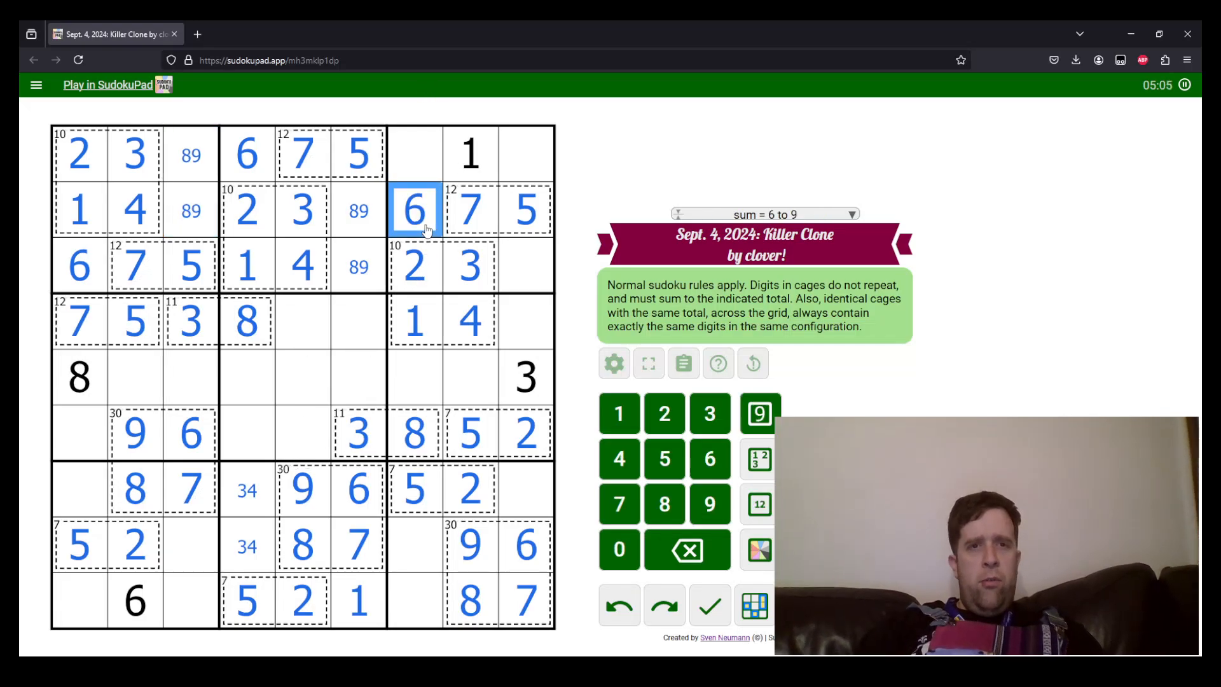
left_click(525, 264)
type("89")
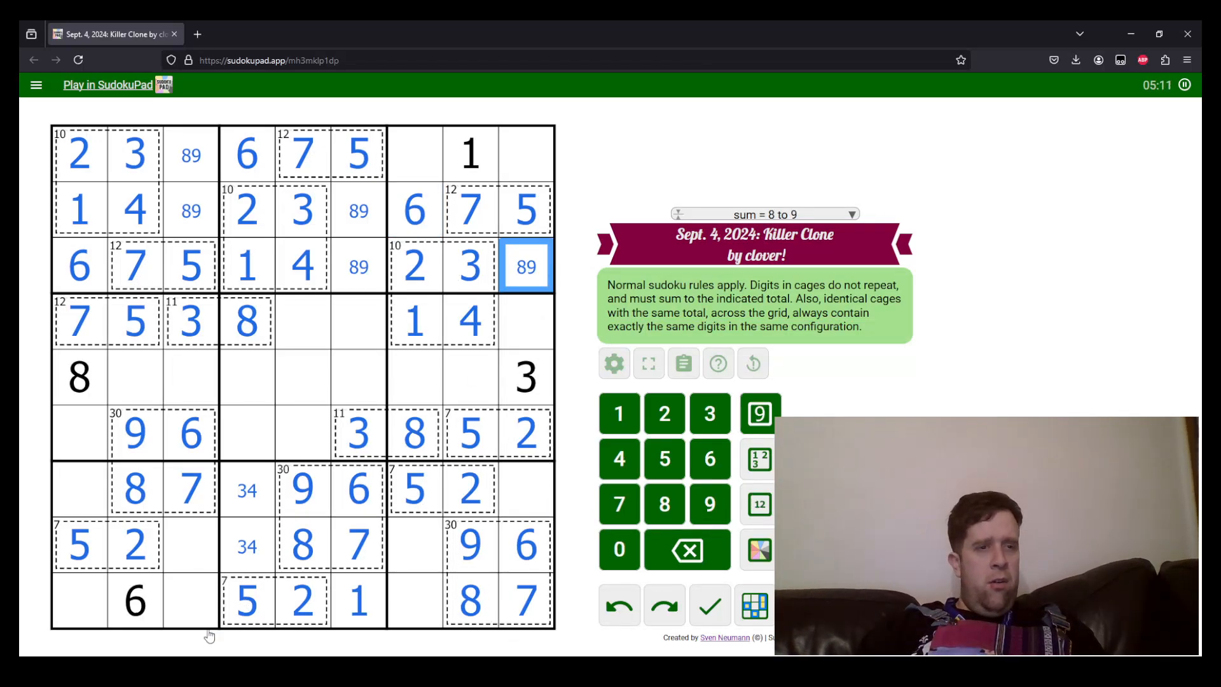
left_click(191, 545)
type("1")
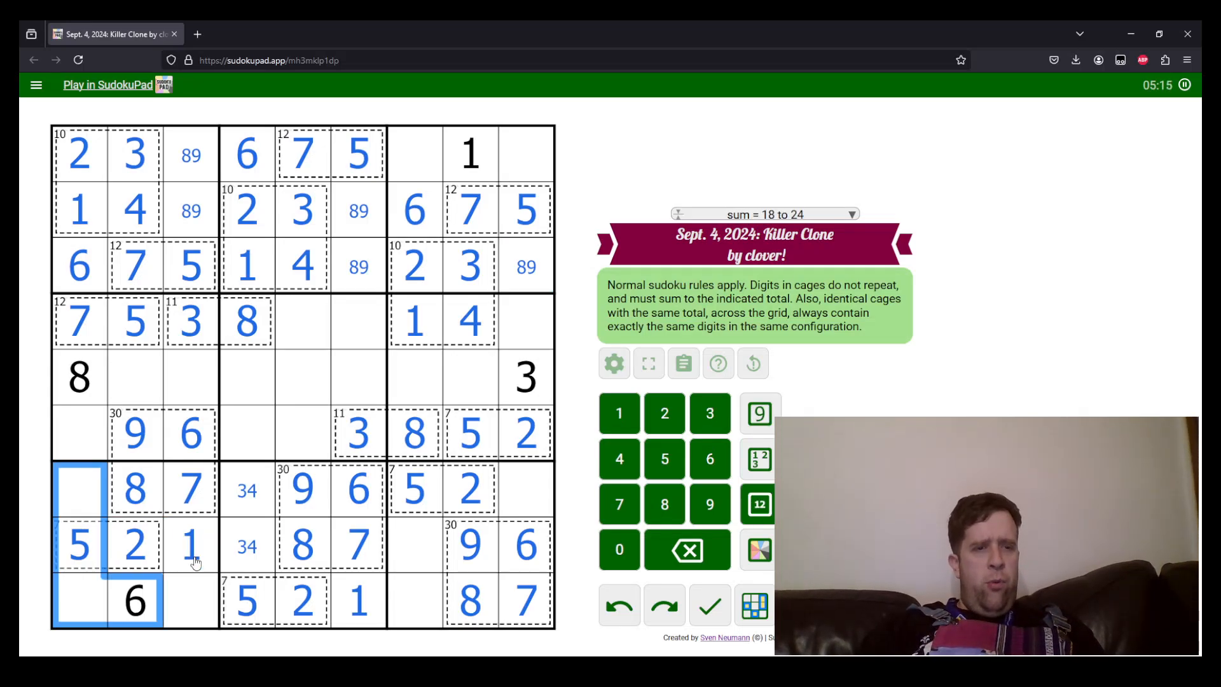
left_click(191, 543)
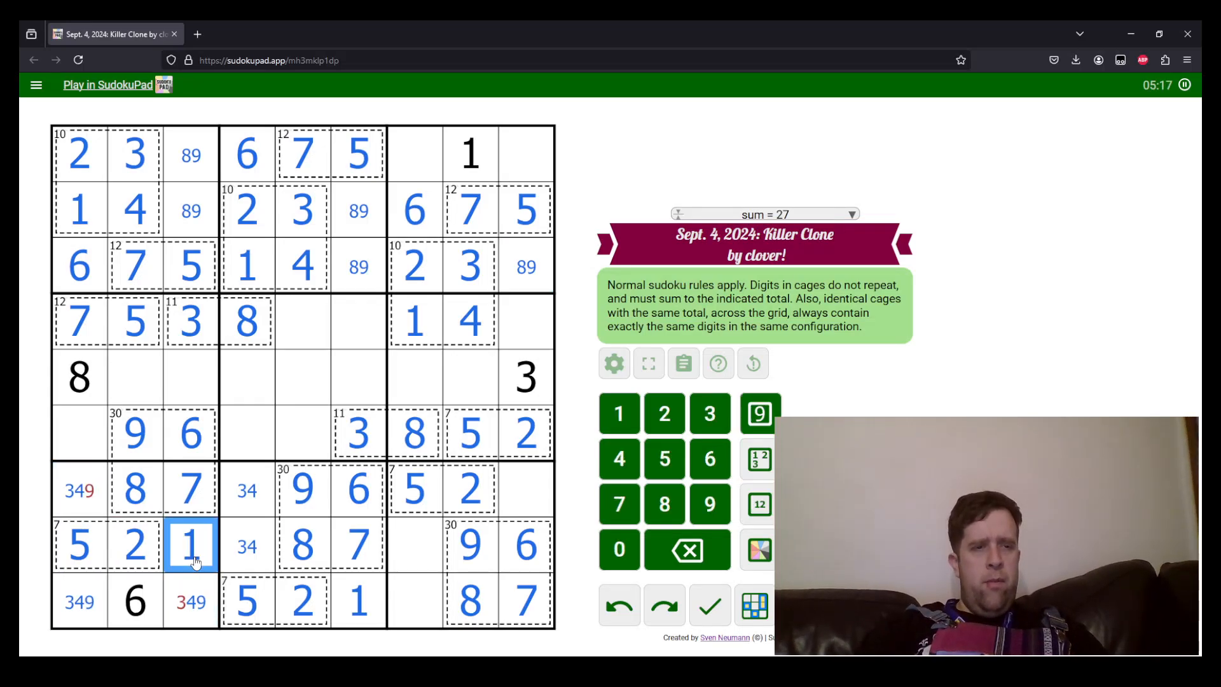
left_click(78, 490)
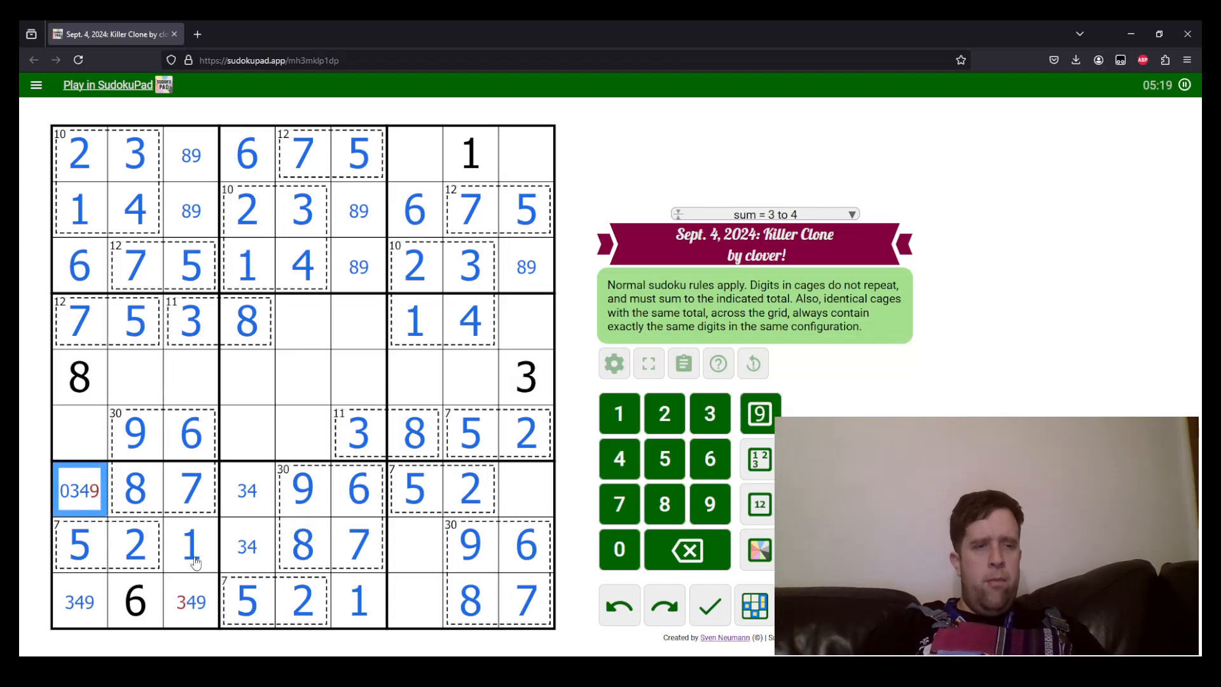
left_click(522, 544)
type("34")
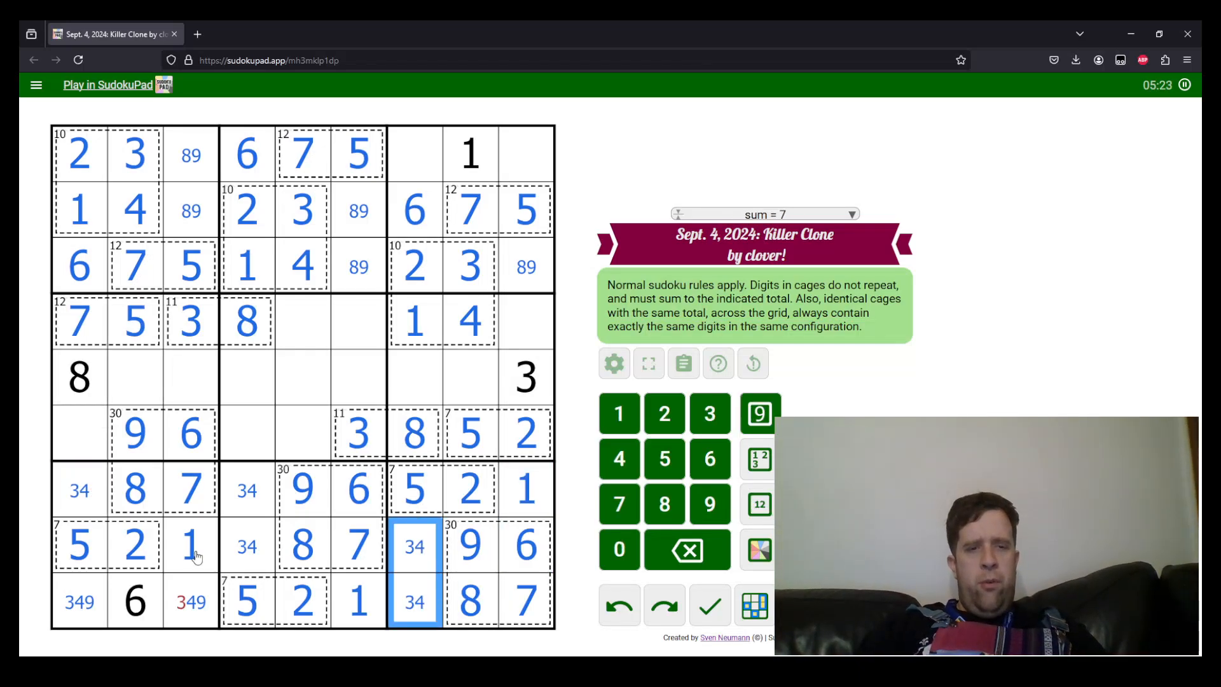
- Fill the remaining 8s, 9s and 7 to complete the top four and bottom three rows
left_click(359, 602)
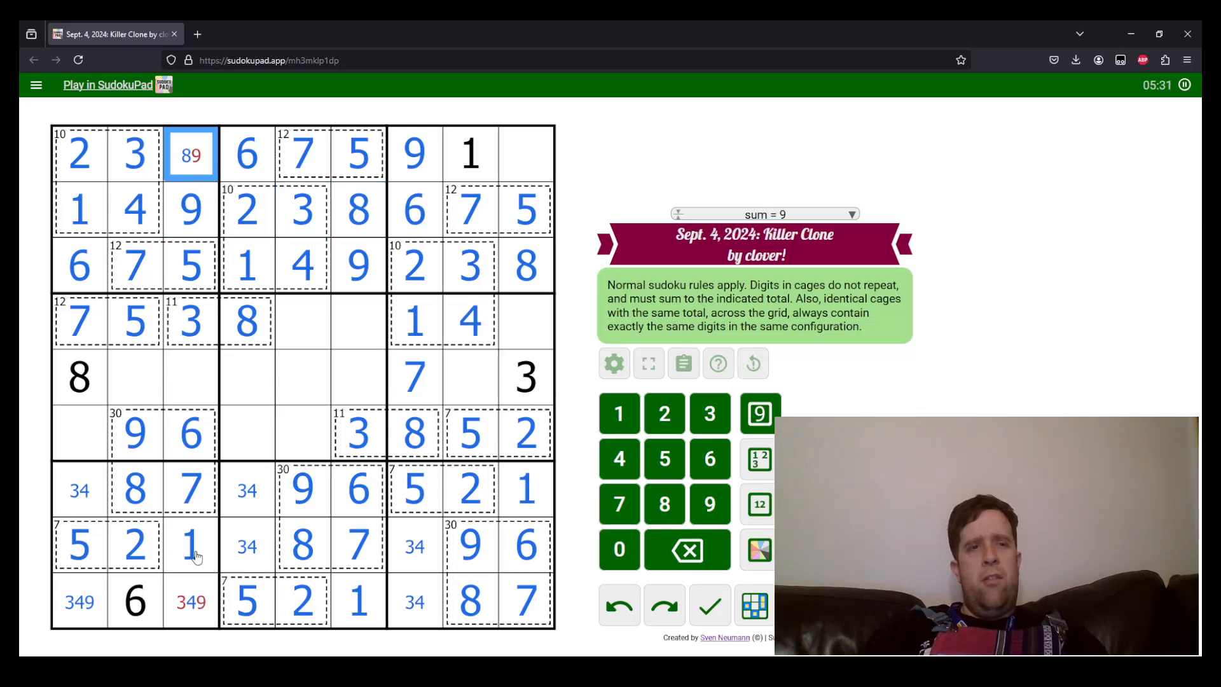
left_click(525, 154)
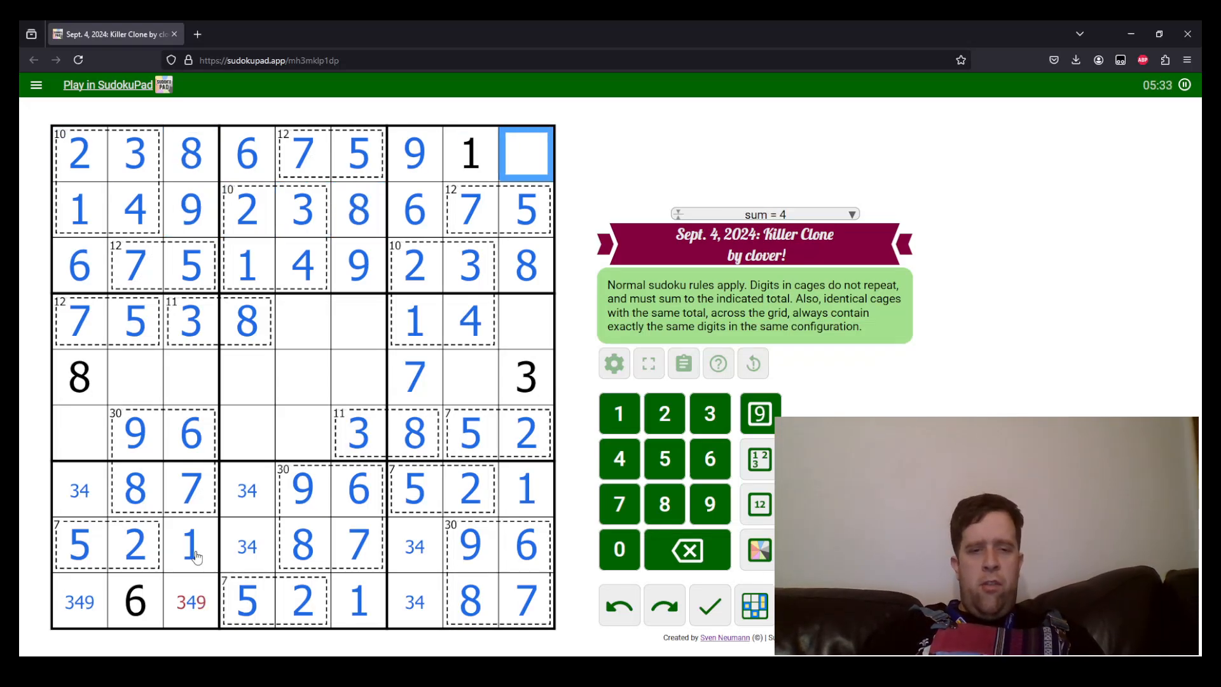
left_click(248, 600)
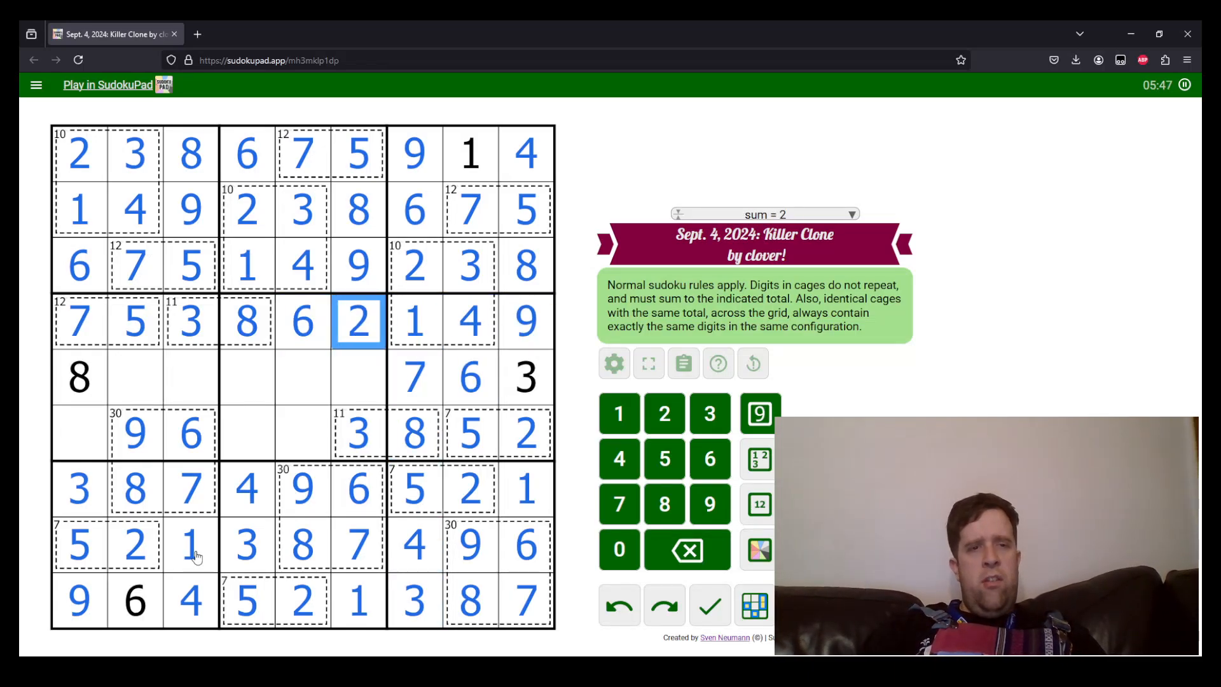
left_click(359, 378)
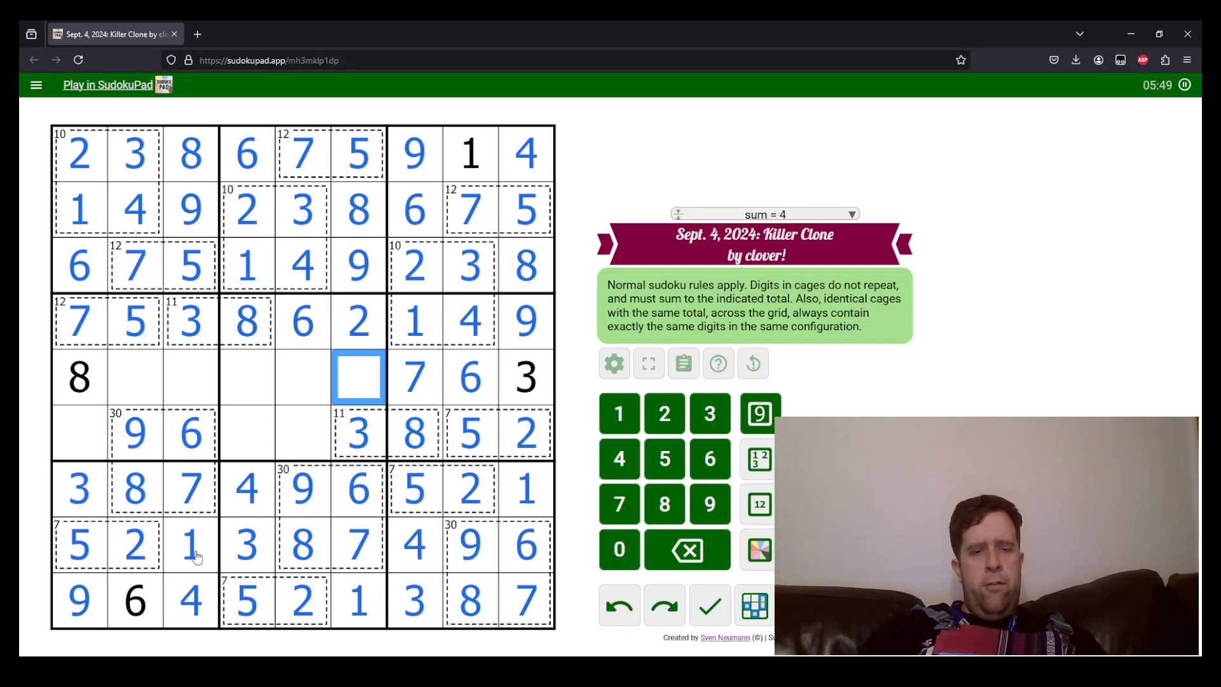